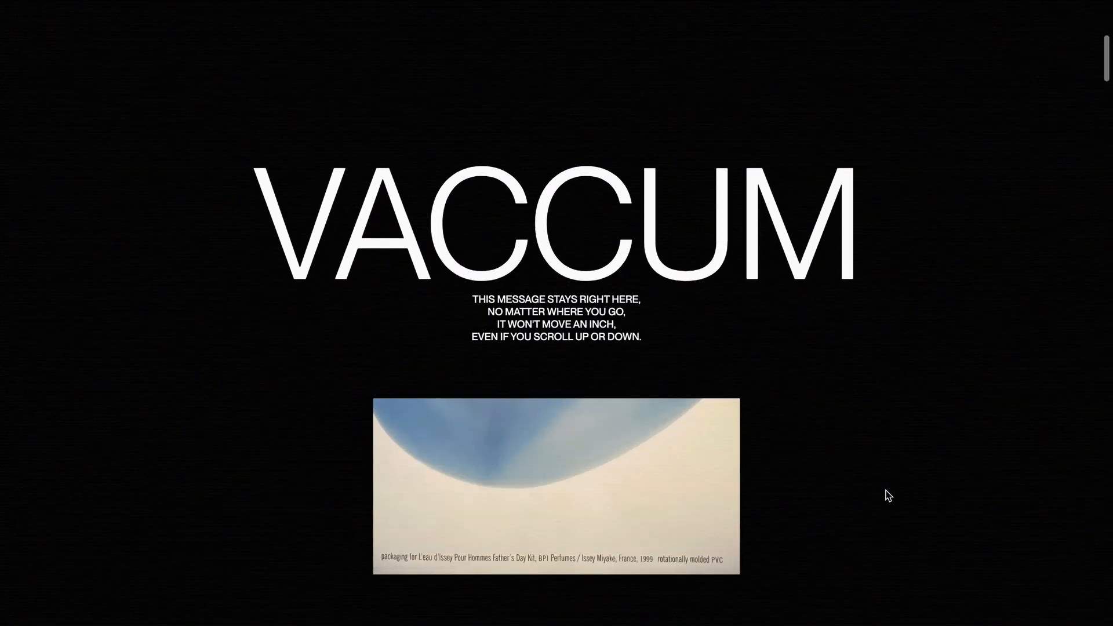
# Move to the end of index.html and expand a .container div with Emmet.
pyautogui.scroll(-3)
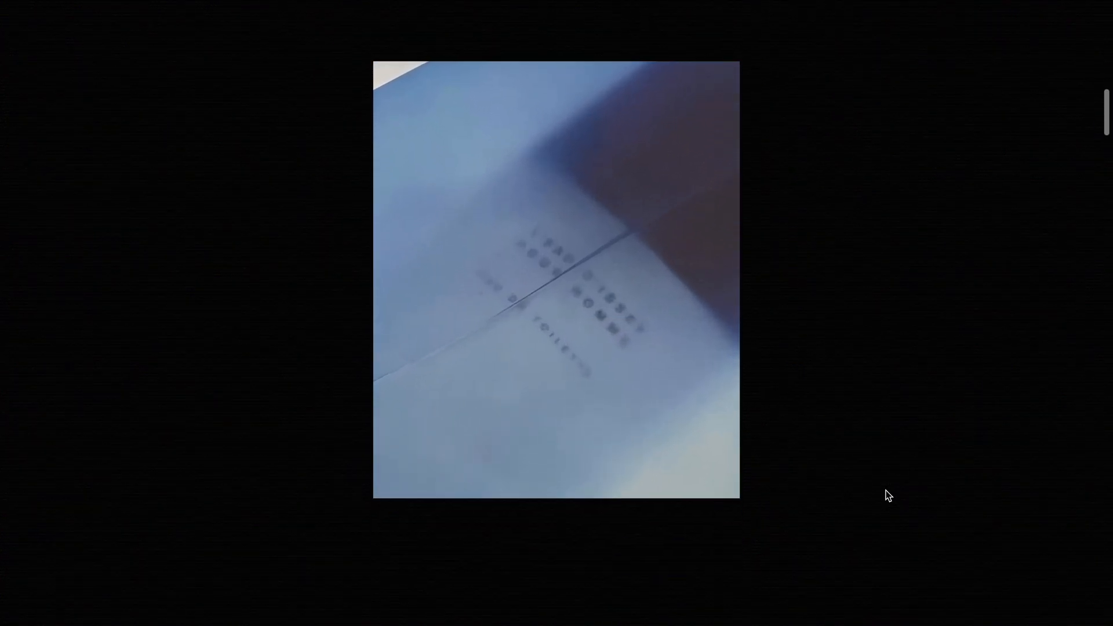
pyautogui.scroll(-3)
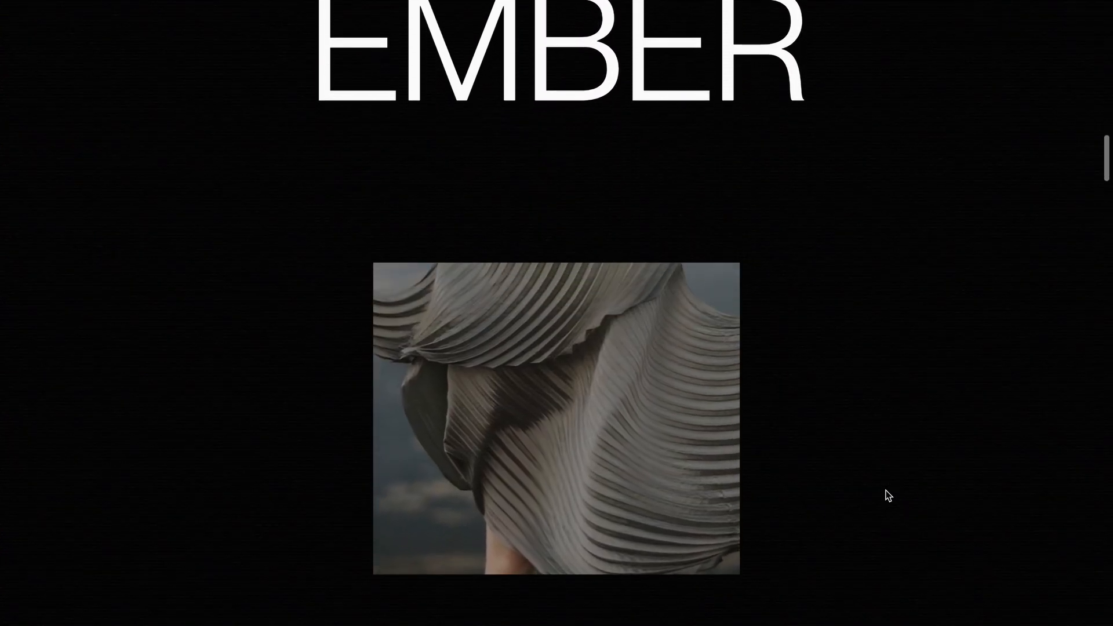
pyautogui.scroll(-3)
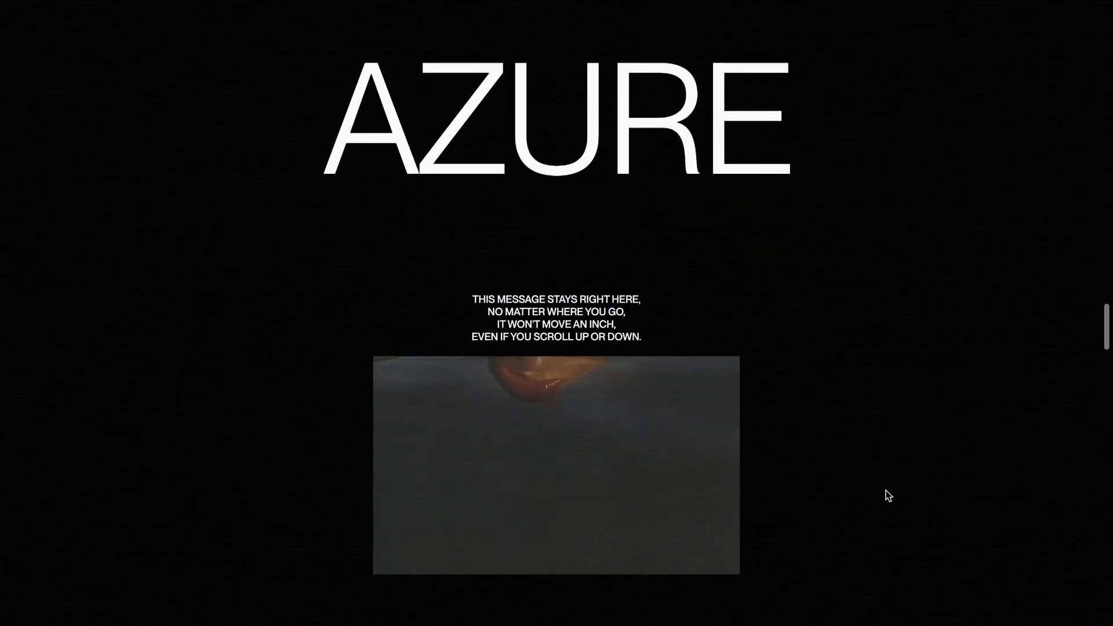
pyautogui.scroll(-3)
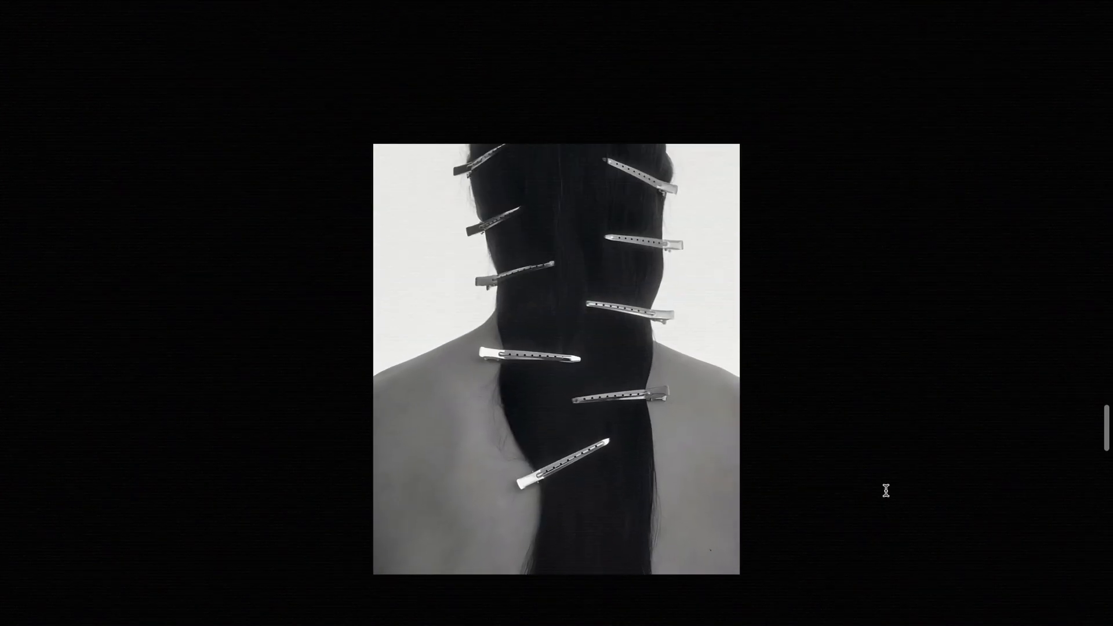
pyautogui.scroll(-3)
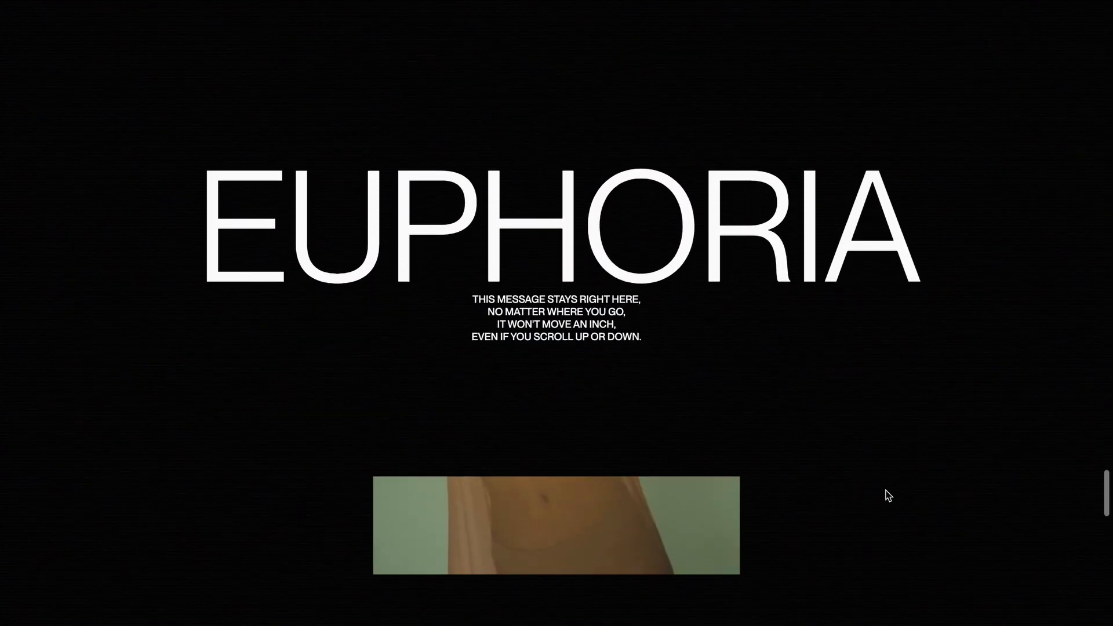
pyautogui.scroll(-3)
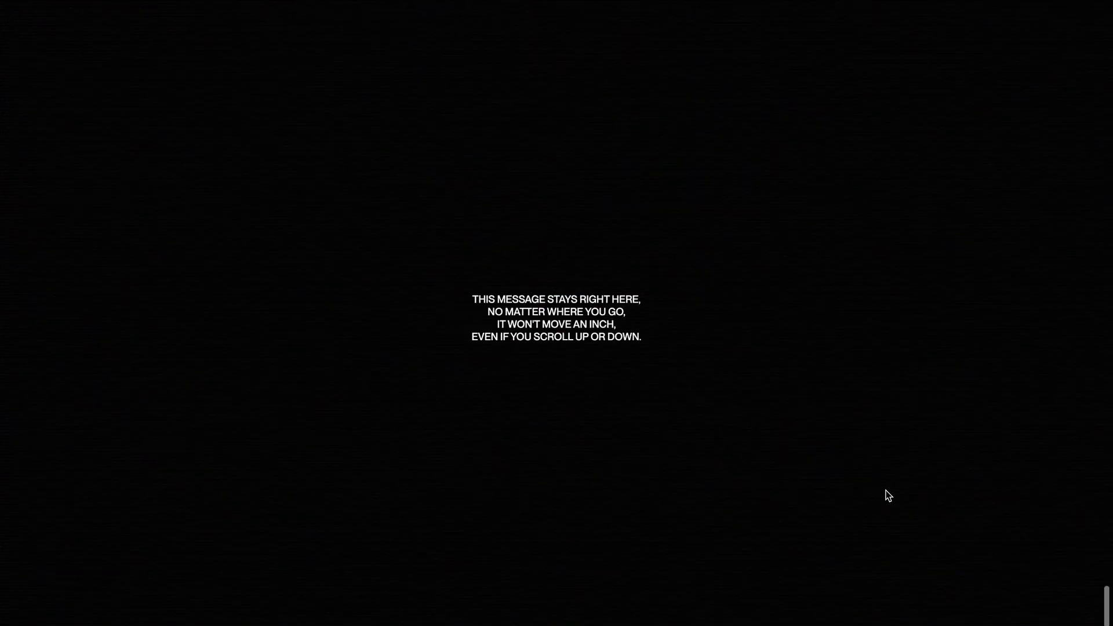
pyautogui.scroll(-3)
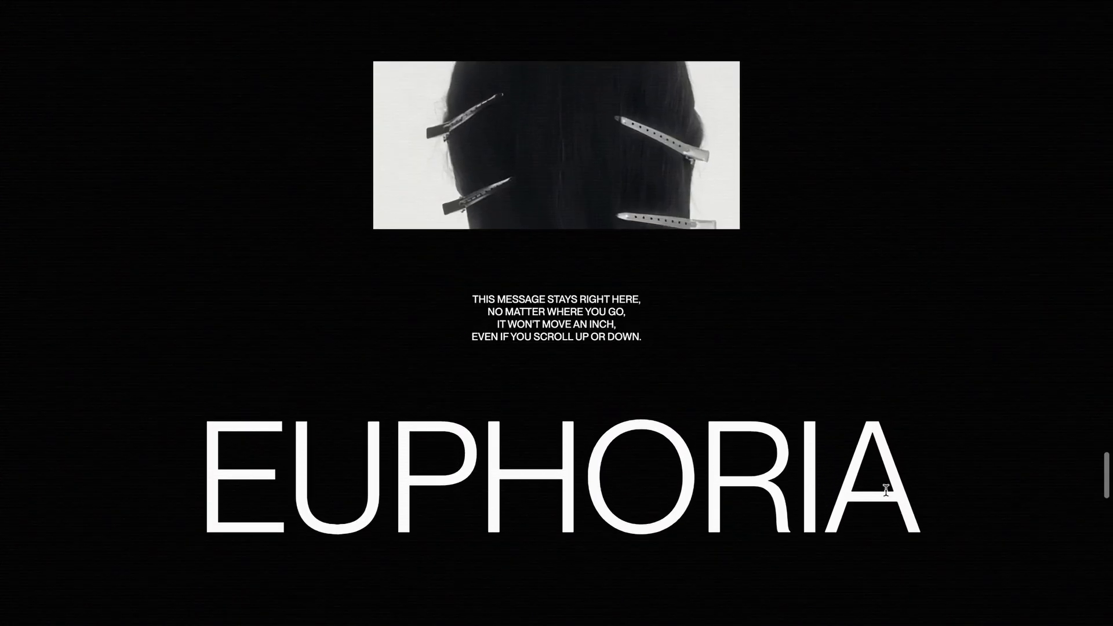
pyautogui.scroll(-3)
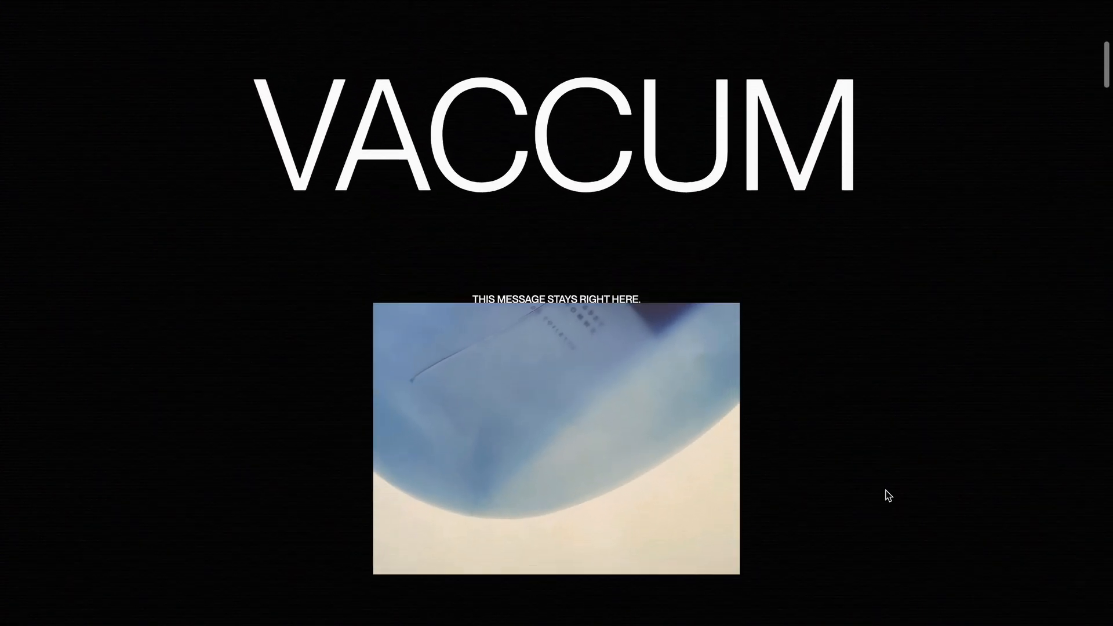
pyautogui.scroll(-3)
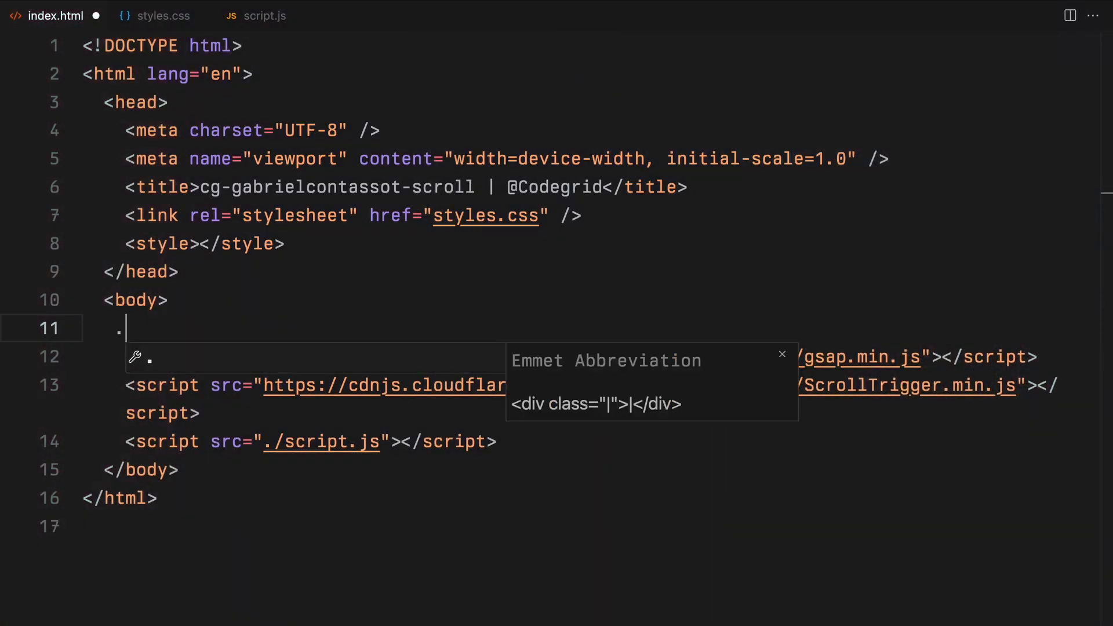
pyautogui.press('Tab')
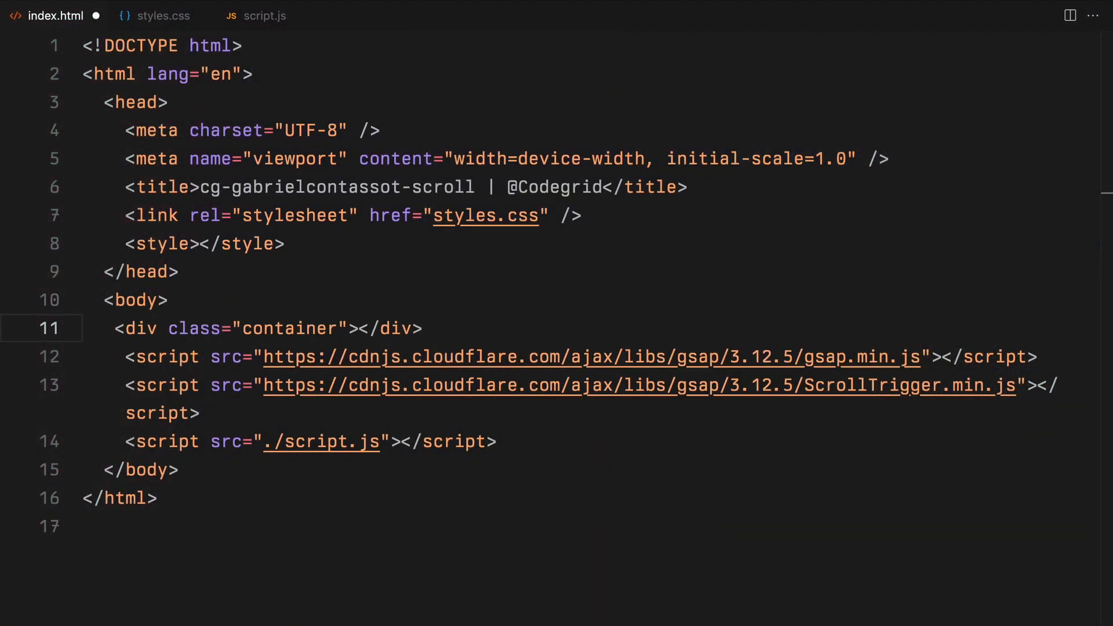
# Add an .intro-copy block with the first <p> line 'This message stays right here,'.
pyautogui.write('.intro')
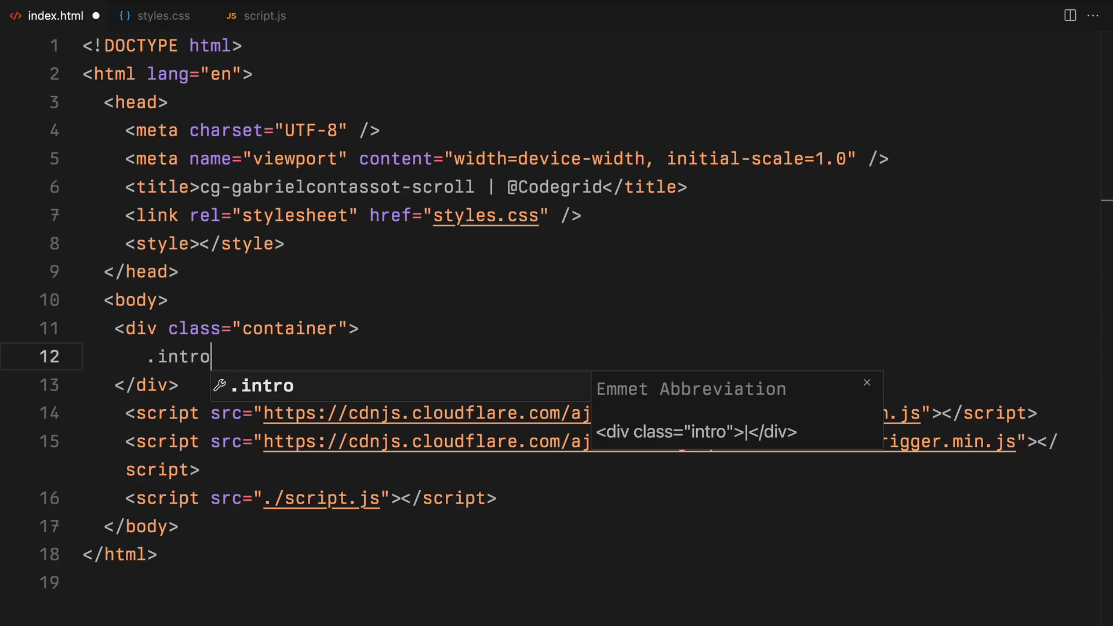
pyautogui.write('-copy"></div>')
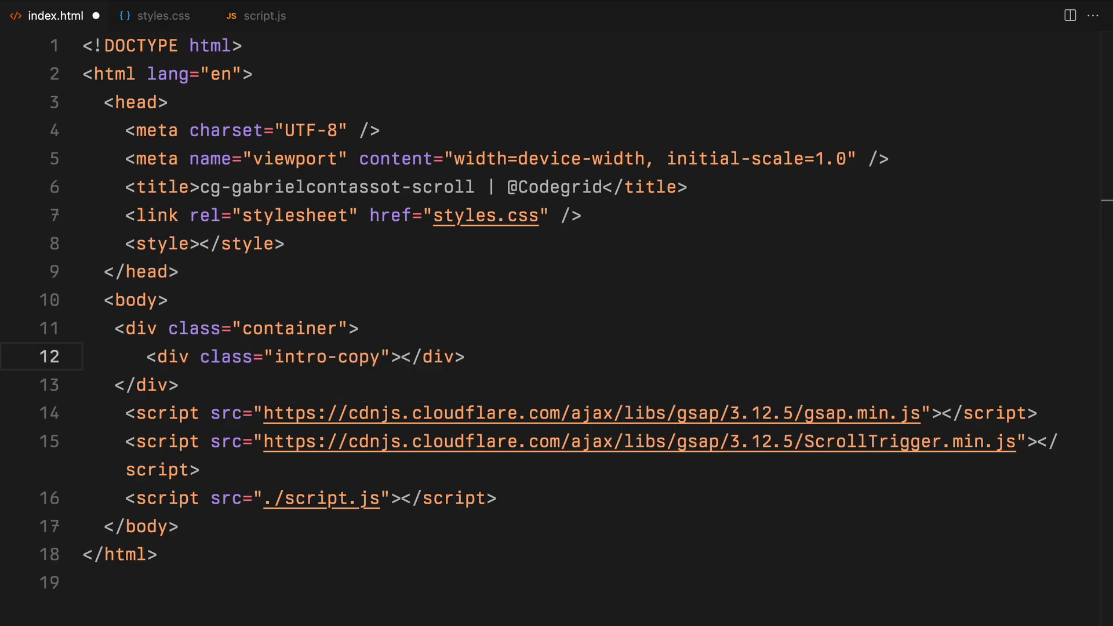
pyautogui.write('<p>This message stays right here,</p>')
pyautogui.write('<p>even if you scroll up or down.</p>')
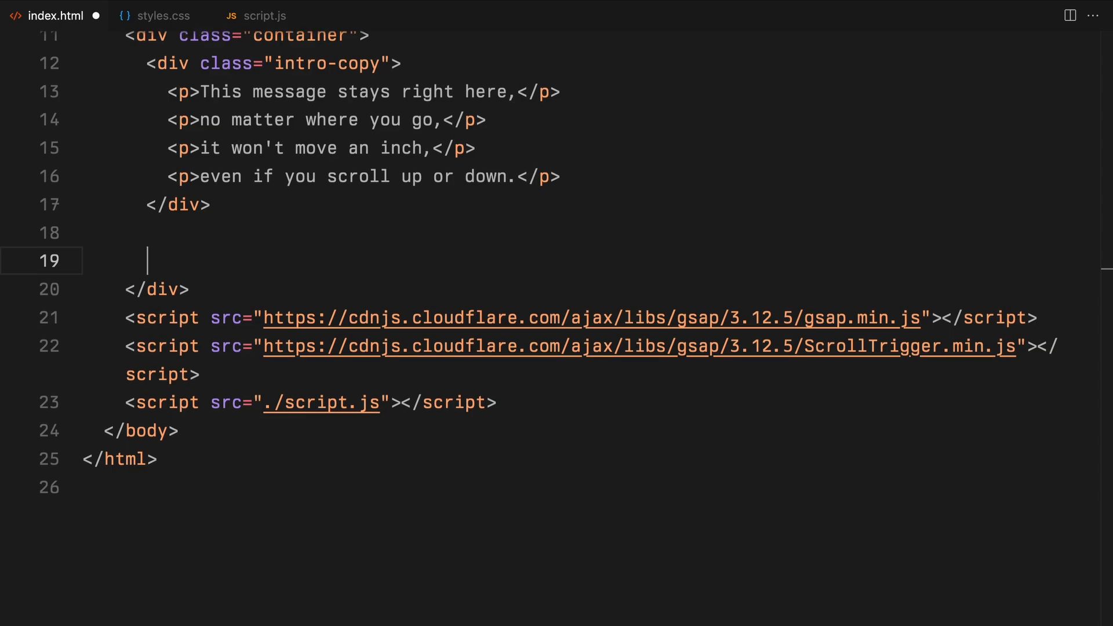
# Add a .headers div with section#section-1 whose h1 reads 'Vaccum', starting the next section.
pyautogui.write('.header')
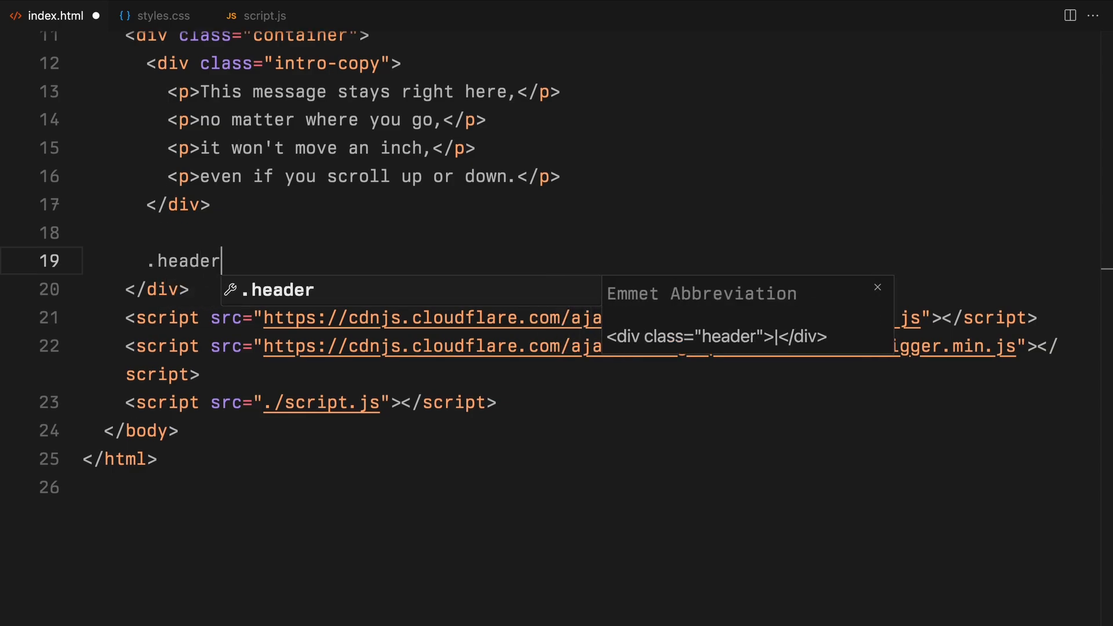
pyautogui.press('Tab')
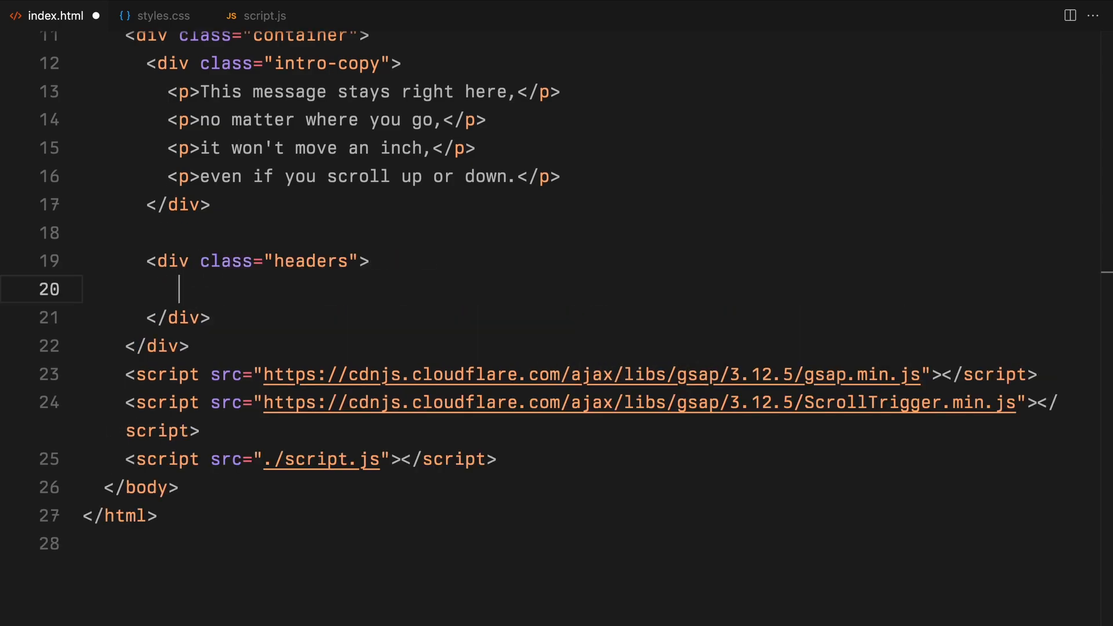
pyautogui.write('section#section-')
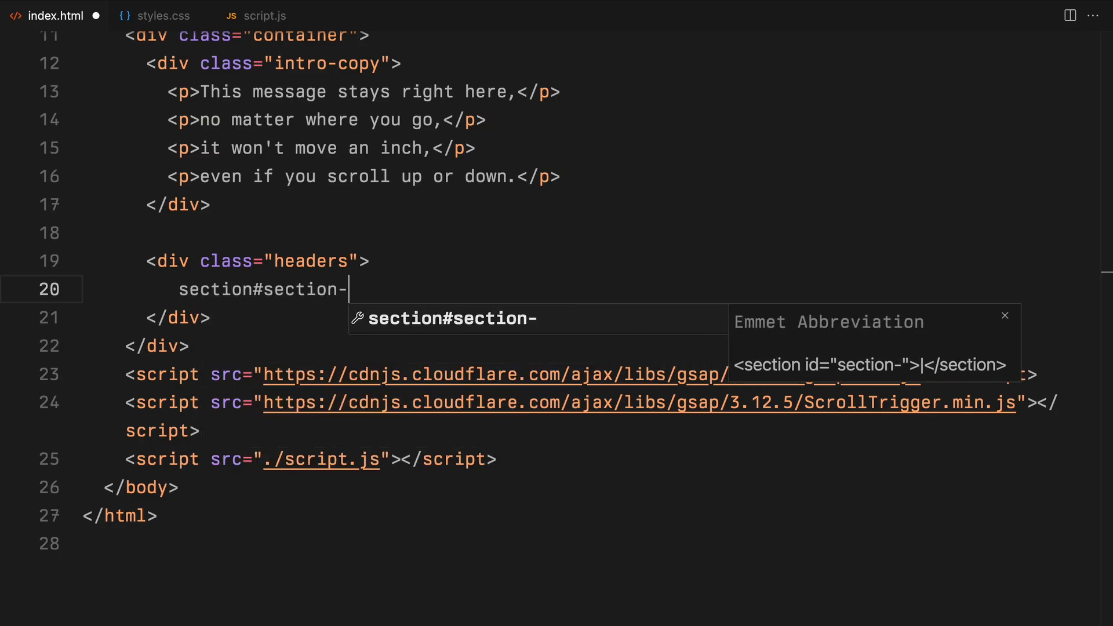
pyautogui.press('Tab')
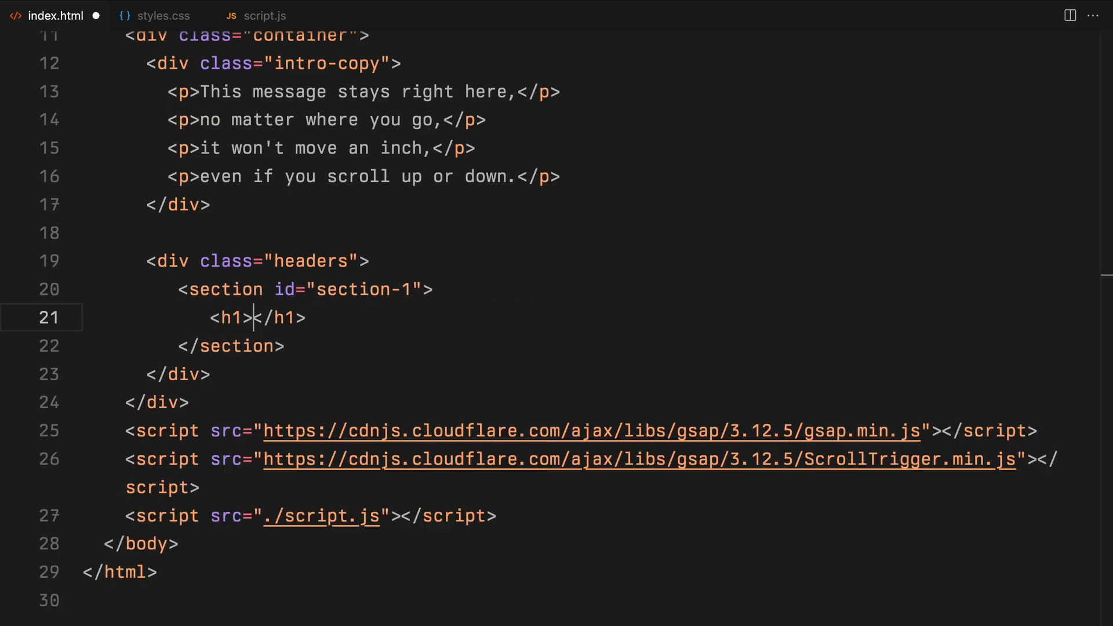
pyautogui.write('Vaccum')
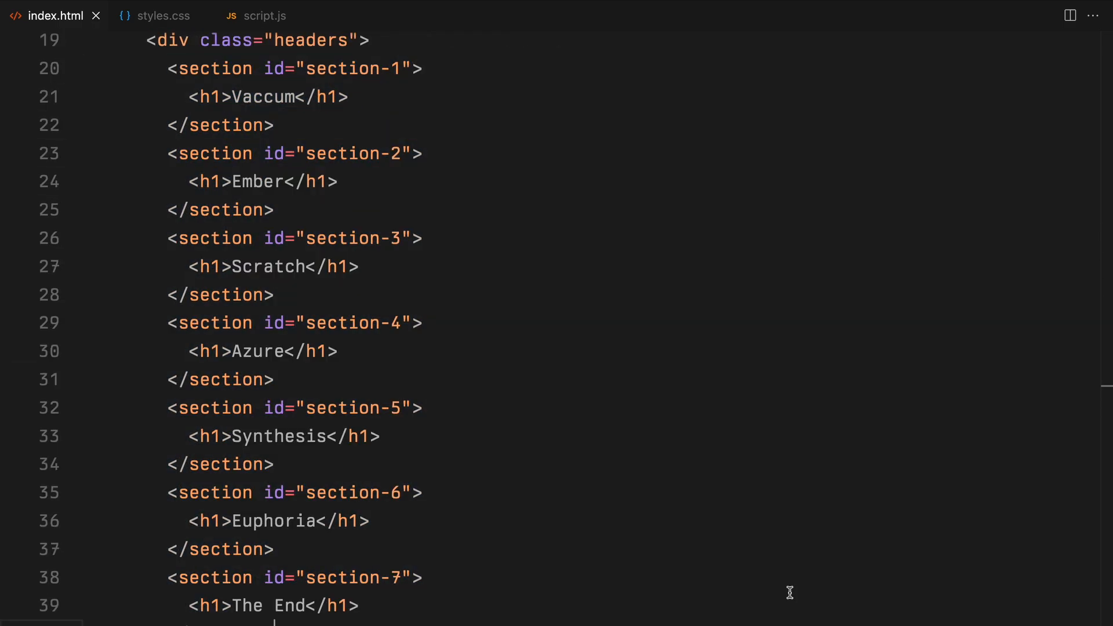
pyautogui.write('.')
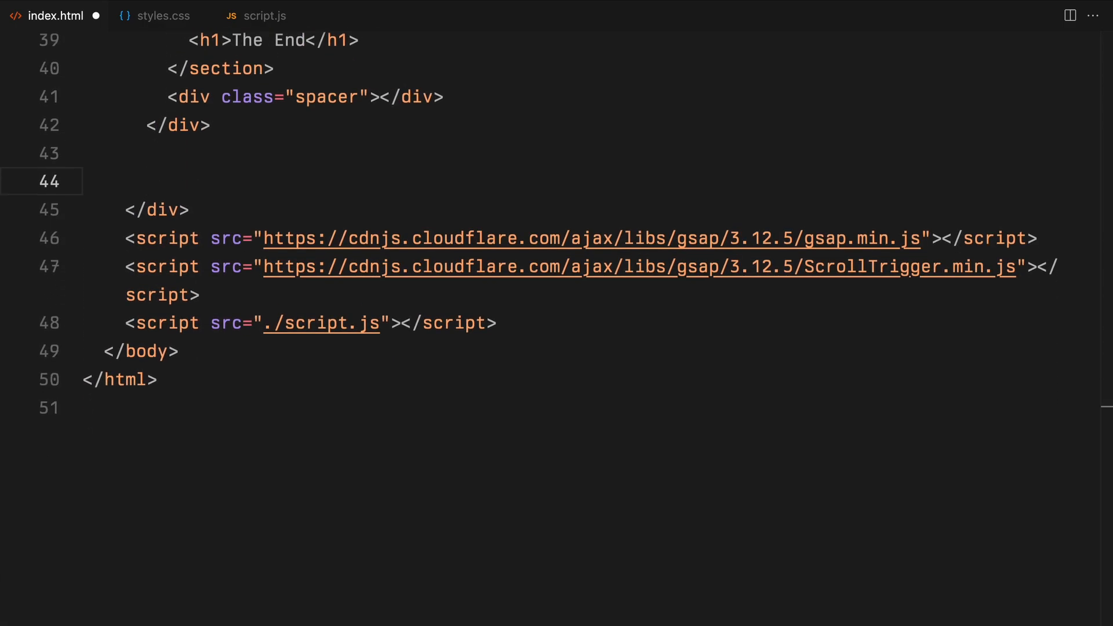
# Add .section-previews containing .img#preview-1 with <img src="./assets/img-1.png">.
pyautogui.write('.se')
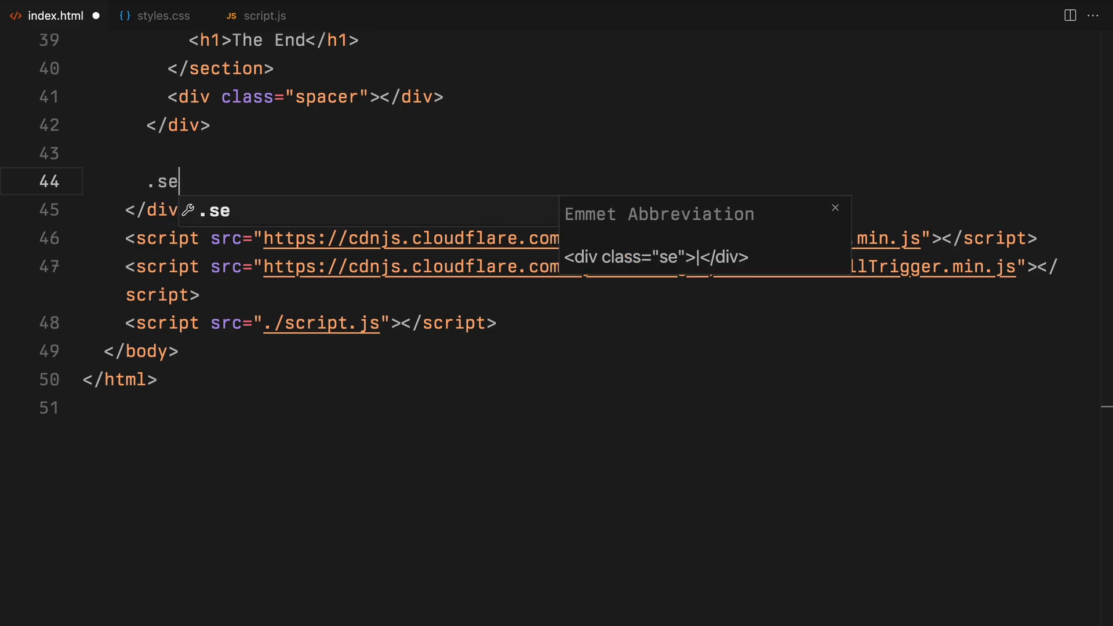
pyautogui.write('ction-previews"></div>')
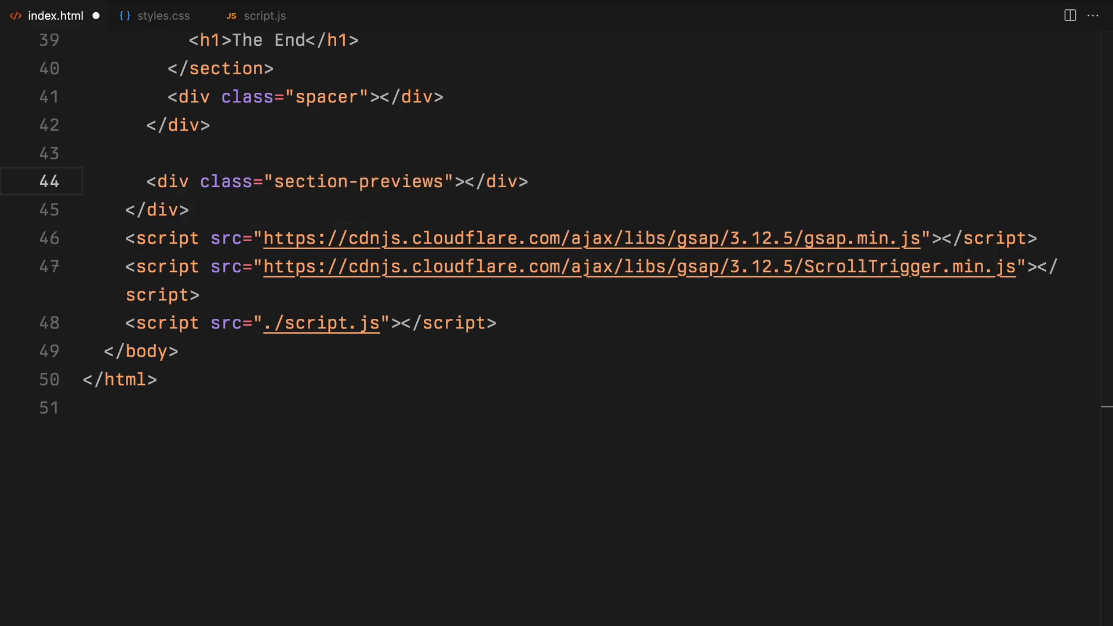
pyautogui.write('.img')
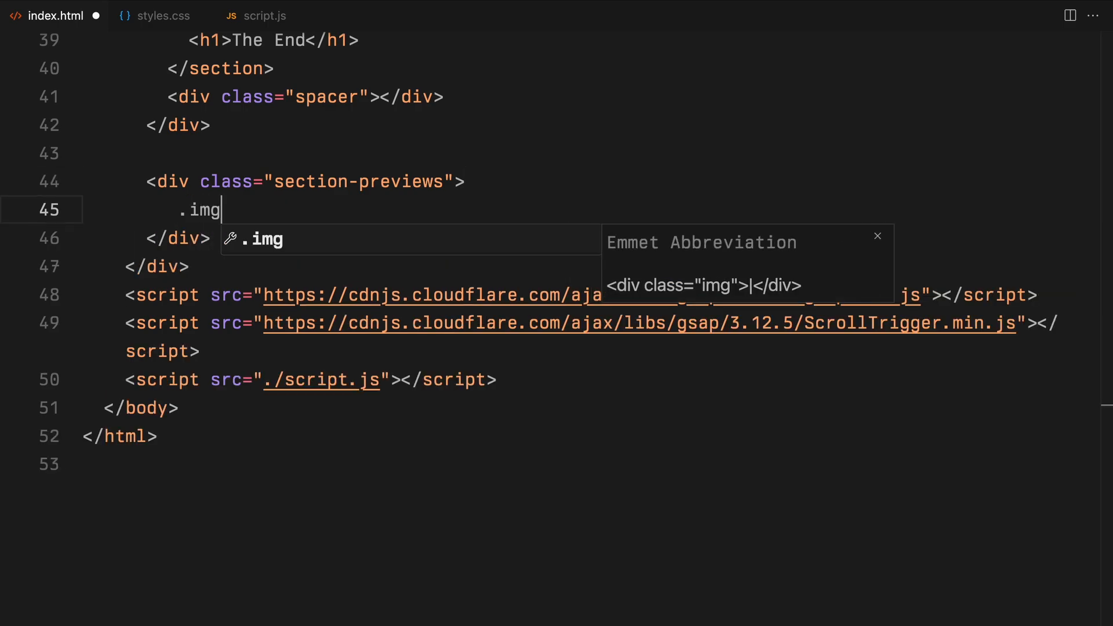
pyautogui.write('#preview-1"></div>')
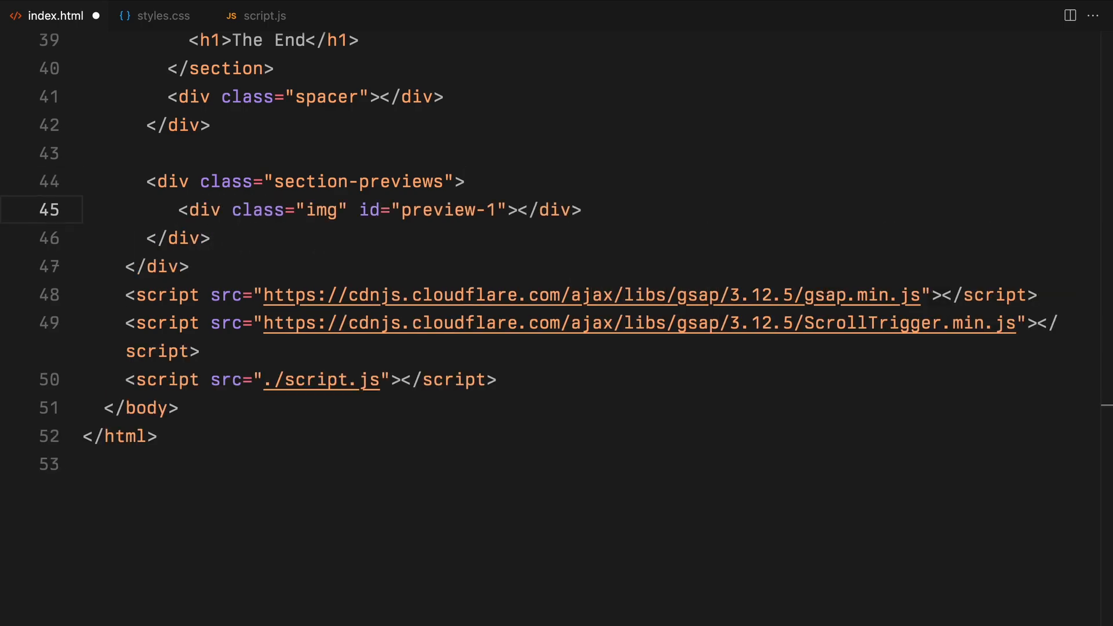
pyautogui.write('<img src="./" alt="">')
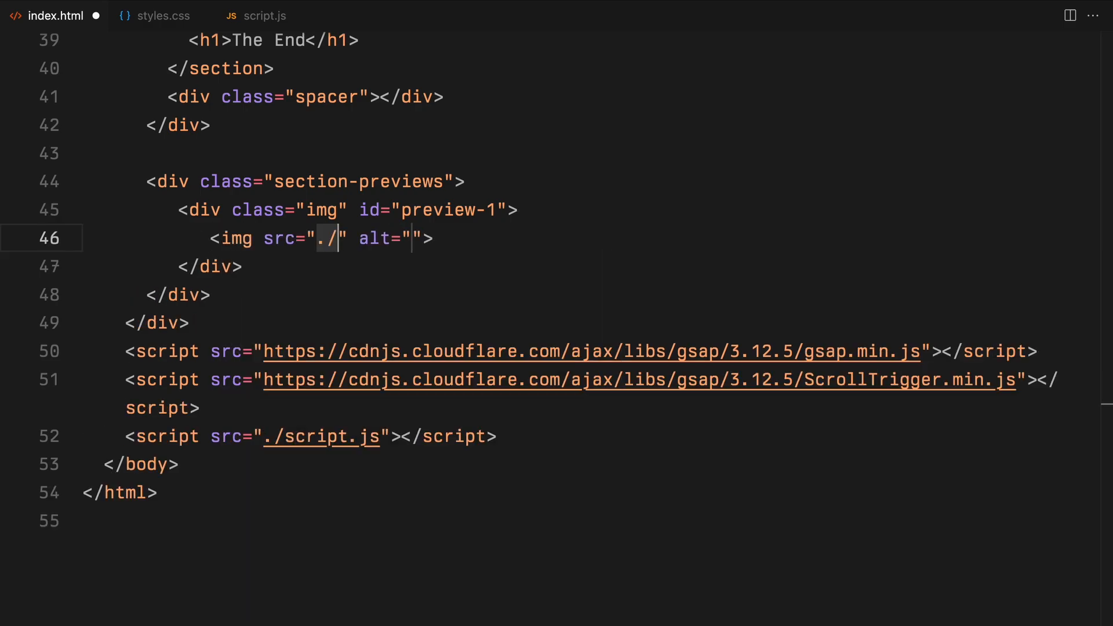
pyautogui.write('assets/img-1.png')
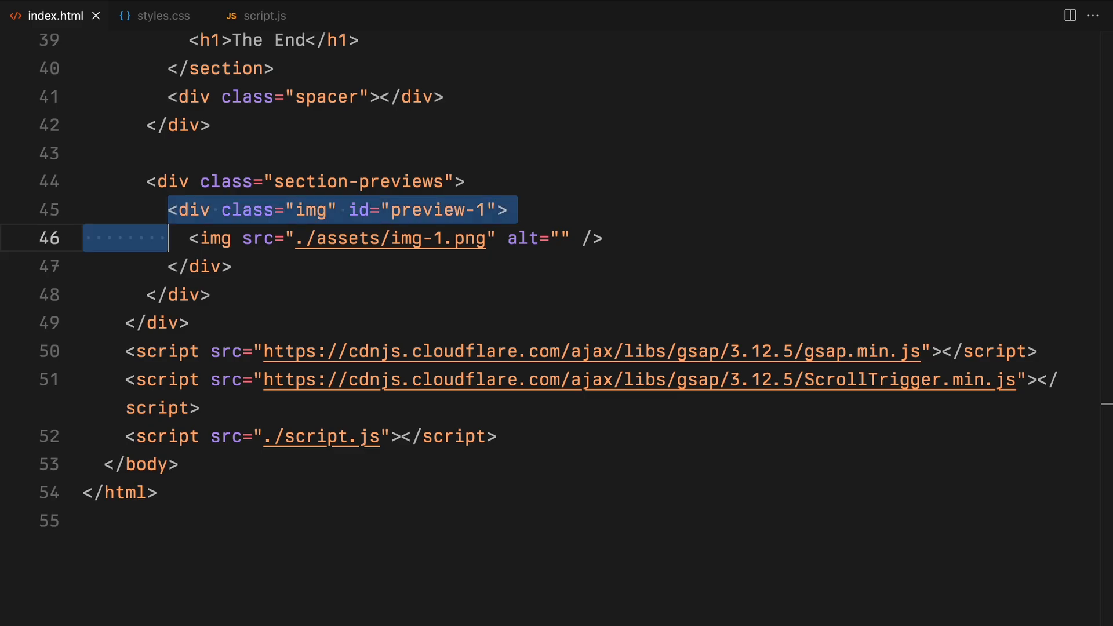
pyautogui.press('Enter')
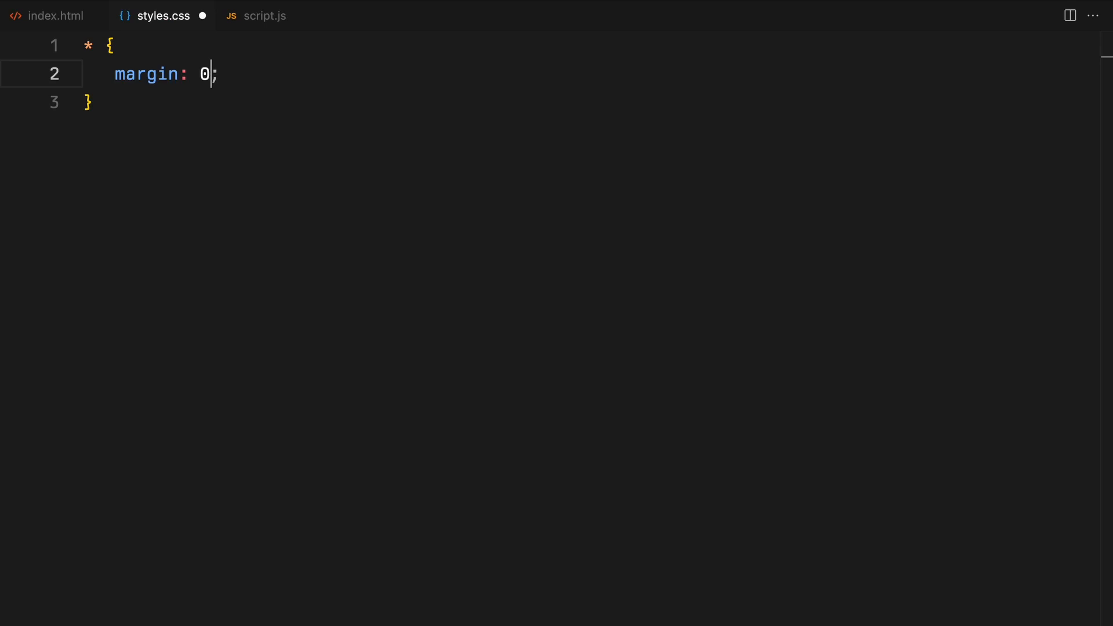
# Write the * reset with padding 0 and border-box, then html/body and .container at 100% height and width.
pyautogui.write('padding: 0;')
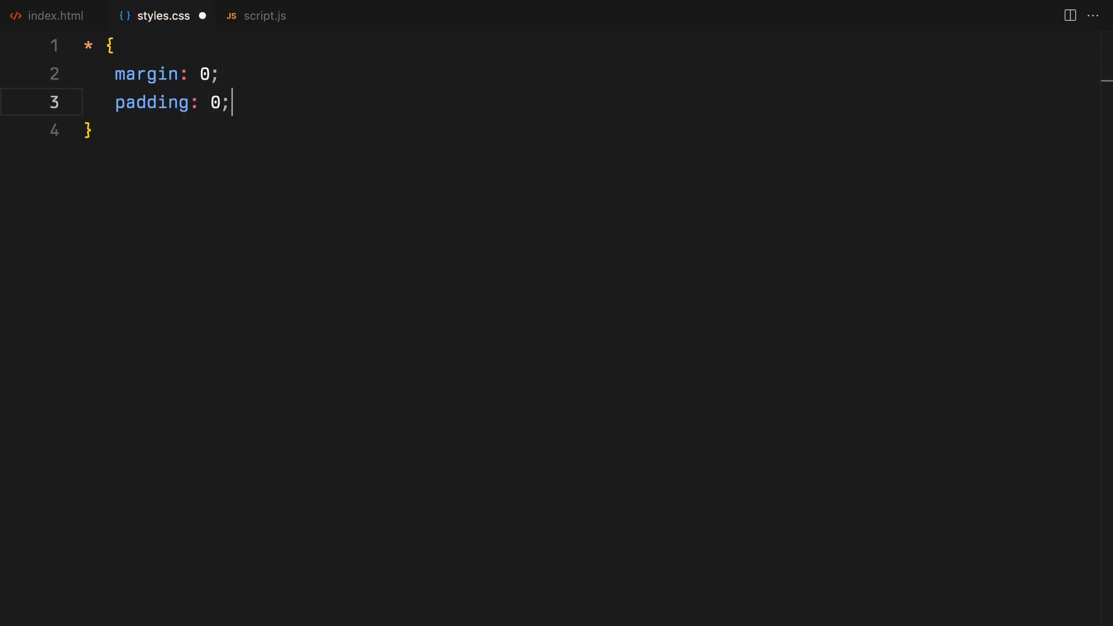
pyautogui.write('box-sizing: border-box;')
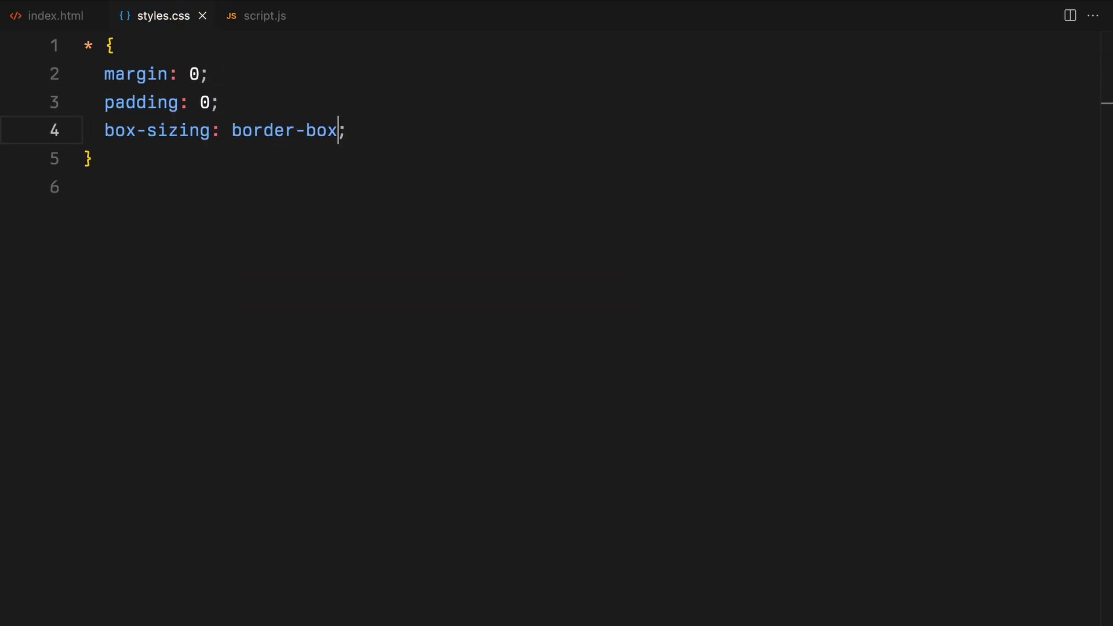
pyautogui.write('html, body')
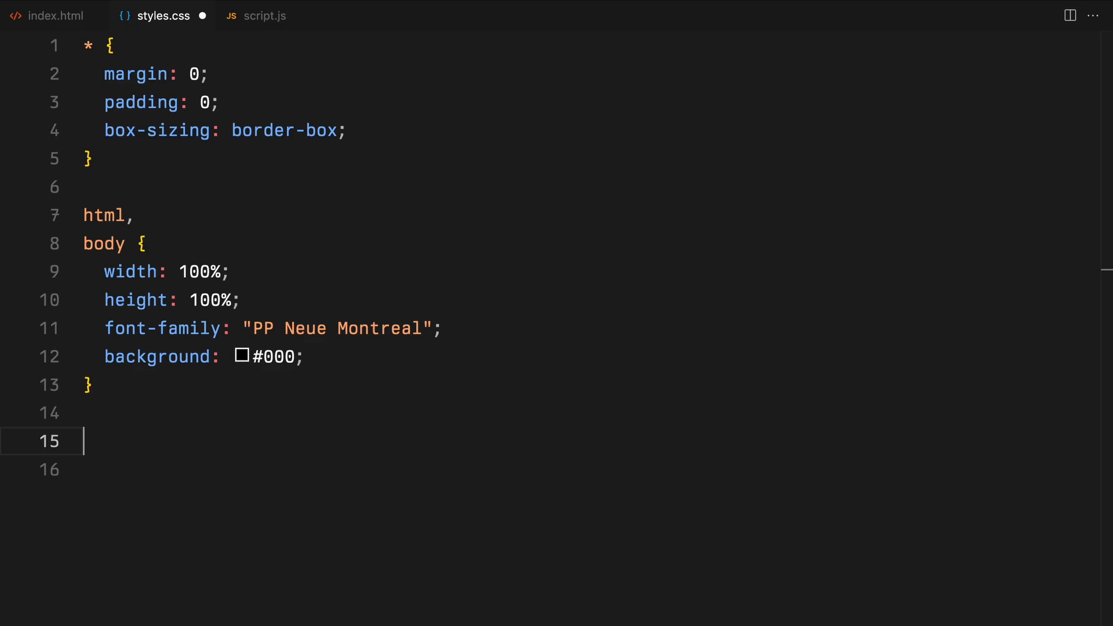
pyautogui.write('.container {')
pyautogui.write('width: 100%;')
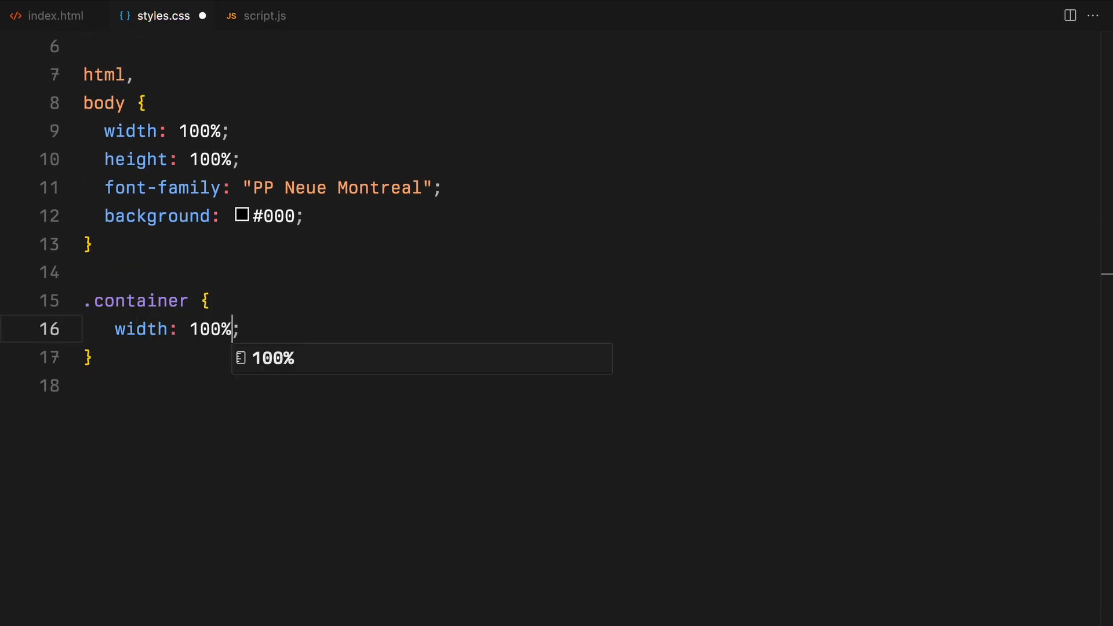
pyautogui.write('height: 100%;')
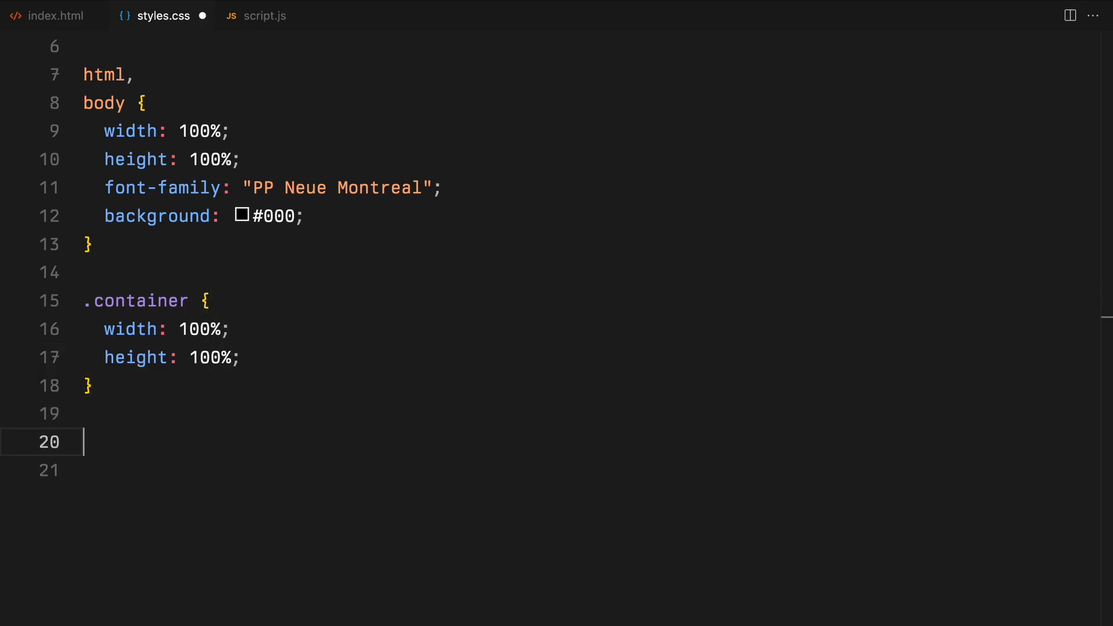
pyautogui.write('width: 100%;')
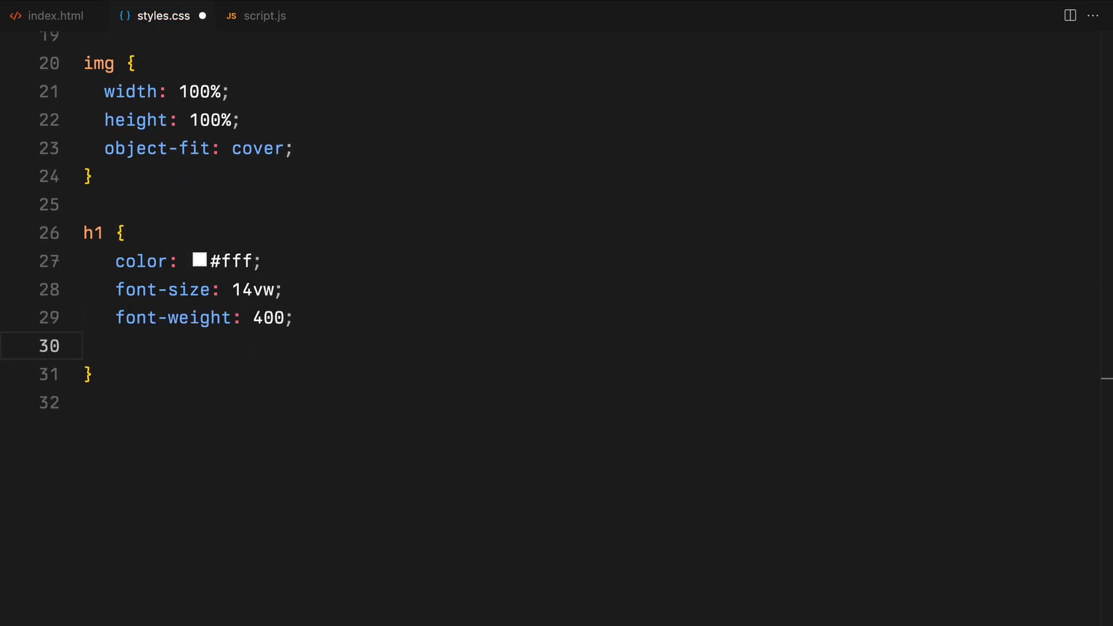
# Style h1 and p text with a pixel size and centred text-align.
pyautogui.write('texta')
pyautogui.write('font-size: 14')
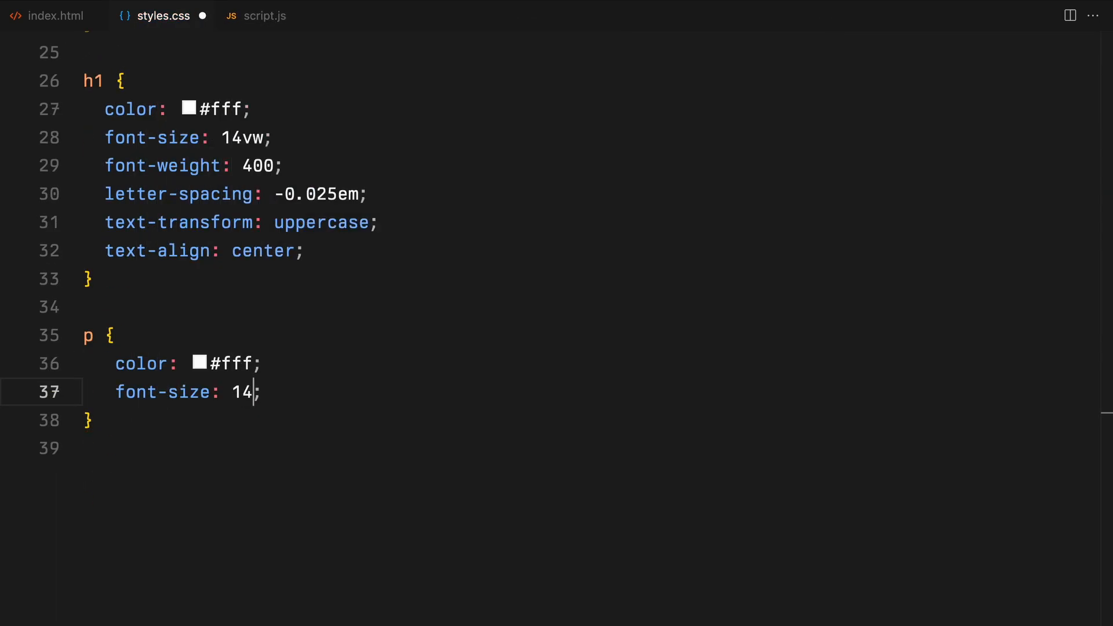
pyautogui.write('px;')
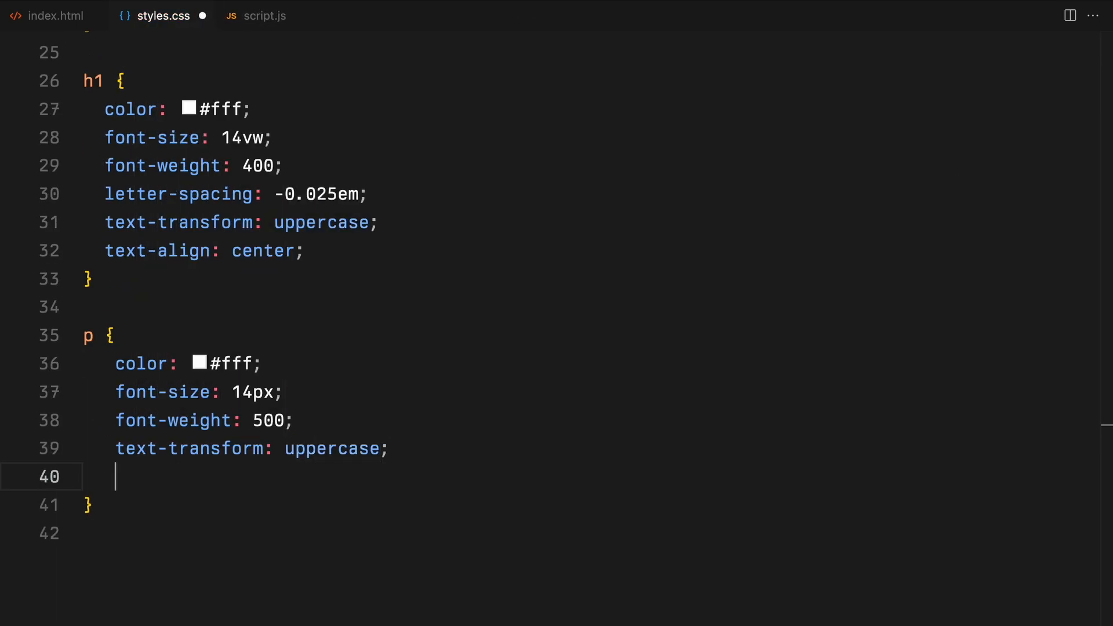
pyautogui.write('text-align: center;')
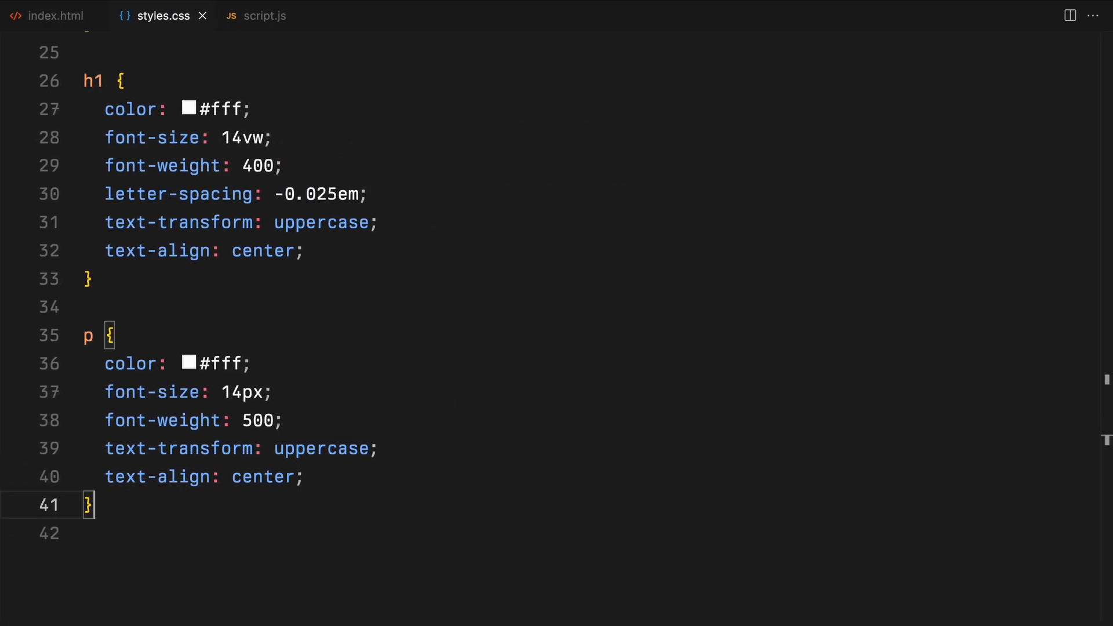
# Begin the .intro-copy rule.
pyautogui.write('.in')
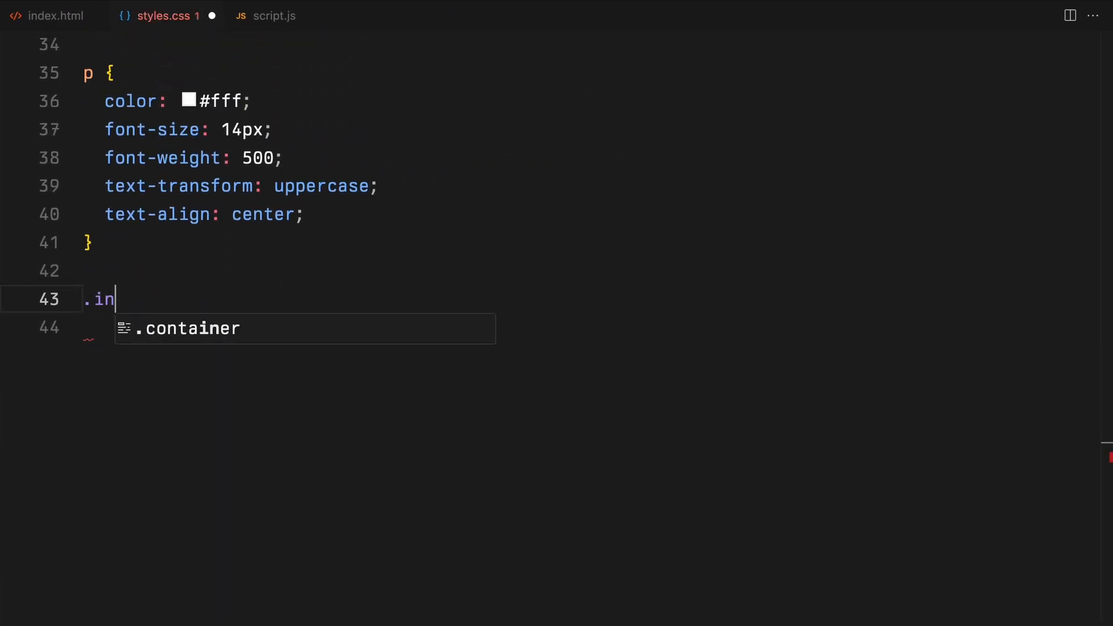
# Write .intro-copy fixed at 50% top/left with translate(-50%,-50%), then begin a section rule with a margin.
pyautogui.write('tro-copy {')
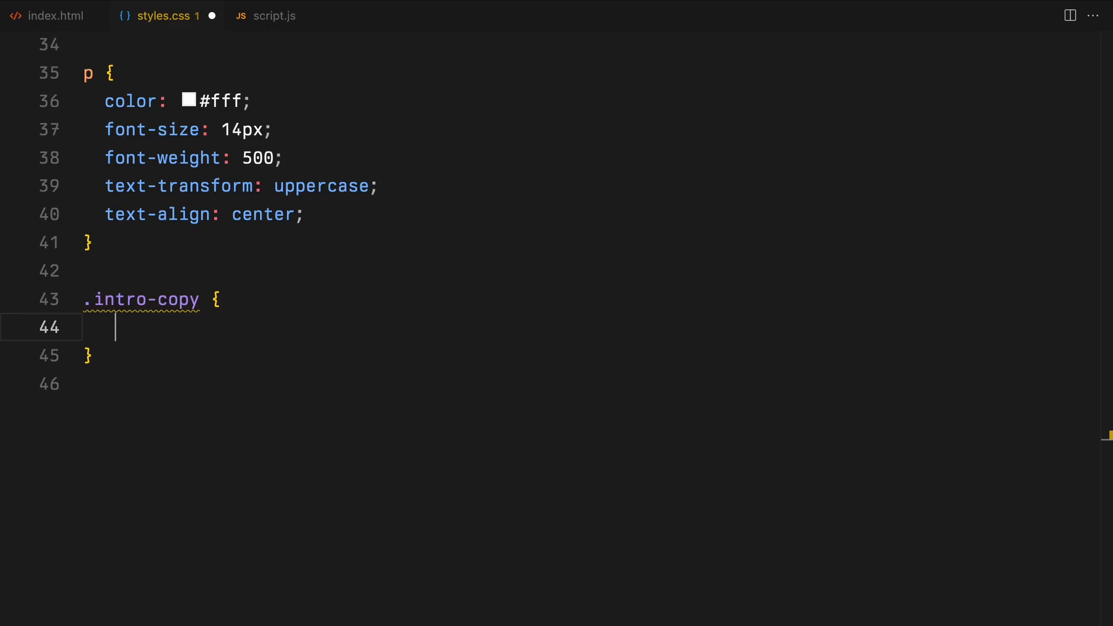
pyautogui.write('top: 50%;')
pyautogui.write('z-index: 0;')
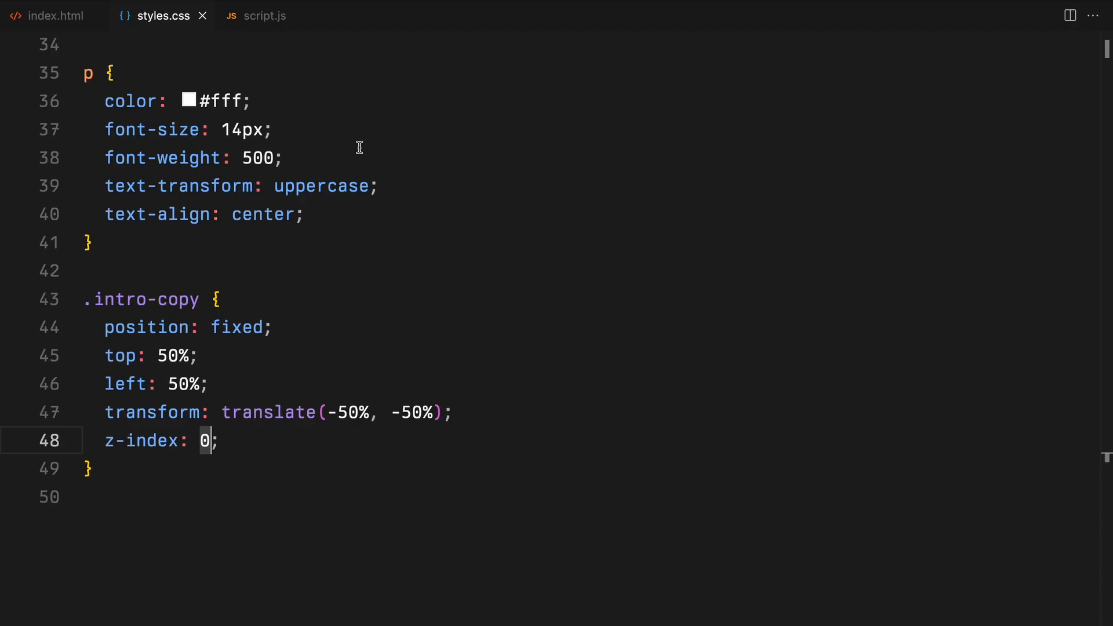
pyautogui.write('section {')
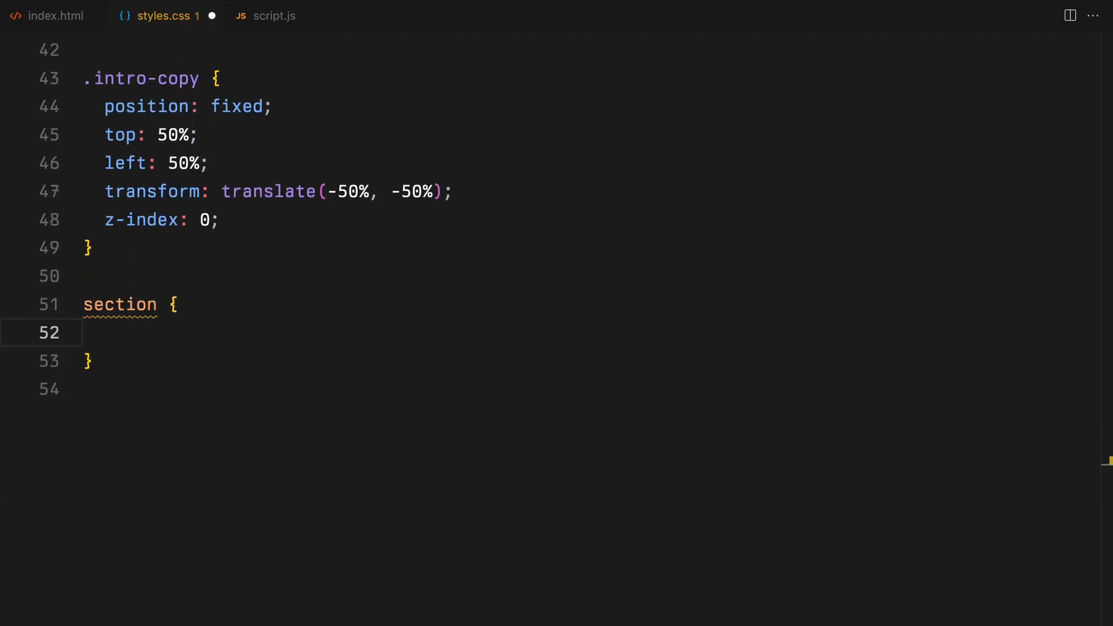
pyautogui.write('margin: 1;')
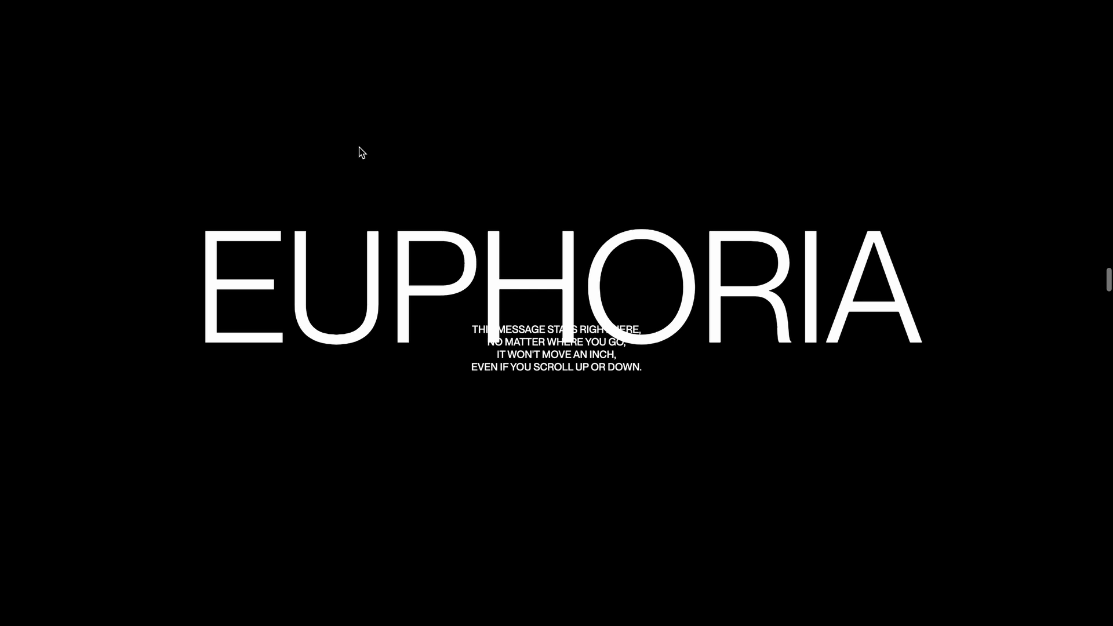
# Scroll down the browser preview past EUPHORIA to the first image behind the fixed message.
pyautogui.scroll(-3)
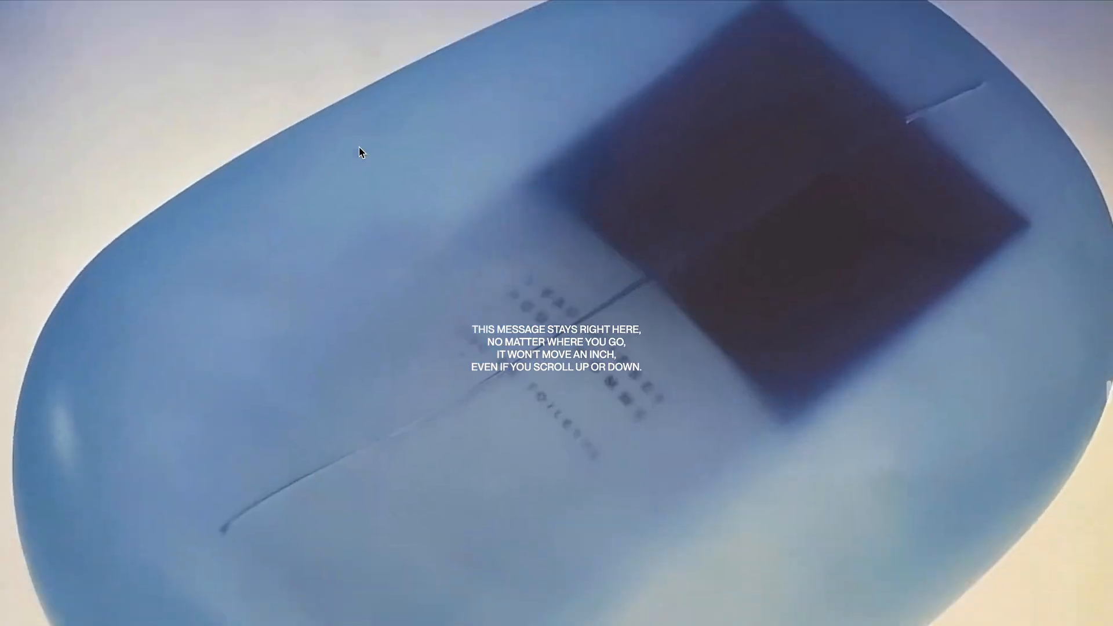
pyautogui.scroll(-3)
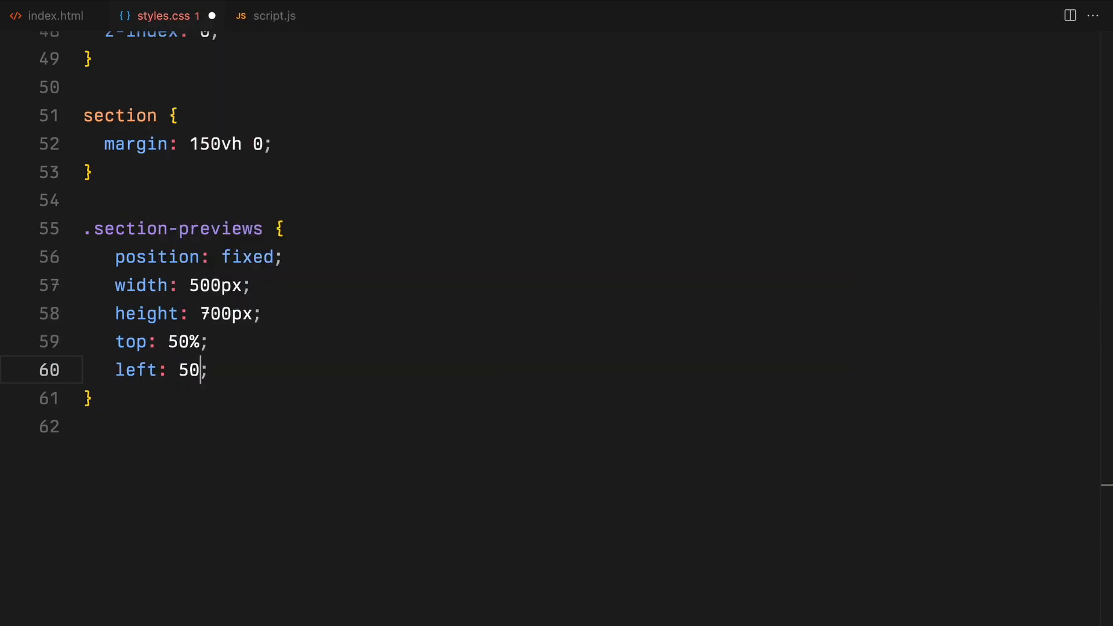
# Finish centring .section-previews and add .img at 100% size with absolute position, overflow hidden and a clip-path.
pyautogui.write('%;')
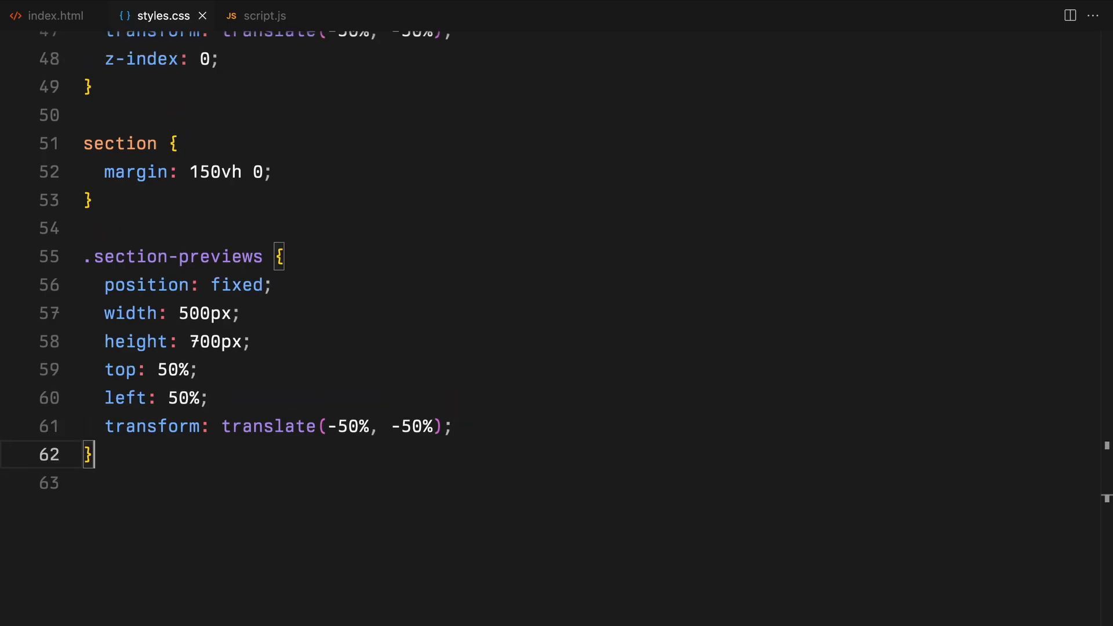
pyautogui.write('.img {')
pyautogui.write('height: ;')
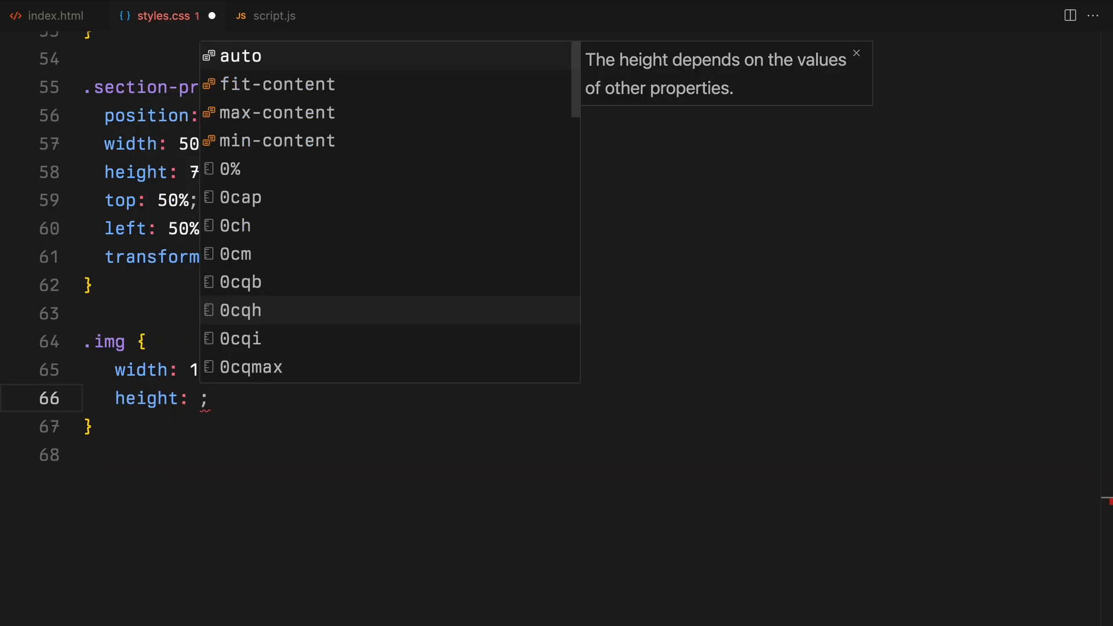
pyautogui.write('100%')
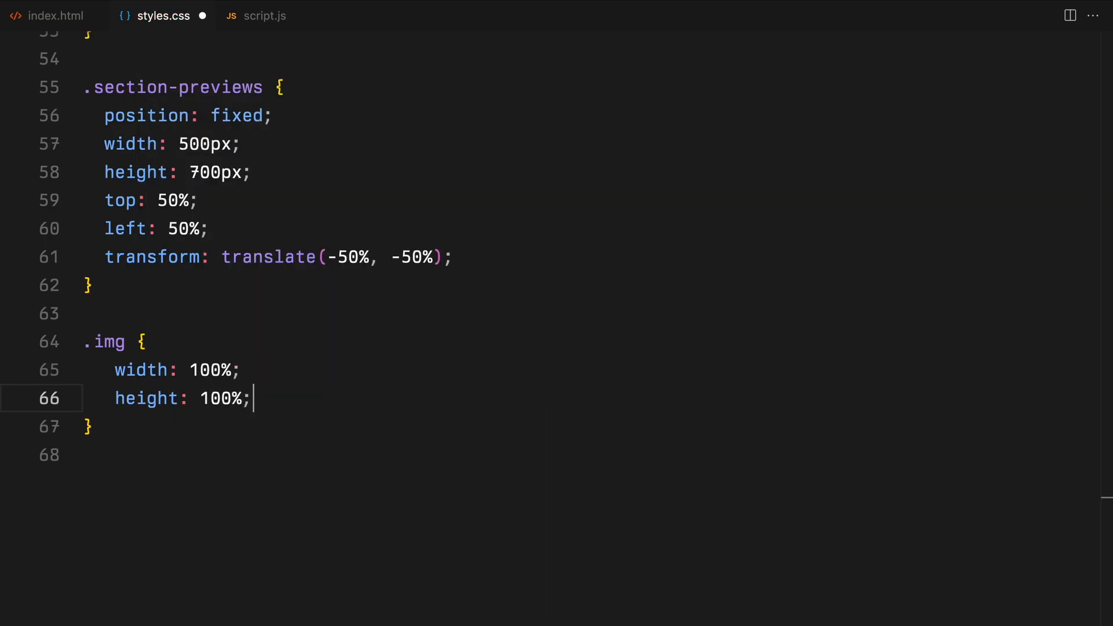
pyautogui.write('position: absolute;')
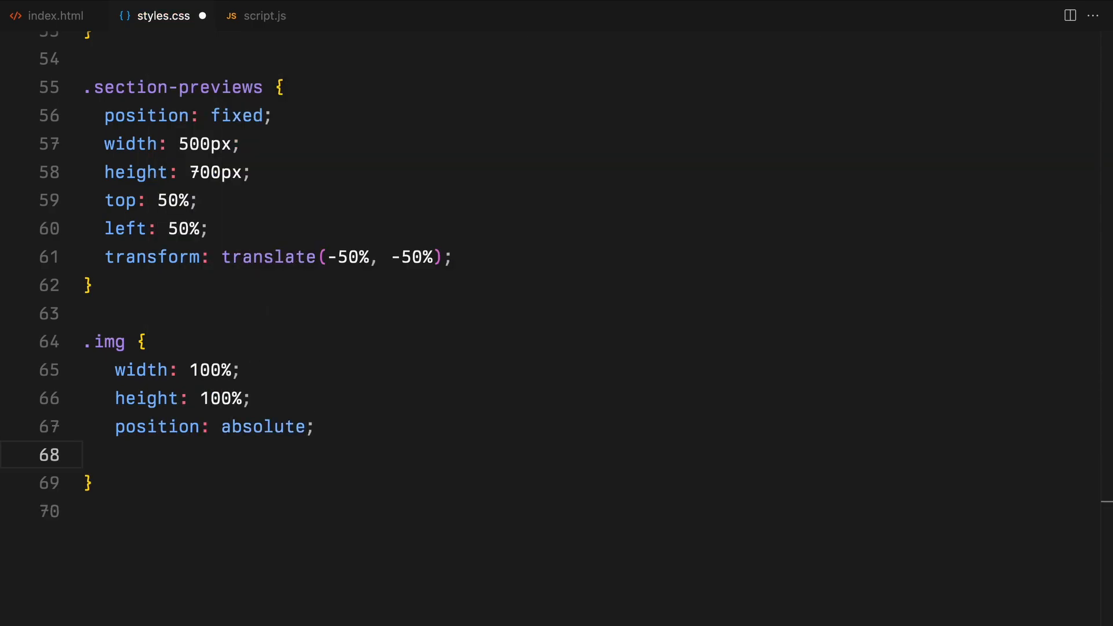
pyautogui.write('overflow: hidden;')
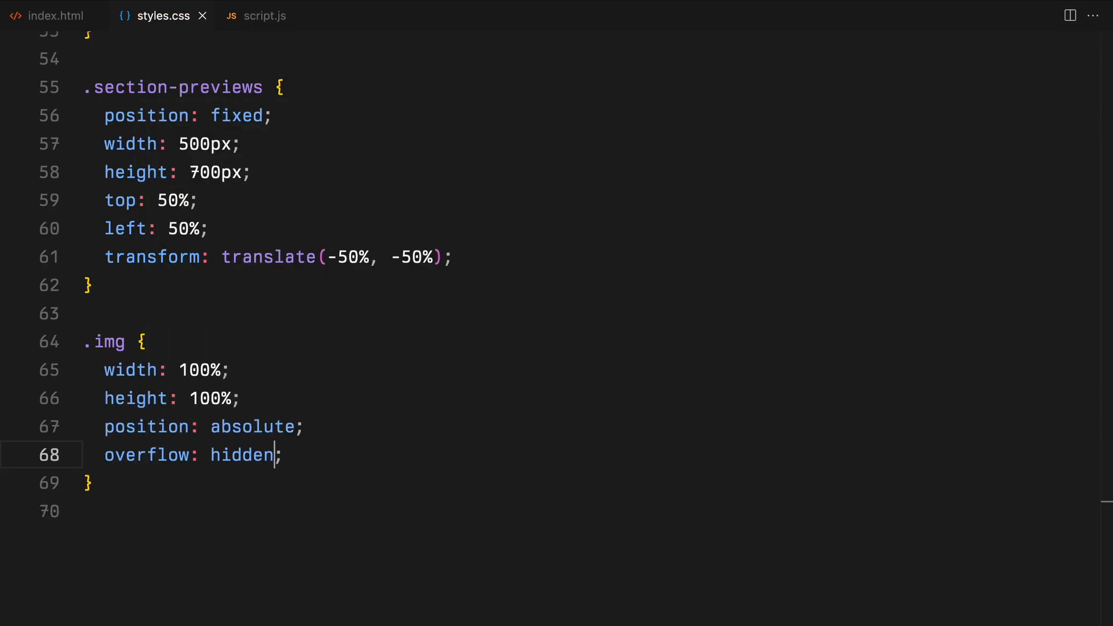
pyautogui.write('clip-path: polygon(0% 100%, 100% 100%, 100% 100%, 0% 100%);')
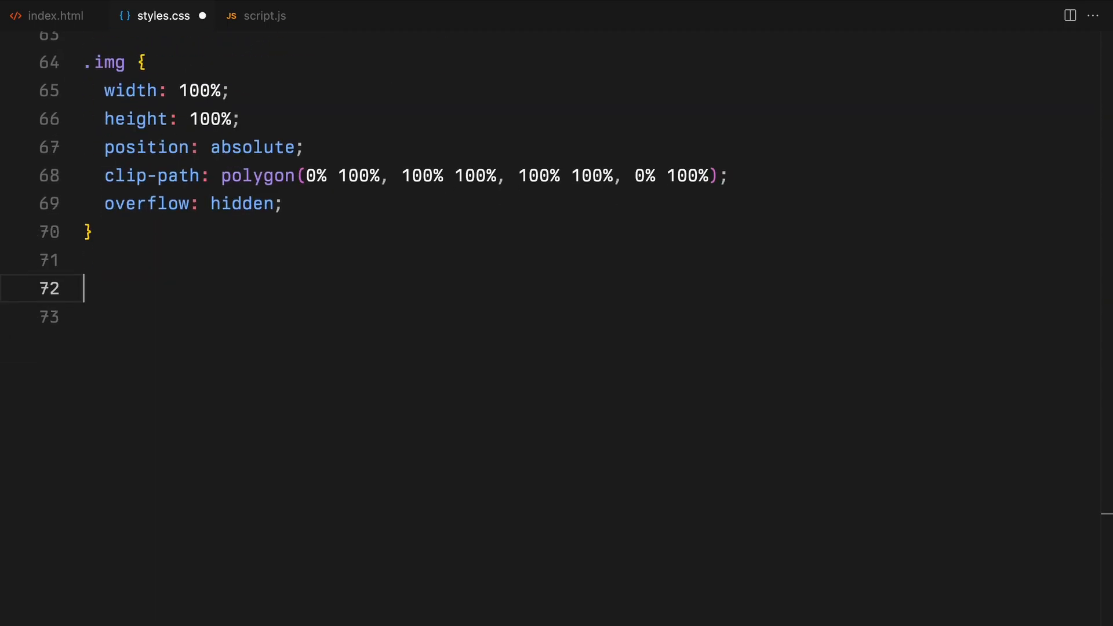
# Add a .spacer rule with height: 200px.
pyautogui.write('.spacer {')
pyautogui.click(592, 318)
pyautogui.write('width: 100%;')
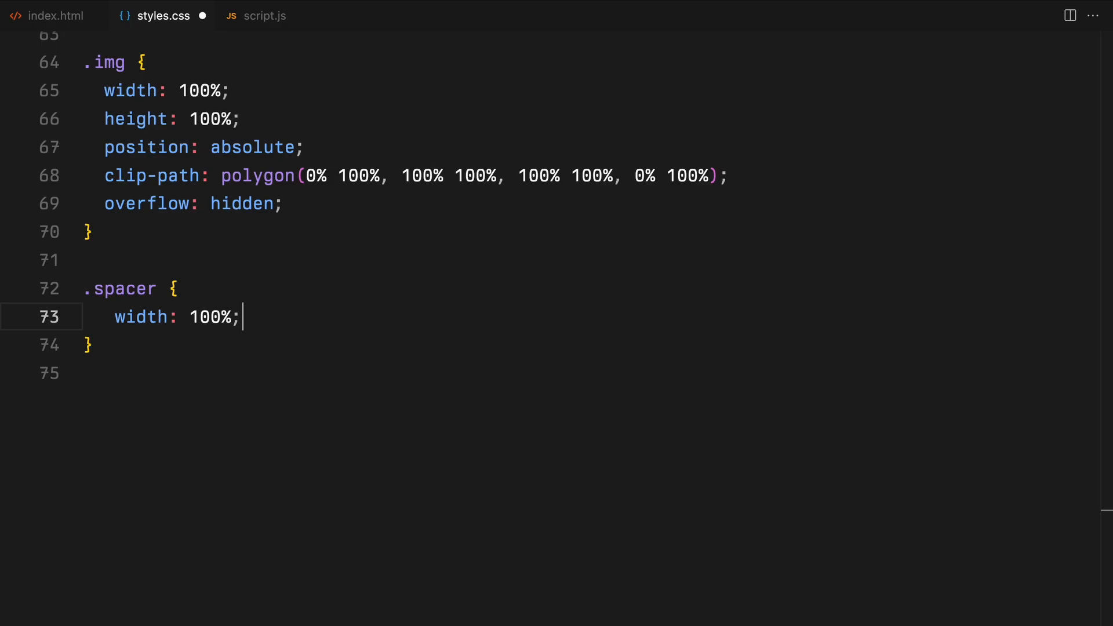
pyautogui.write('height: 200px;')
pyautogui.write('gsap.registerPlugin(')
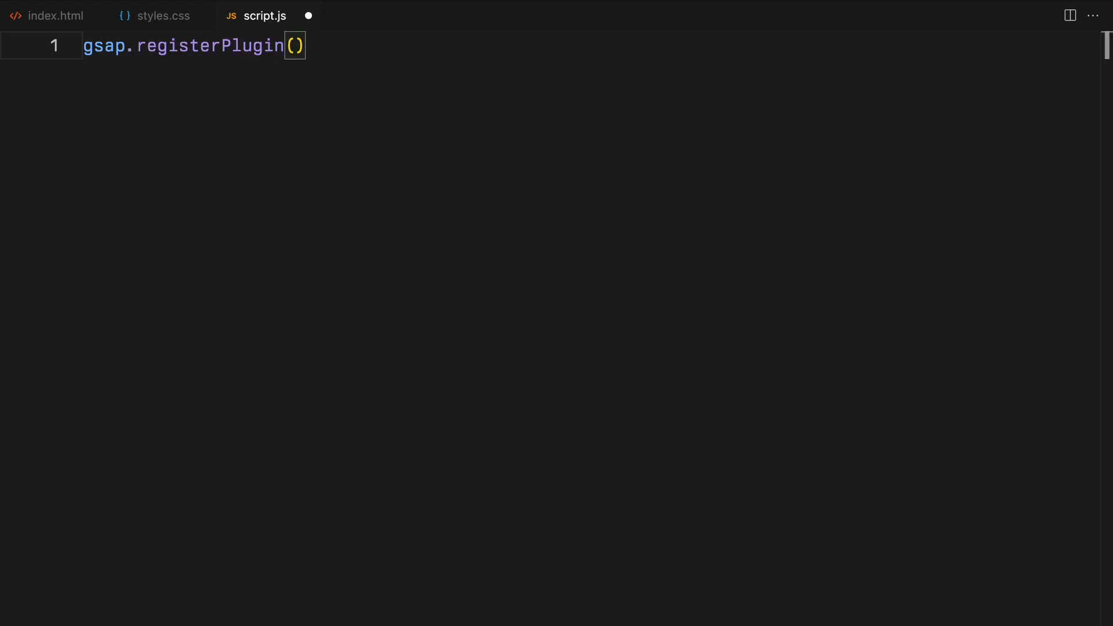
# Define addImageScaleAnimation looping gsap.utils.toArray("section").forEach and querying each #preview image.
pyautogui.write('function addImageSc')
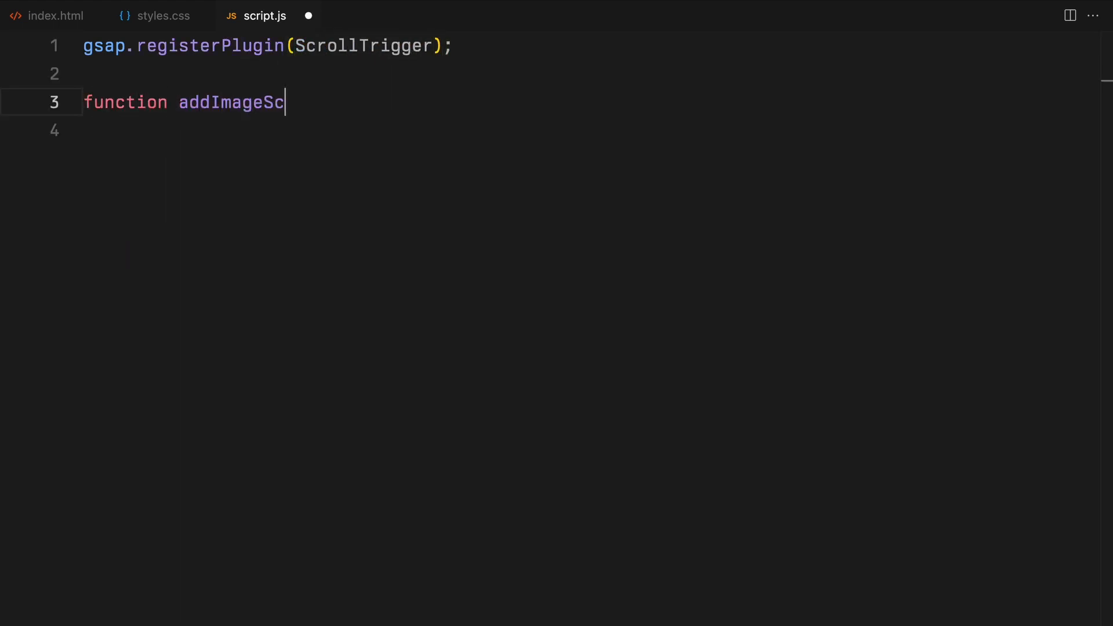
pyautogui.write('aleAnimation() {')
pyautogui.click(590, 131)
pyautogui.write('g')
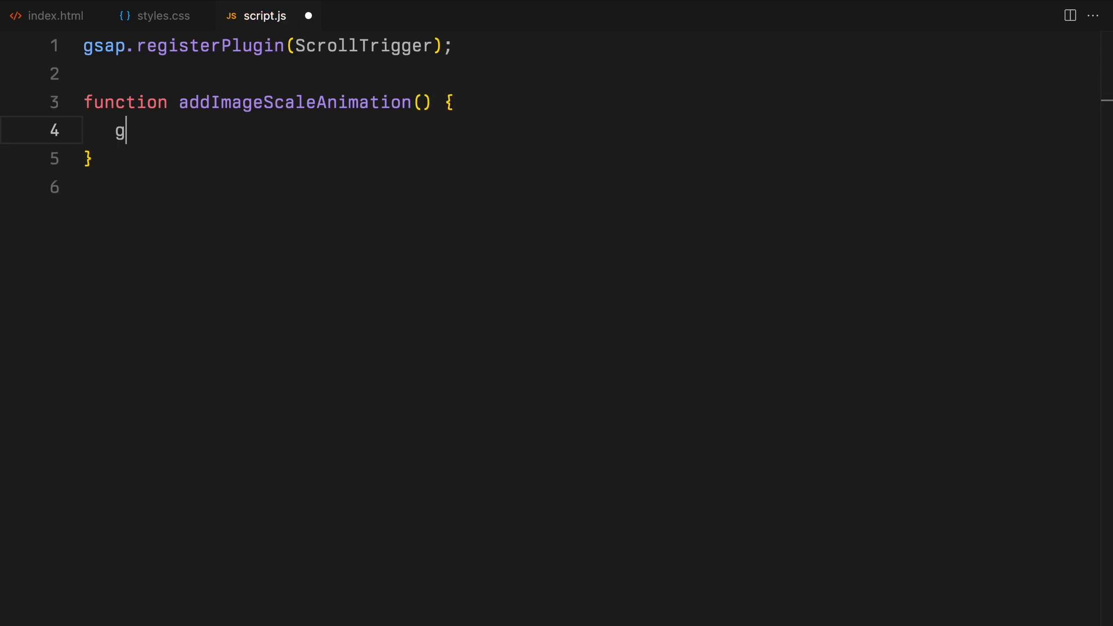
pyautogui.write('sap.utils.toArray(')
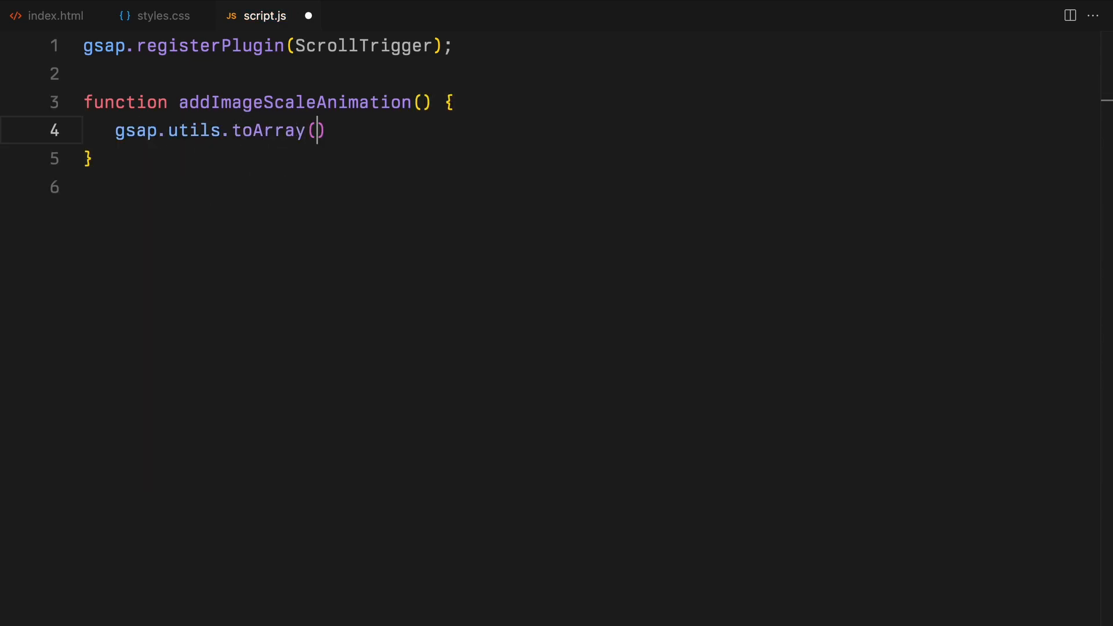
pyautogui.write('"section").')
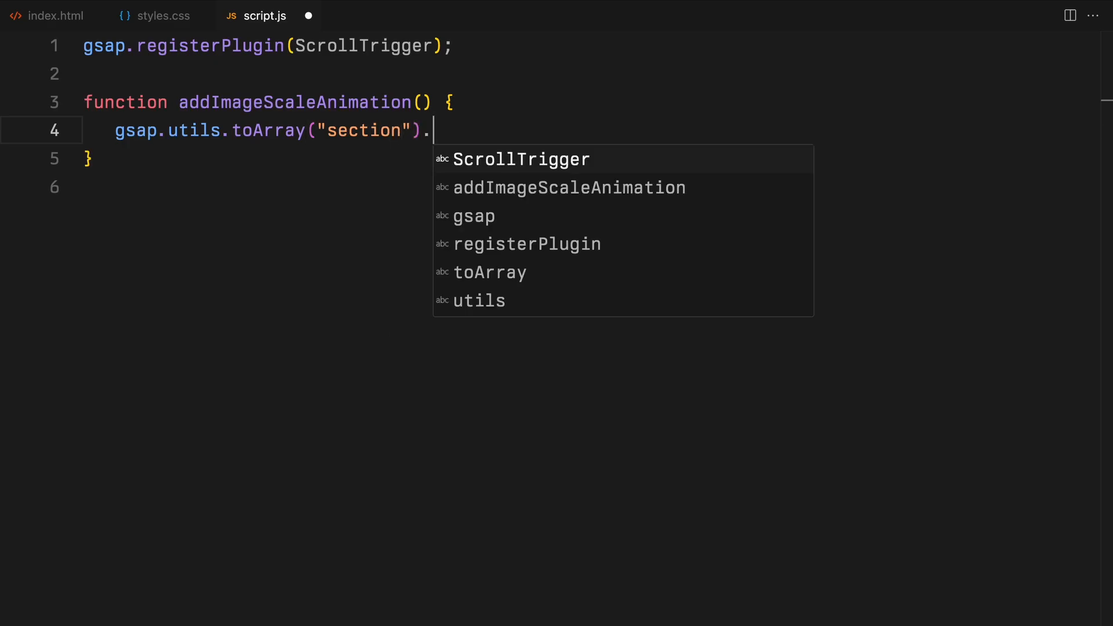
pyautogui.write('forEach((section, index) => {')
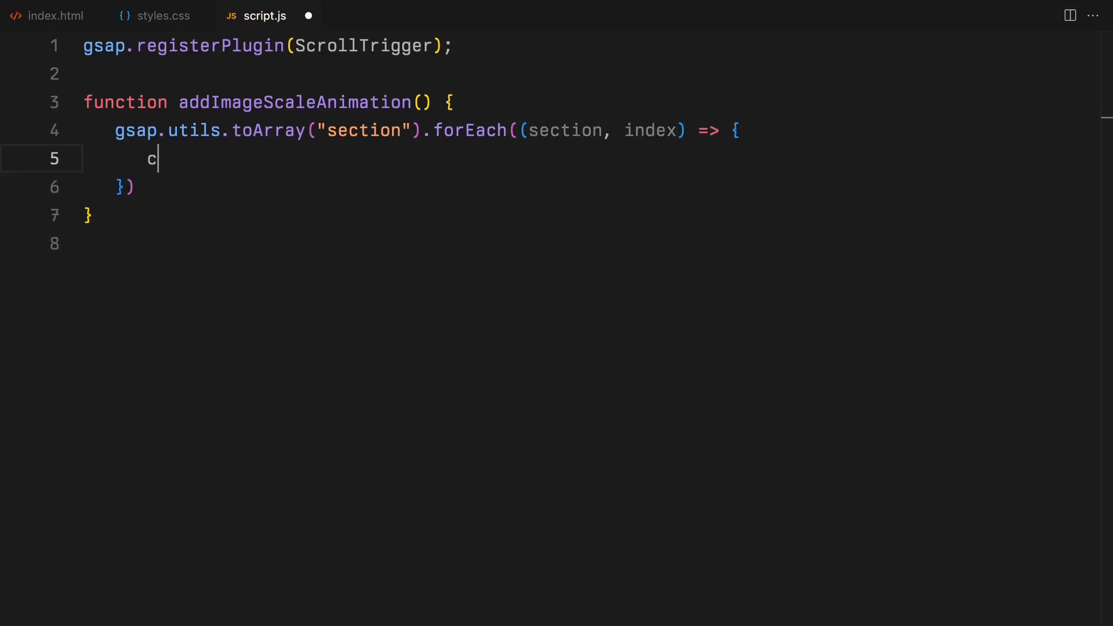
pyautogui.write('onst image = document.querySelector')
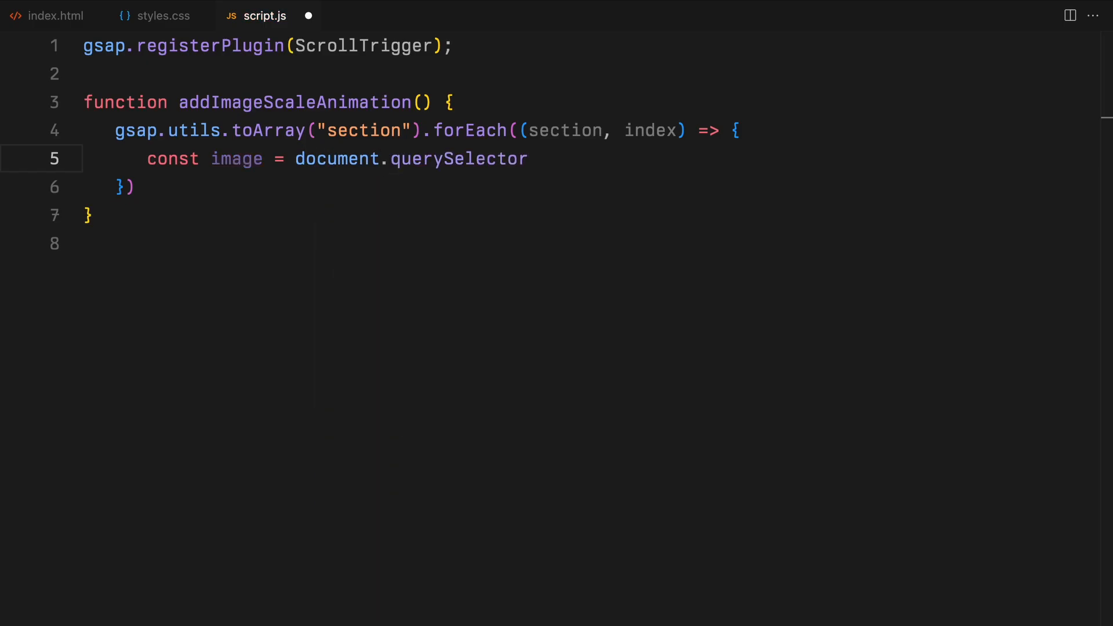
pyautogui.write('(`#preview`)')
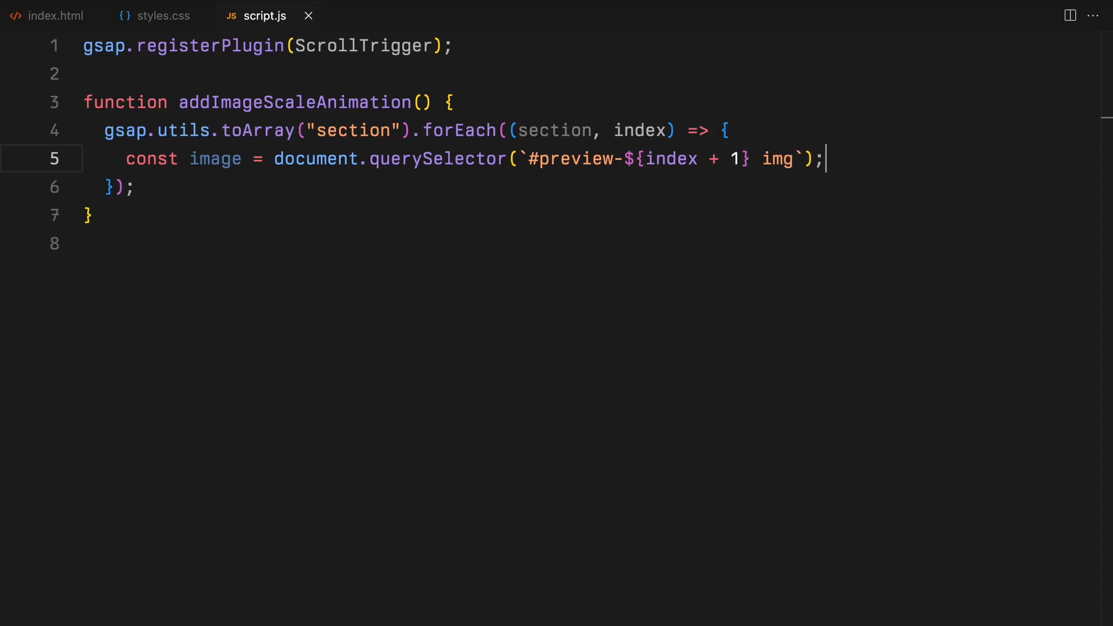
# Set startCondition to "top top" for index 0 else "bottom bottom", then begin gsap.to(.
pyautogui.write('const startCondition')
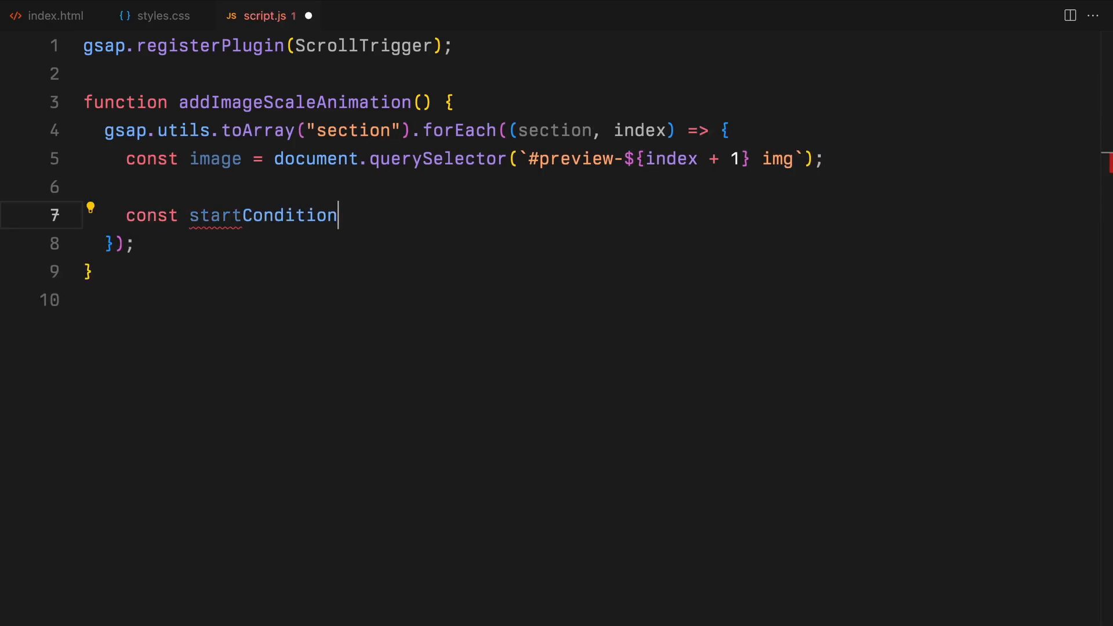
pyautogui.write('= index === 0 ?')
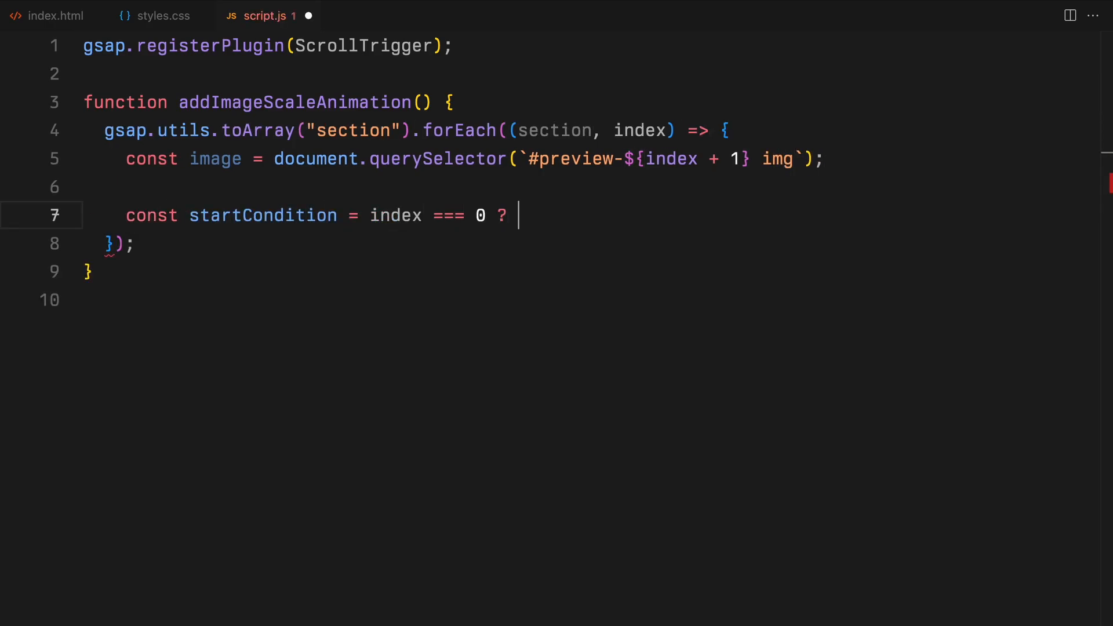
pyautogui.write('"top top" :')
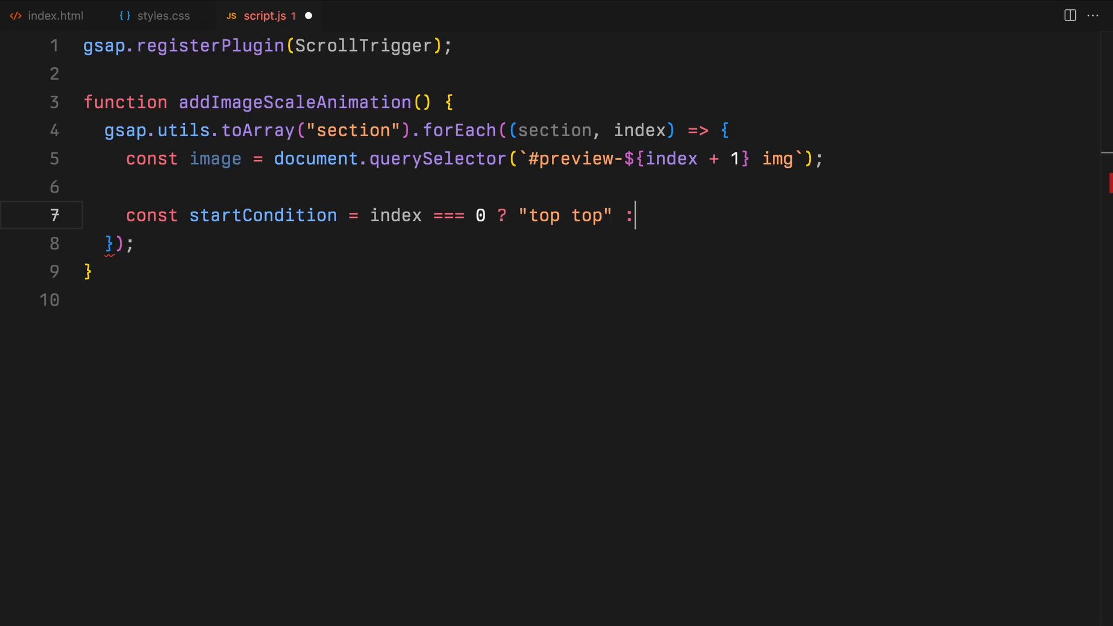
pyautogui.write('"bottom bottom";')
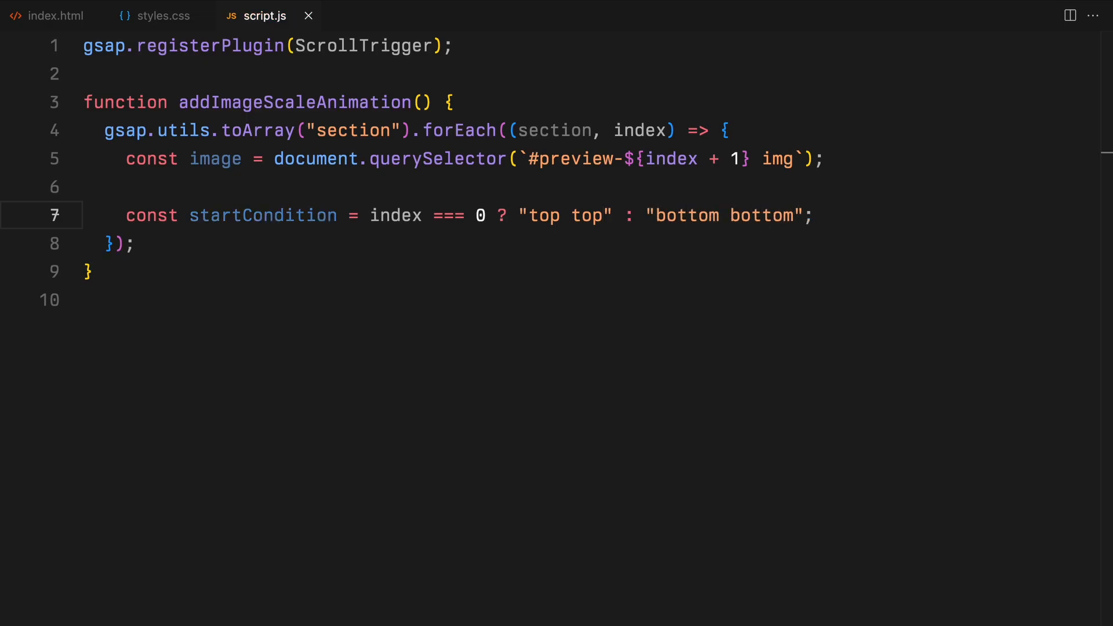
pyautogui.write('gsap.to(')
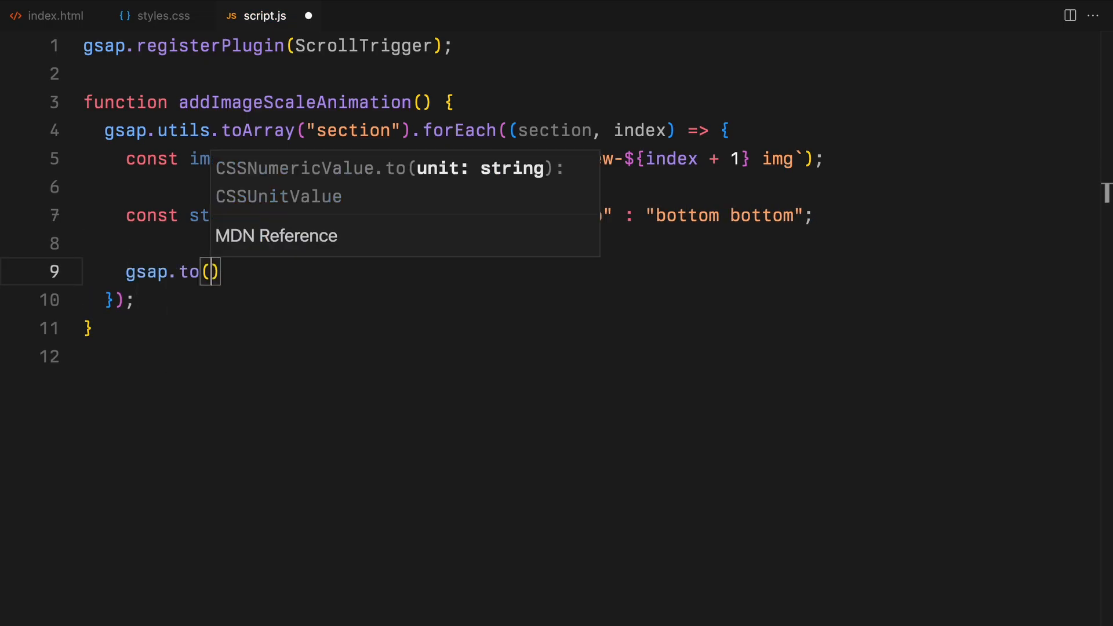
# Add a scrollTrigger whose end computes viewportHeight from window.innerHeight and sectionBottom from offsetTop + offsetHeight.
pyautogui.write('sc')
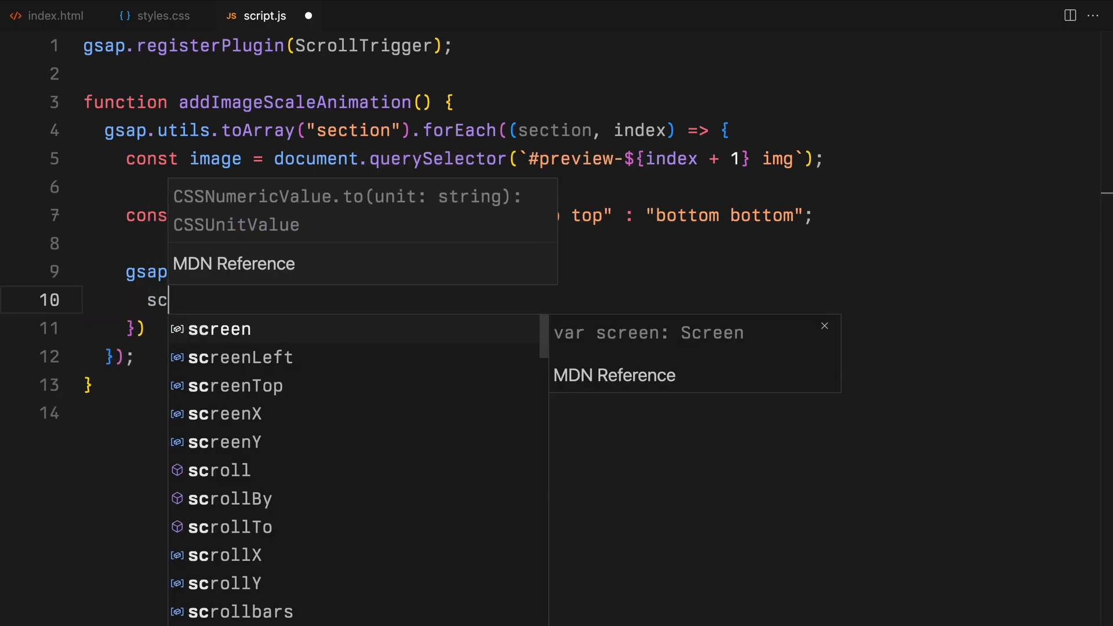
pyautogui.press('Enter')
pyautogui.write('const view')
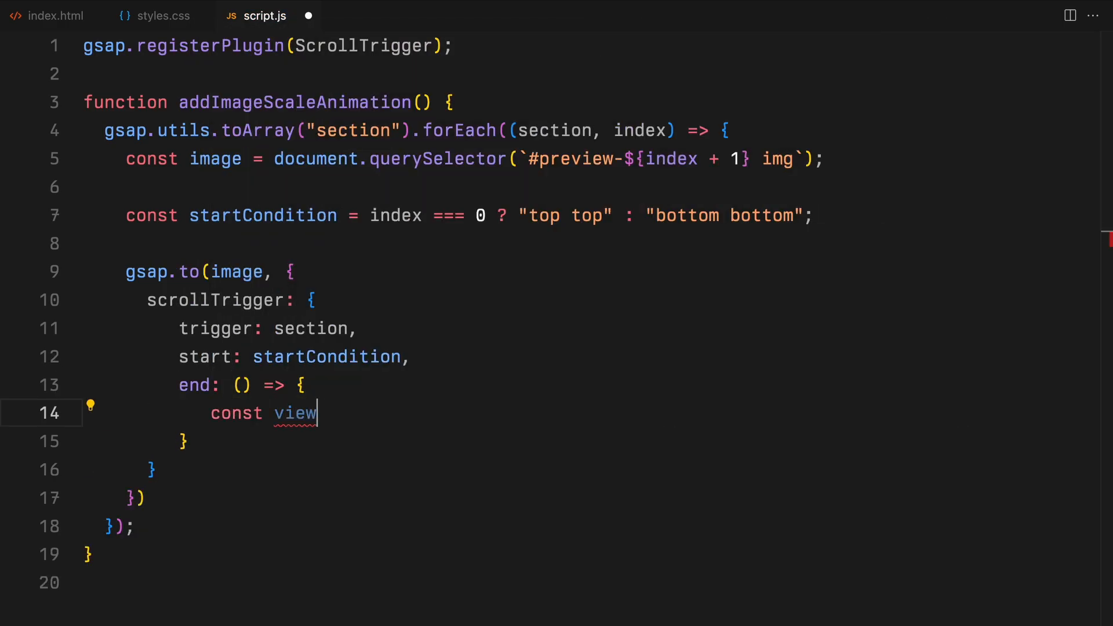
pyautogui.write('portHeight = window.')
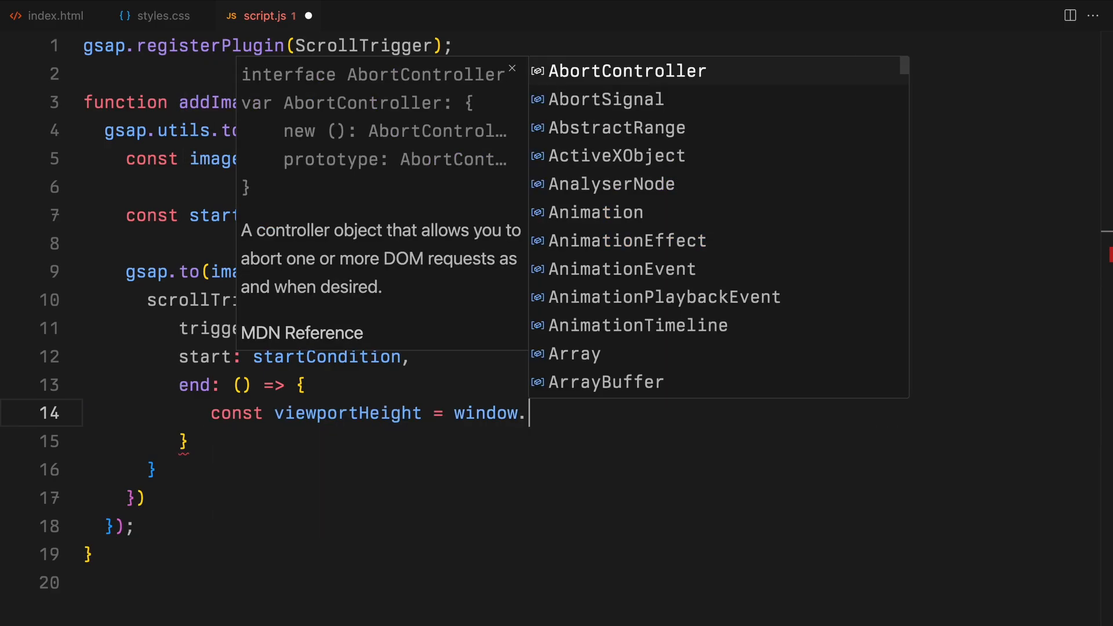
pyautogui.write('innerHeight;')
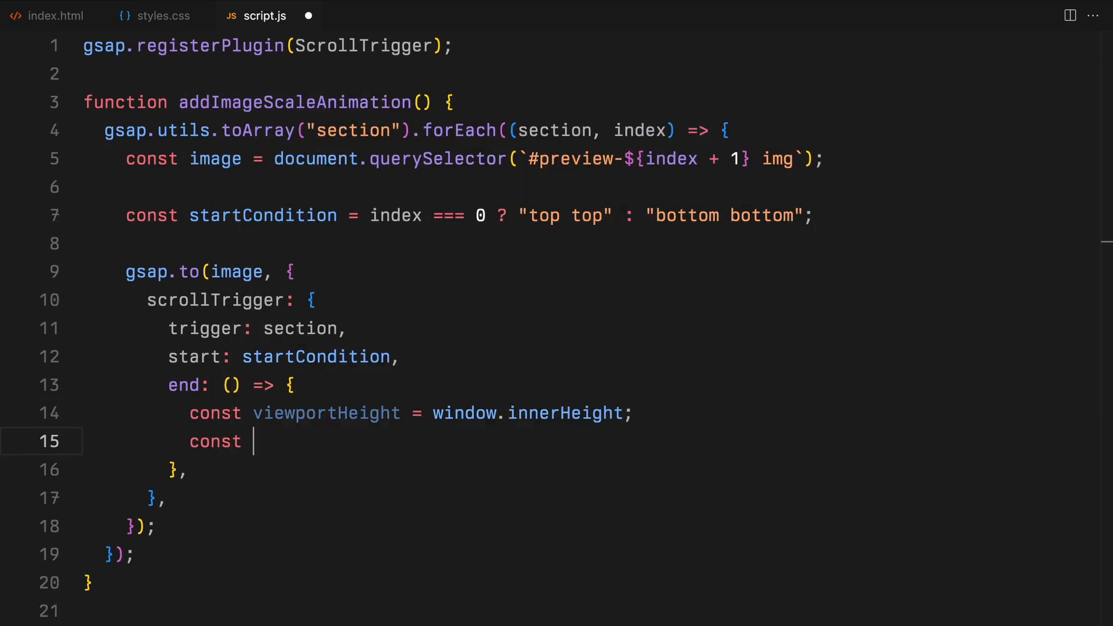
pyautogui.write('sectionBottom =')
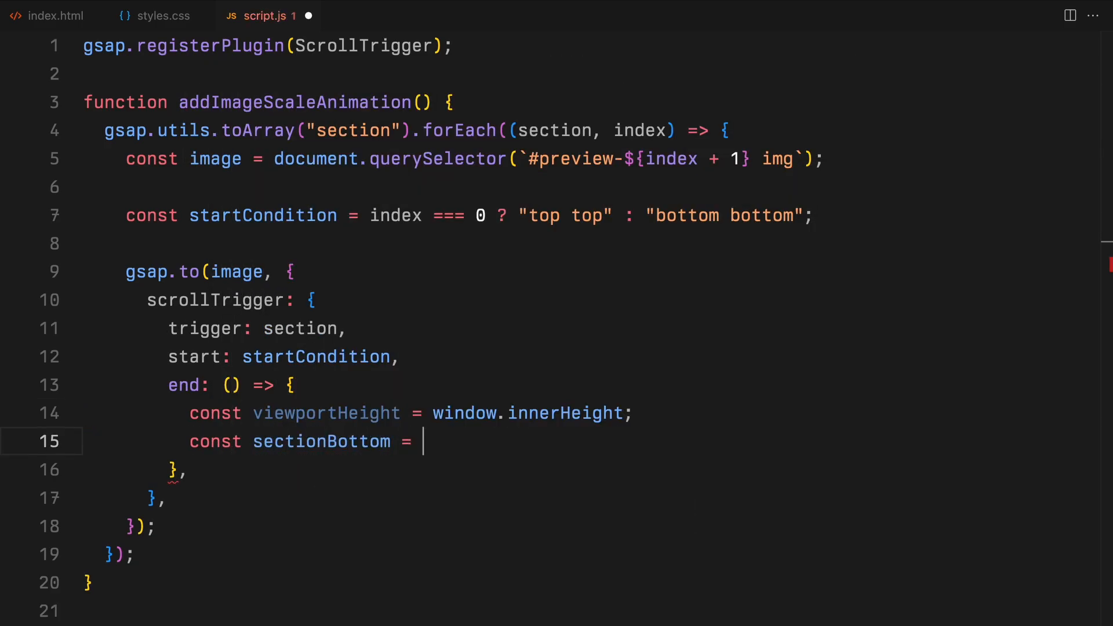
pyautogui.write('section.offsetT')
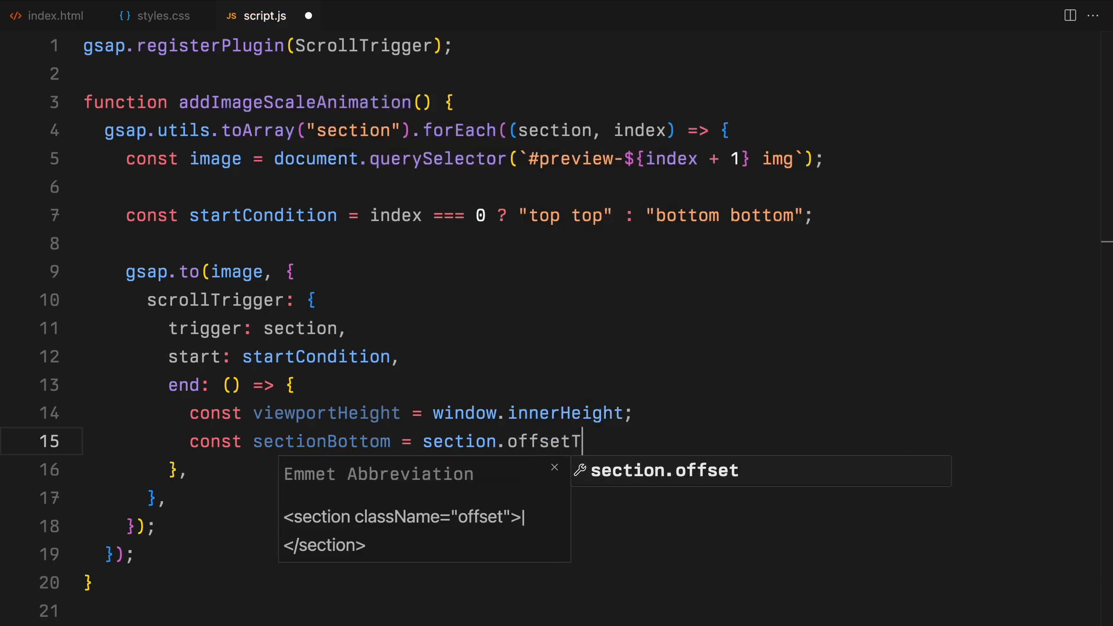
pyautogui.write('op +')
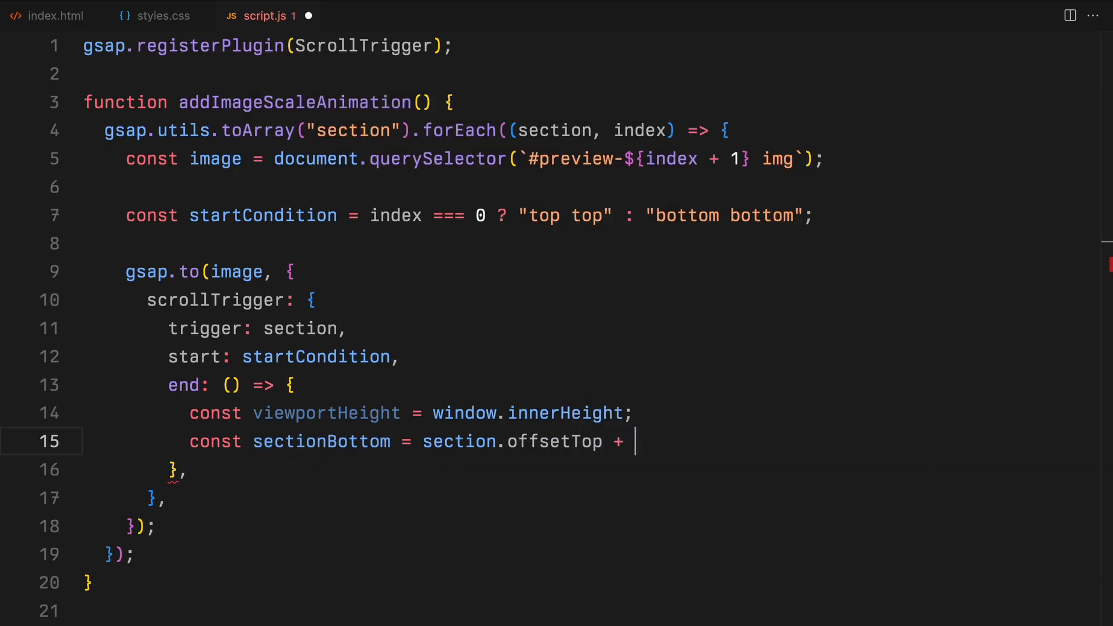
pyautogui.write('section.offsetHeight;')
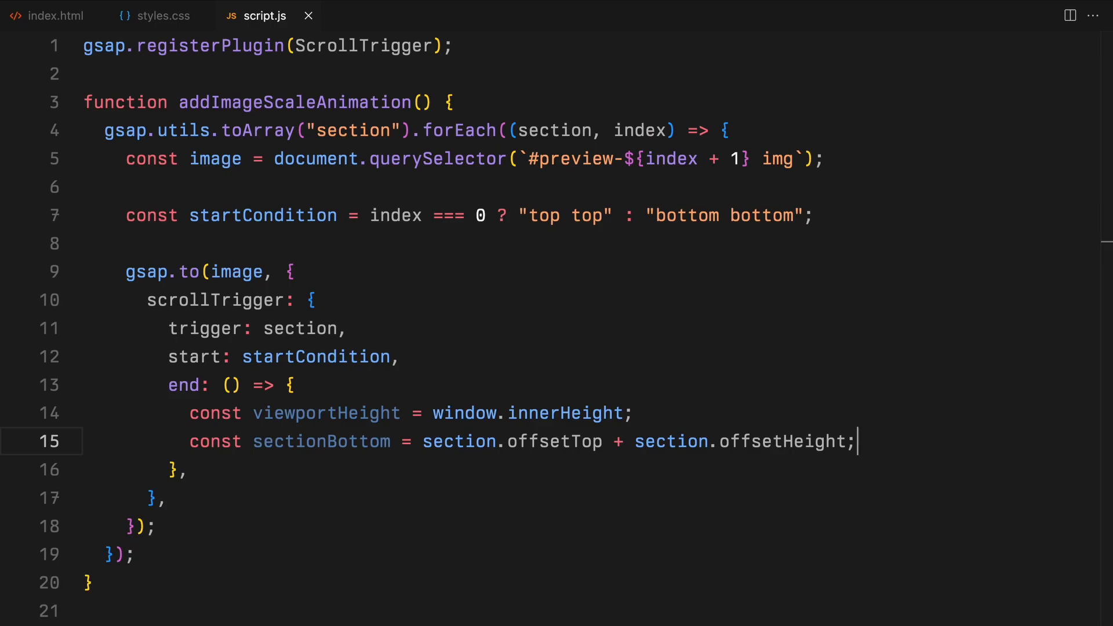
# Derive additionalDistance and endValue, return `+=${endValue}`, and set the scale tween.
pyautogui.write('const additional')
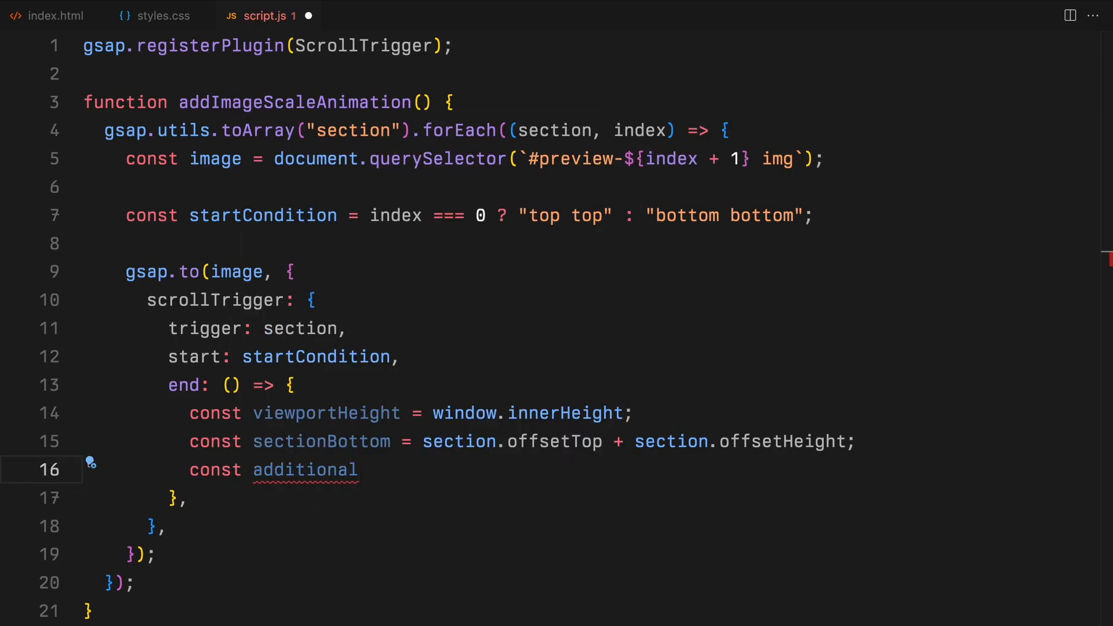
pyautogui.write('Distance = viewportHeight * 0.5;')
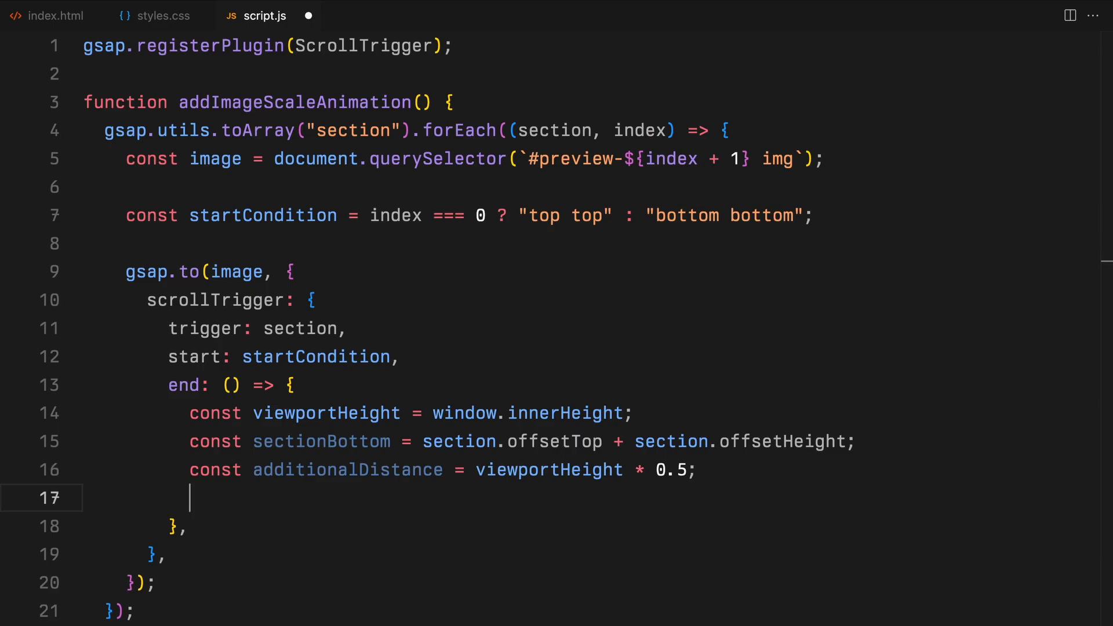
pyautogui.write('const endValue = sectionBottom - viewportHeight')
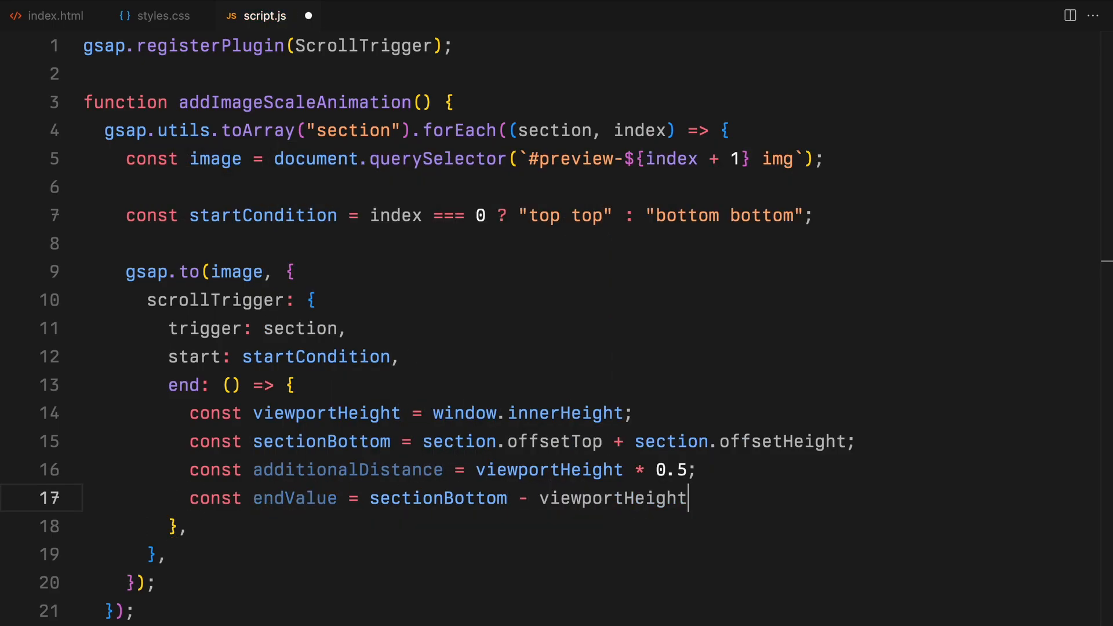
pyautogui.write('+ additionalDistance;')
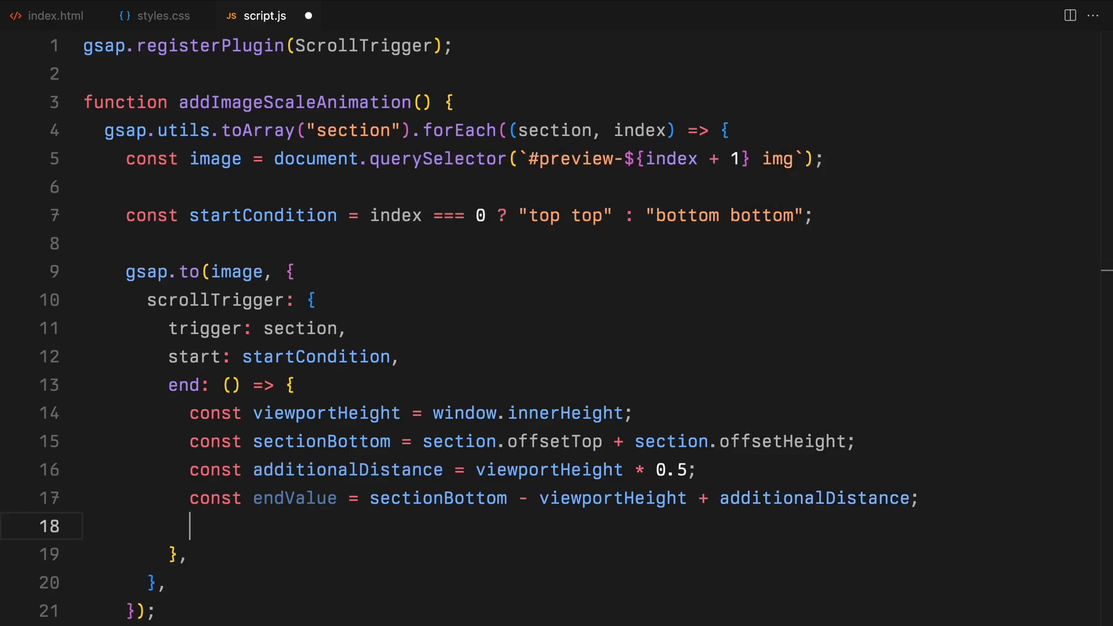
pyautogui.write('return `+=`')
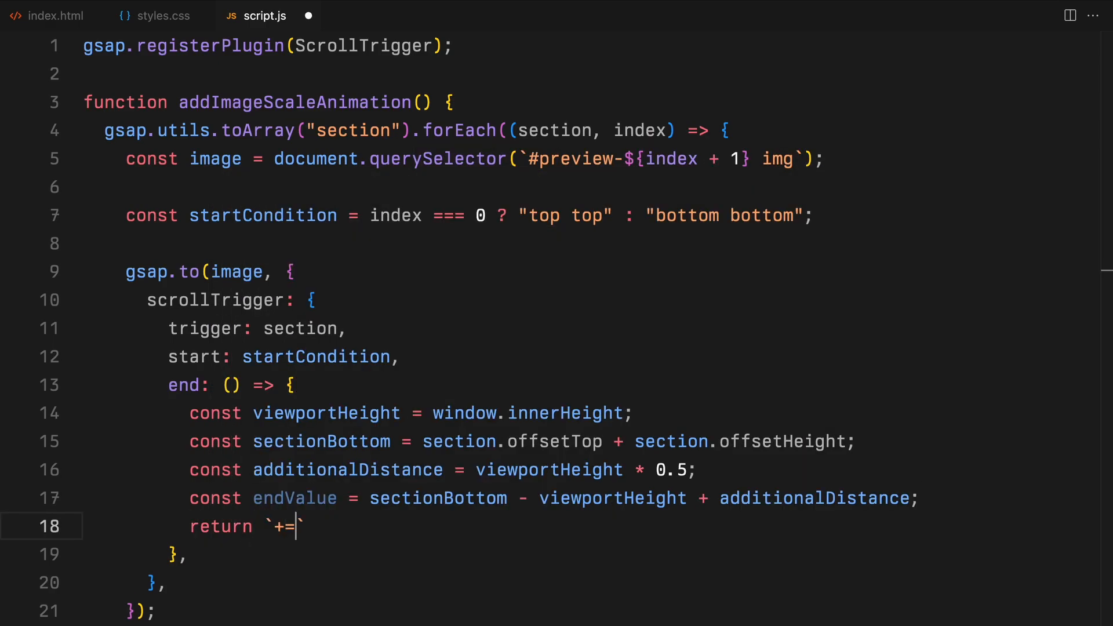
pyautogui.write('${endValue}')
pyautogui.write('scrub: 1,')
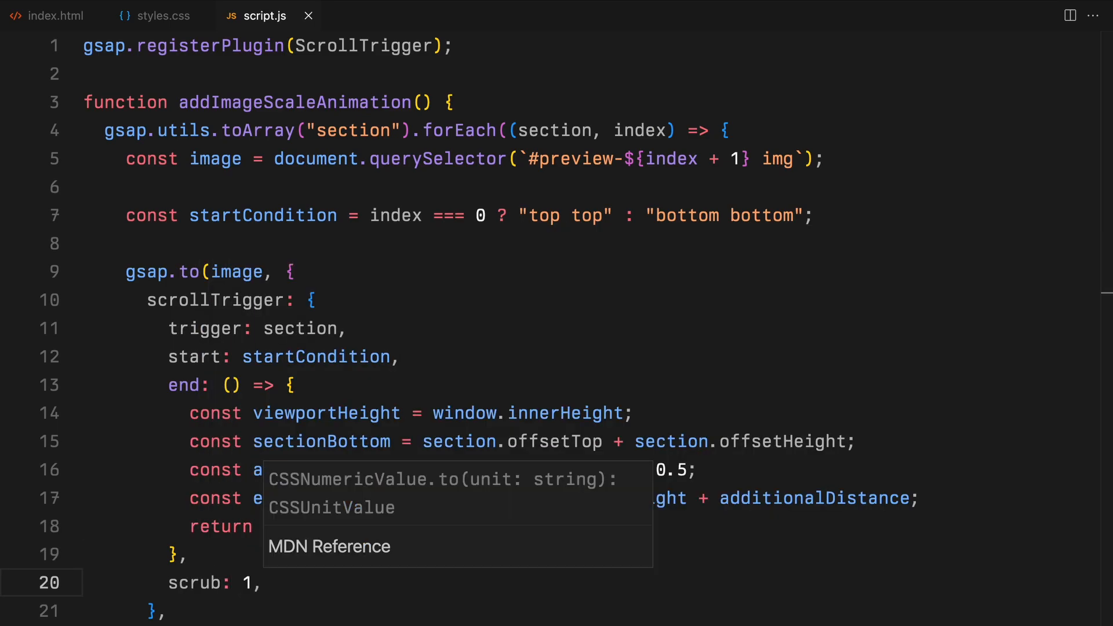
pyautogui.write('scale: 3,')
pyautogui.write('ease: "none",')
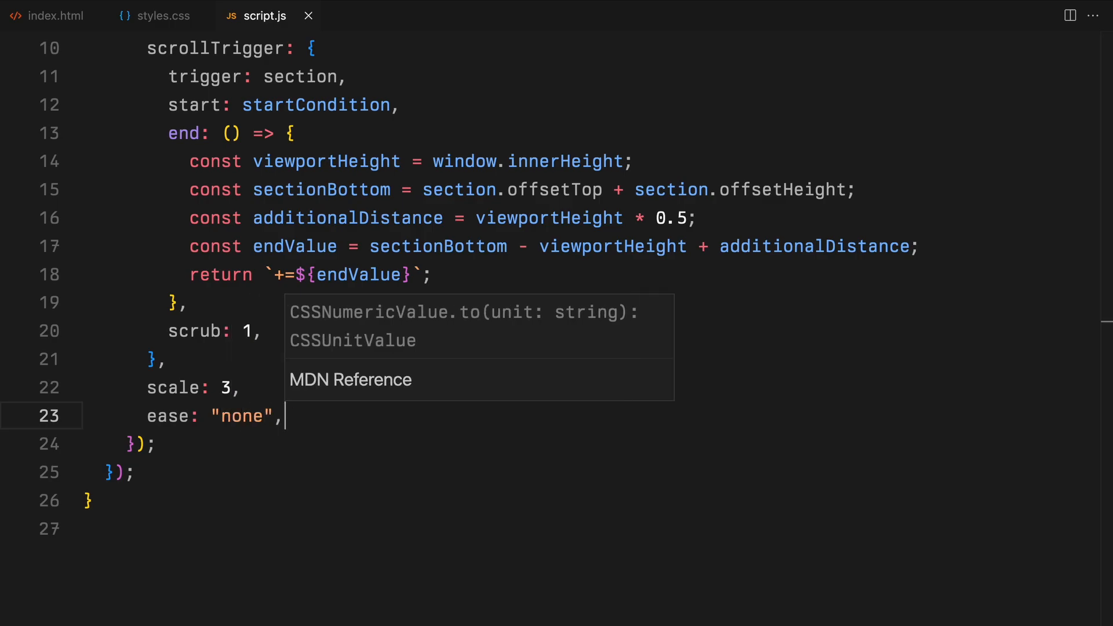
# Call addImageScaleAnimation(); and begin function animateClipPath.
pyautogui.write('addImageScaleAnimation')
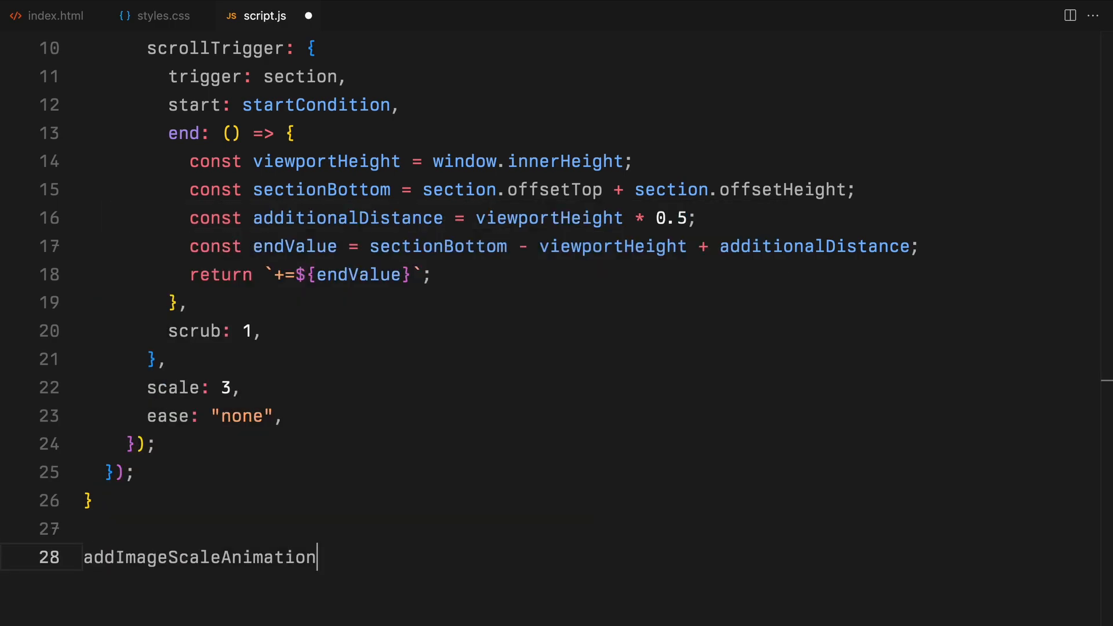
pyautogui.write('();')
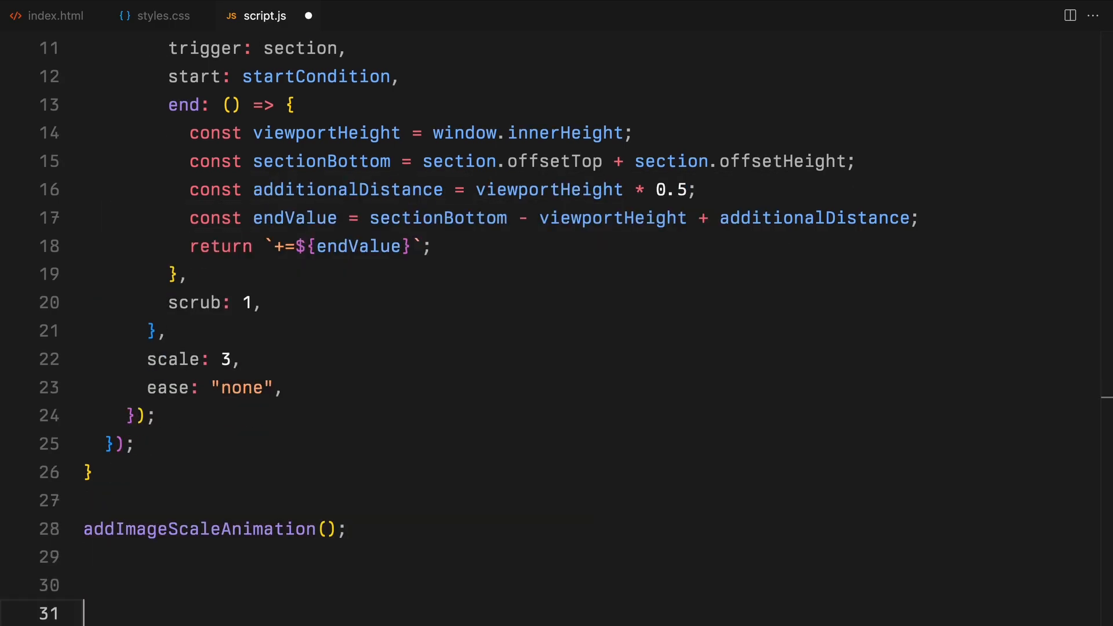
pyautogui.write('function animateClipPath(')
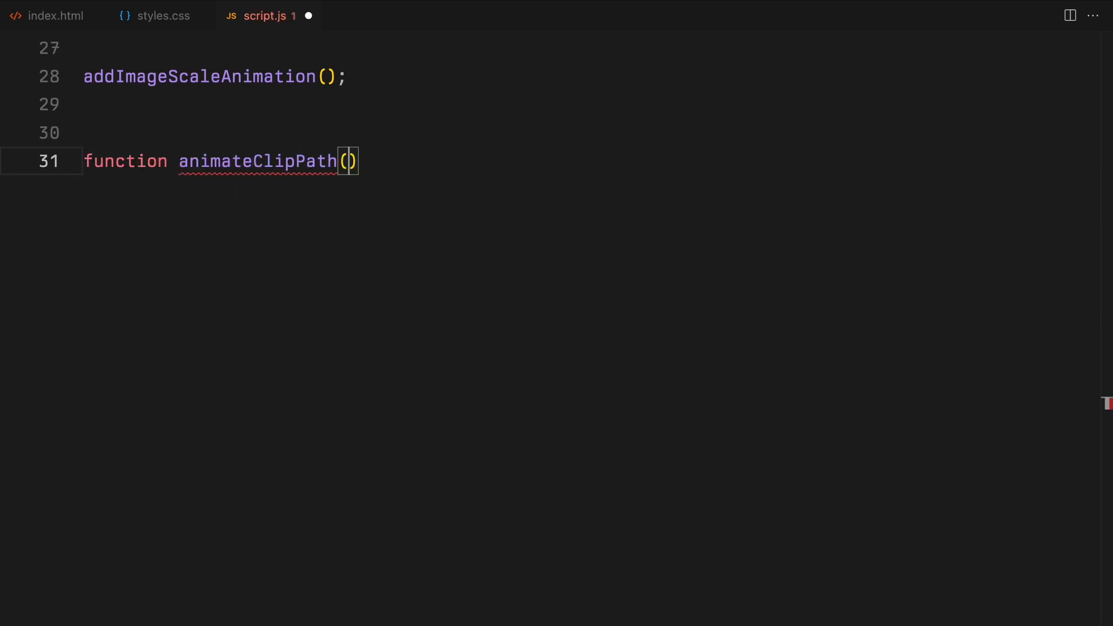
# Give animateClipPath parameters sectionId, previewId, start/endClipPath and start = "top center".
pyautogui.write('sectionId,')
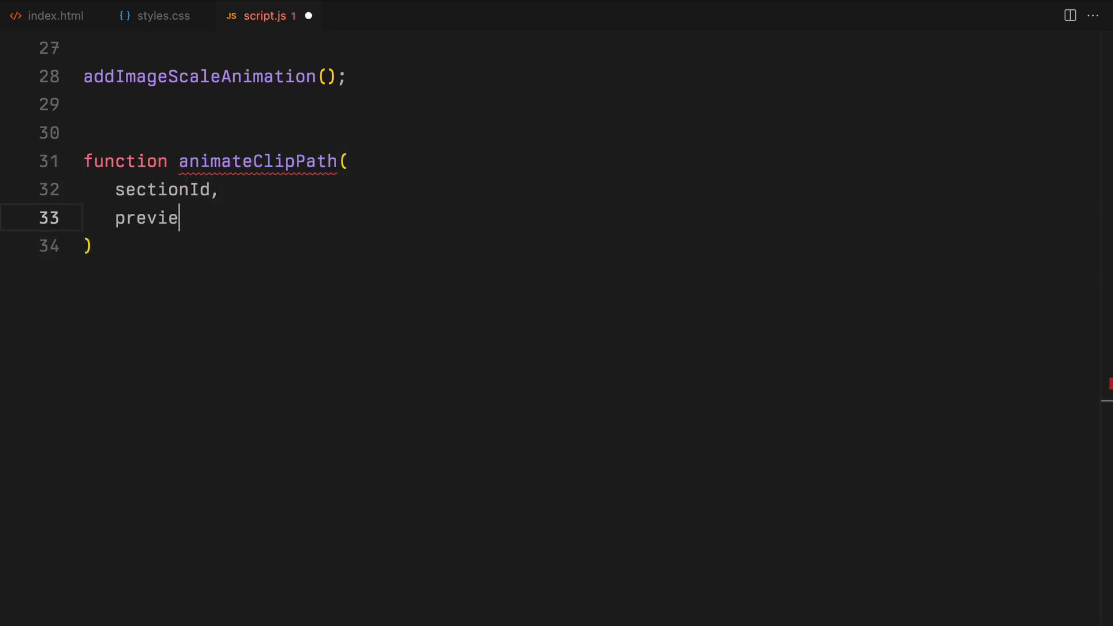
pyautogui.write('wId,')
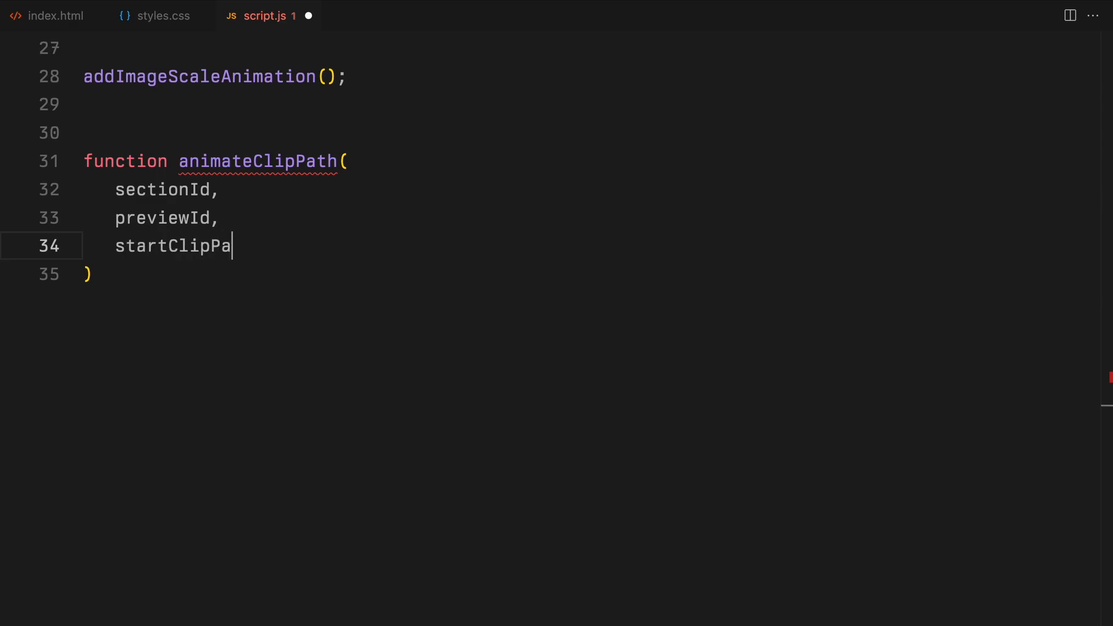
pyautogui.write('th,')
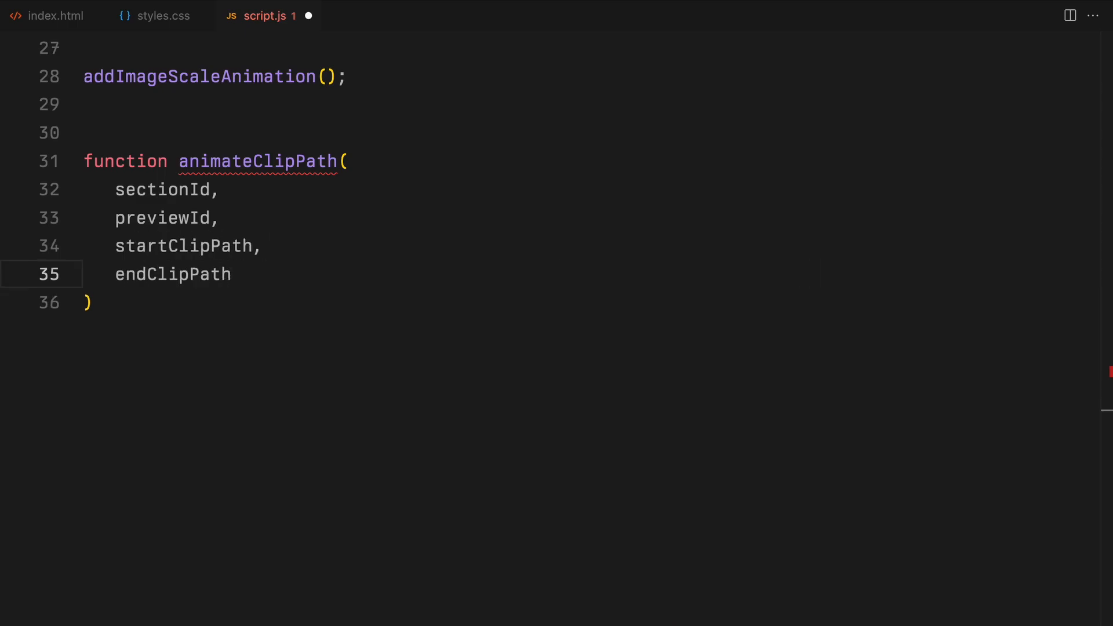
pyautogui.write('start = "top center"')
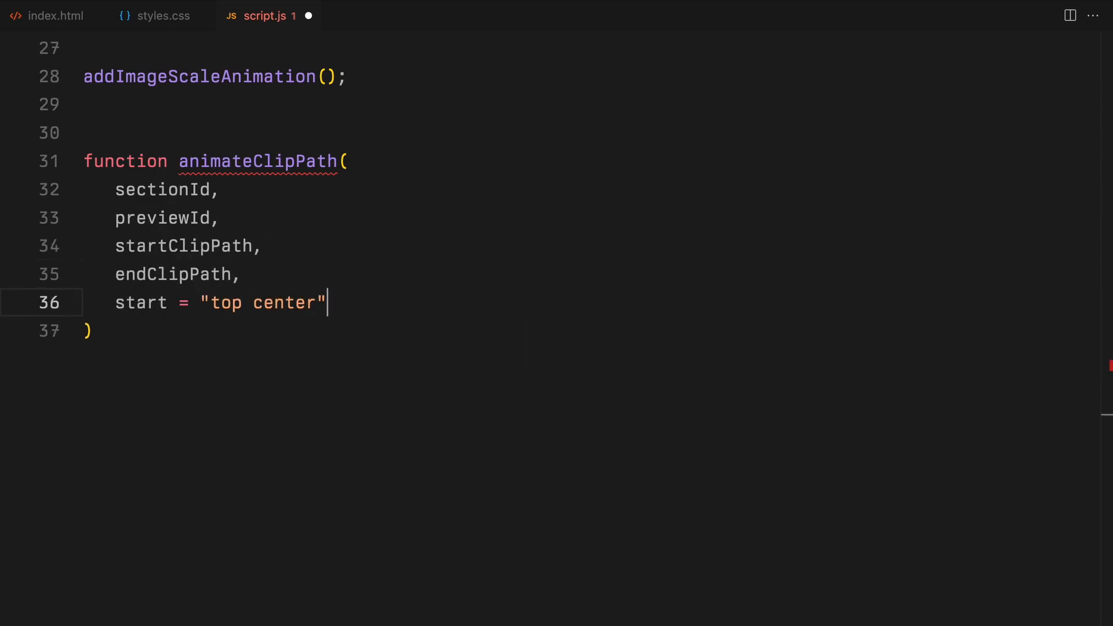
pyautogui.write(',')
pyautogui.write('let sec')
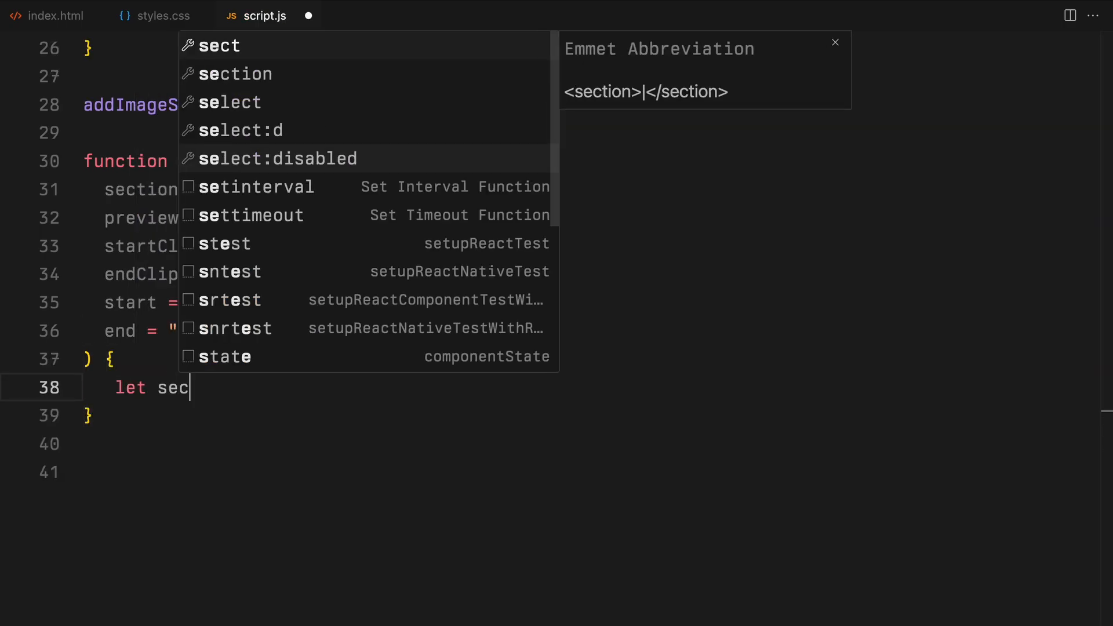
# Look up section and preview with document.querySelector using sectionId and previewId.
pyautogui.write('tion = document.querySelector()')
pyautogui.write('let prev')
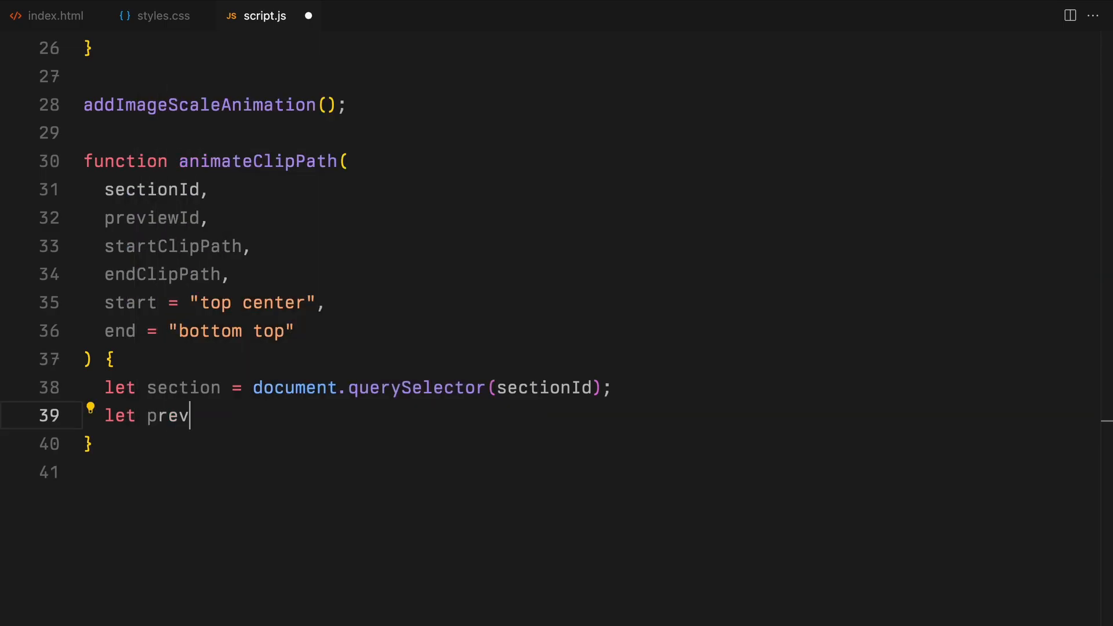
pyautogui.write('iew = document.querySelector(pre')
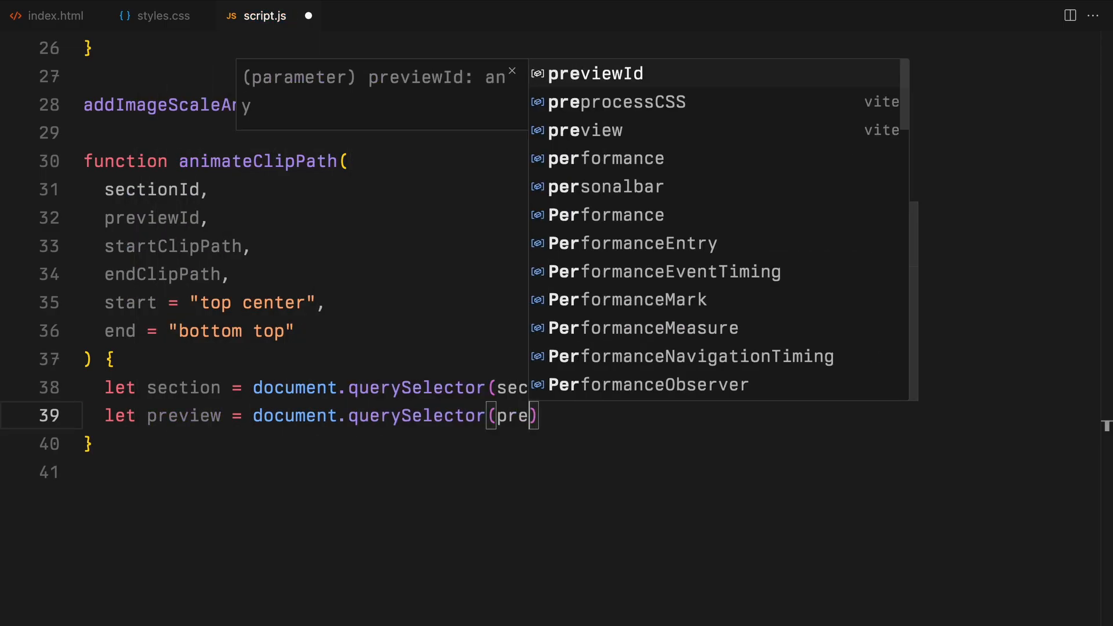
pyautogui.press('Enter')
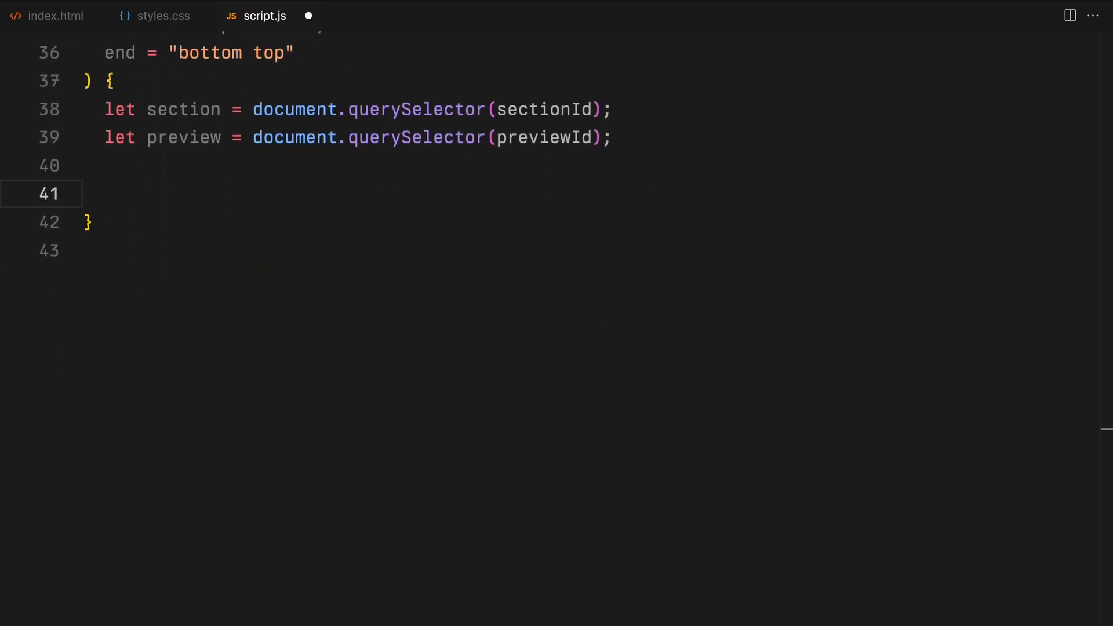
# Write ScrollTrigger.create with trigger, start, end and an onEnter running a scrubbed gsap.to on the preview's clipPath, then call animateClipPath for #section-1 and #preview-1.
pyautogui.write('ScrollTrigger.')
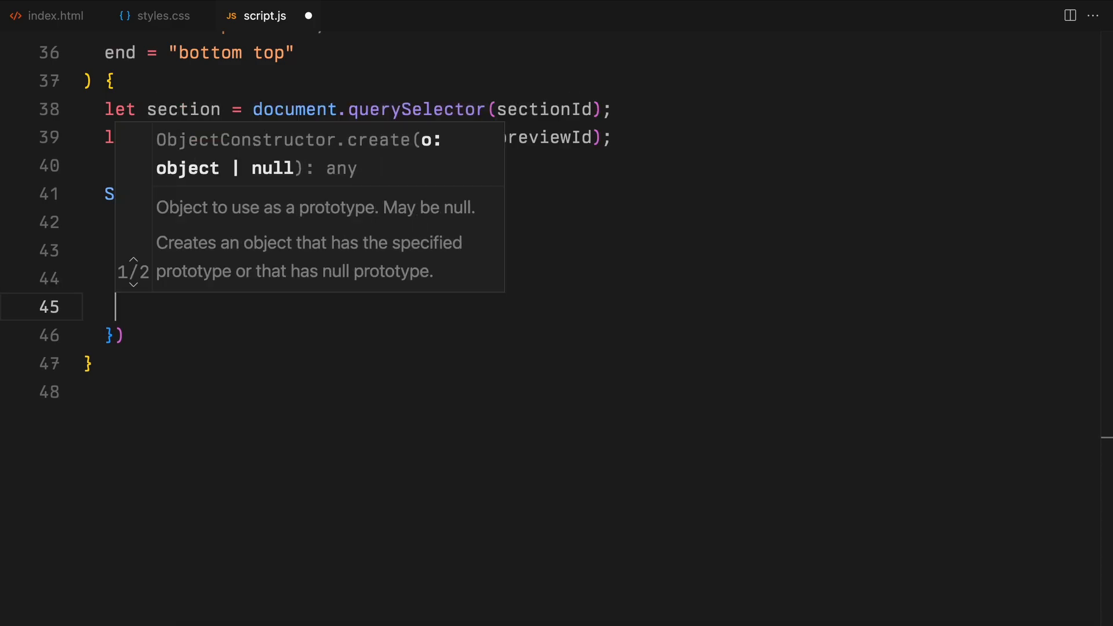
pyautogui.write('onEnter: () =')
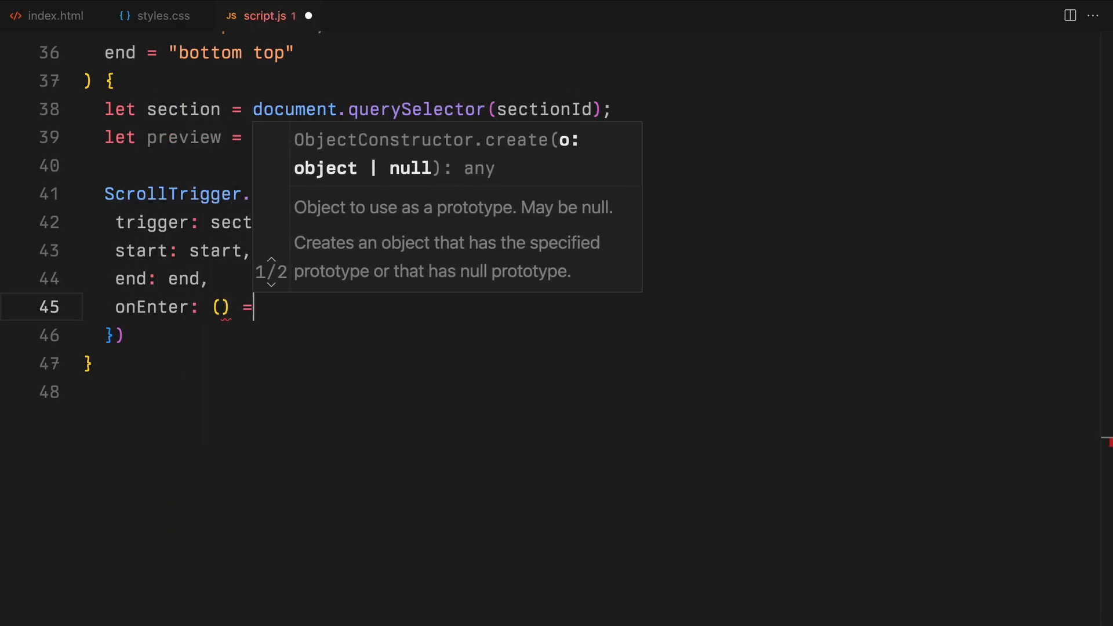
pyautogui.write('gsap.to(preview, {')
pyautogui.write('scrub: 0.125')
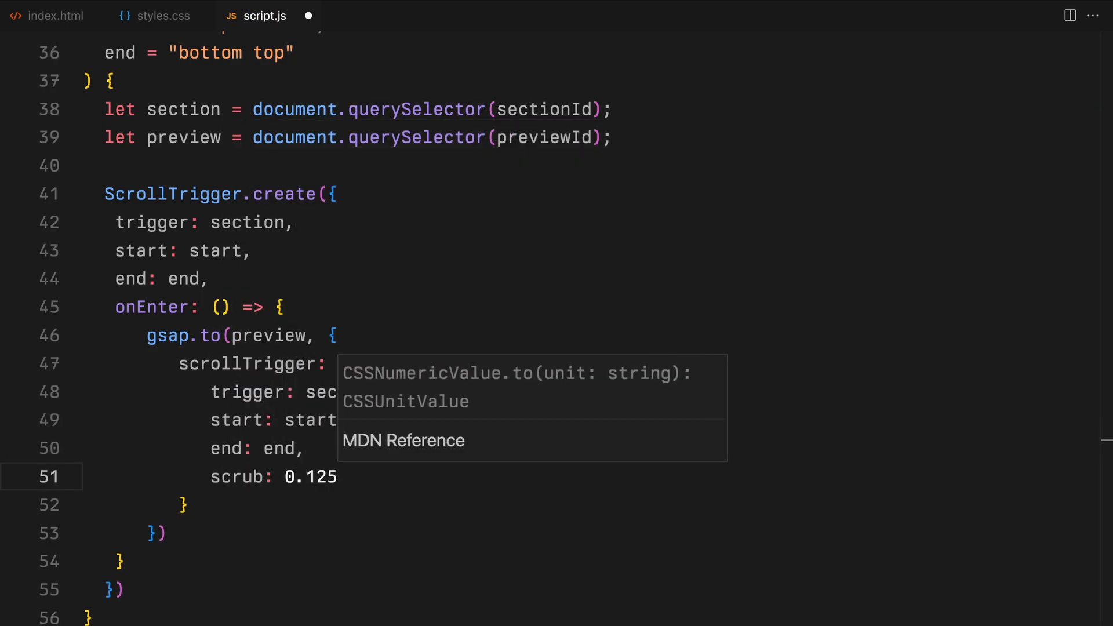
pyautogui.write('clipPa')
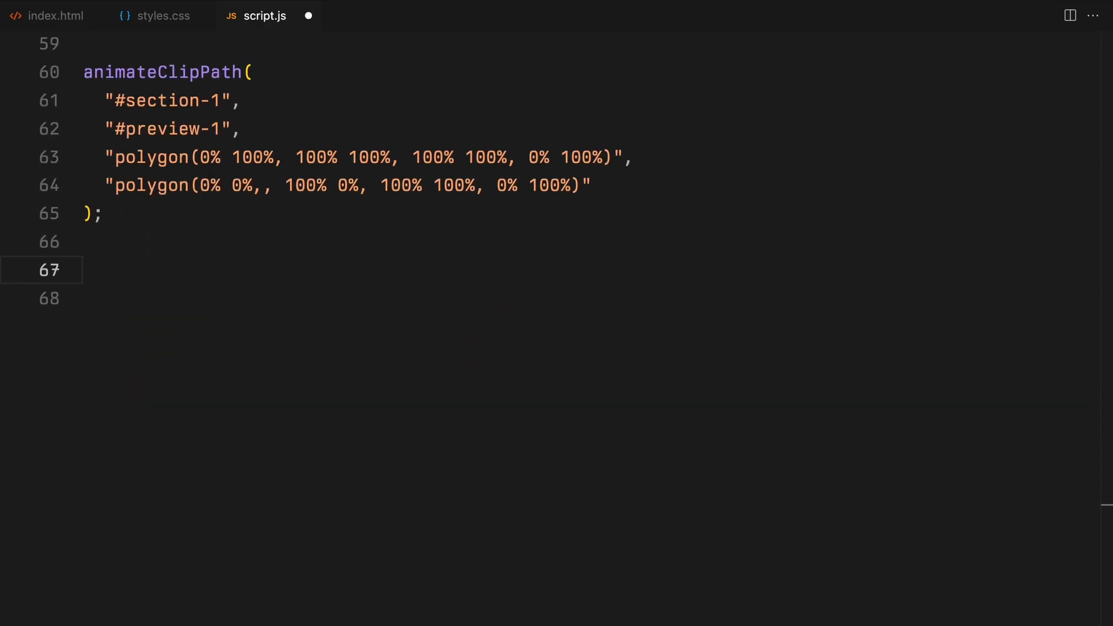
# Declare const totalSections = 7 and begin a for loop from i = 2 to totalSections.
pyautogui.write('const totalSections = 7;')
pyautogui.write('let curre')
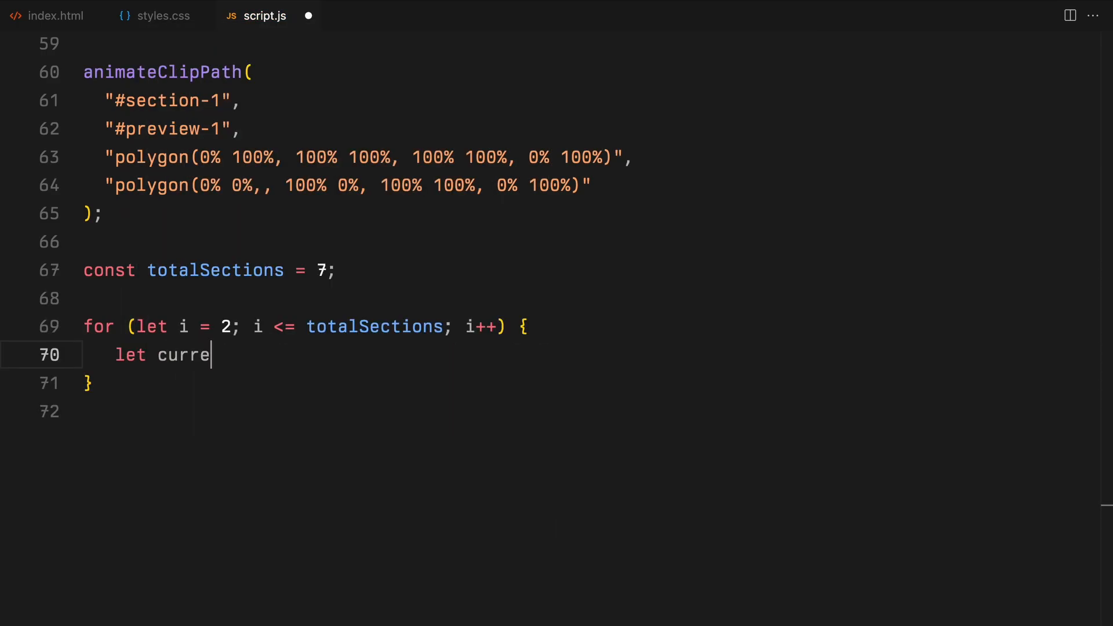
# Define currentSection as `#section-${i}` and prevPreview as `#preview-${i - 1}` inside the loop.
pyautogui.write('ntSection = `#section-`')
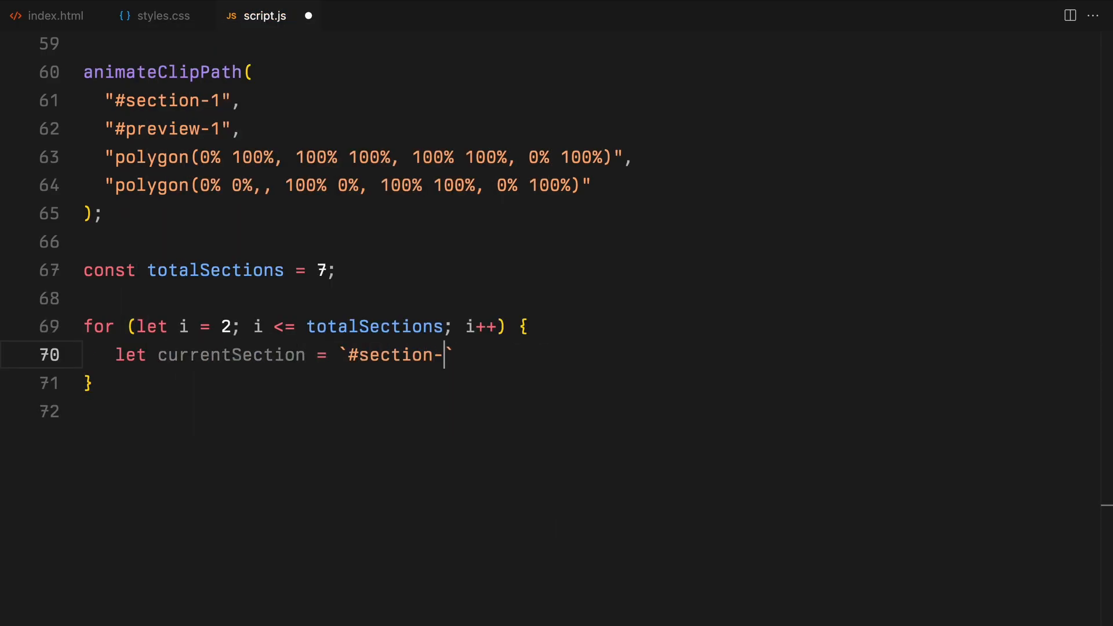
pyautogui.write('${i}`;')
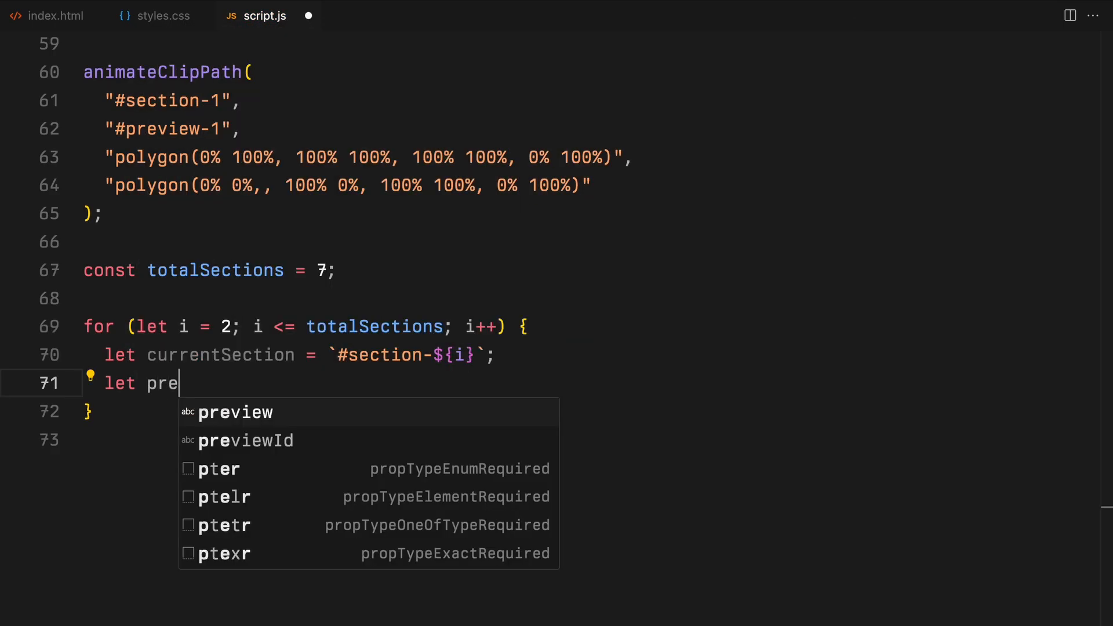
pyautogui.write('vPreview = `#pr`')
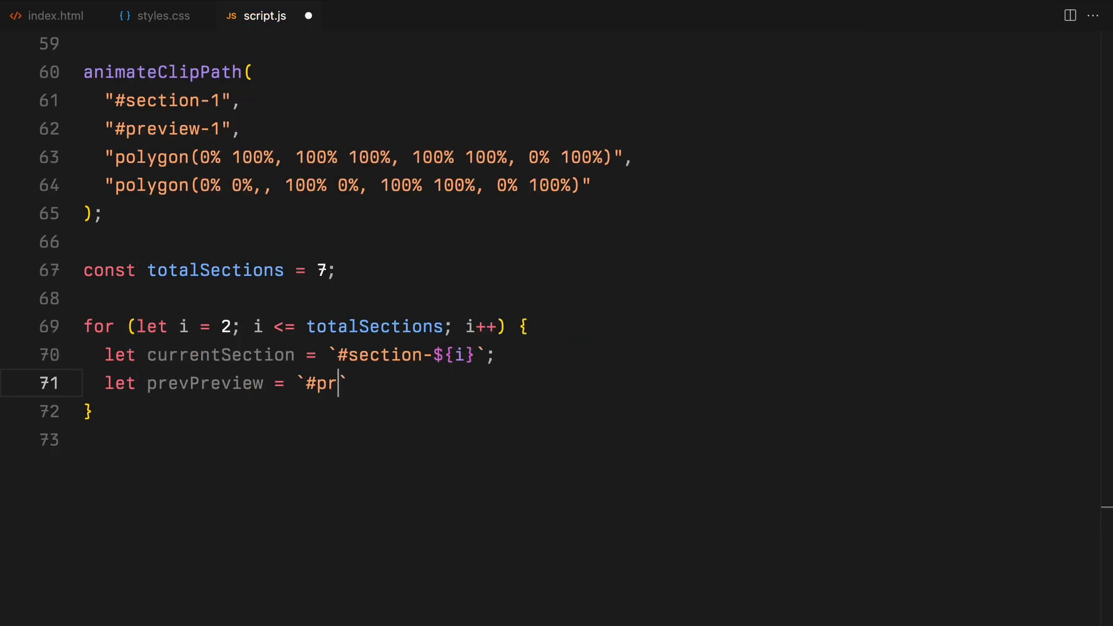
pyautogui.write('eview-${i - 1}')
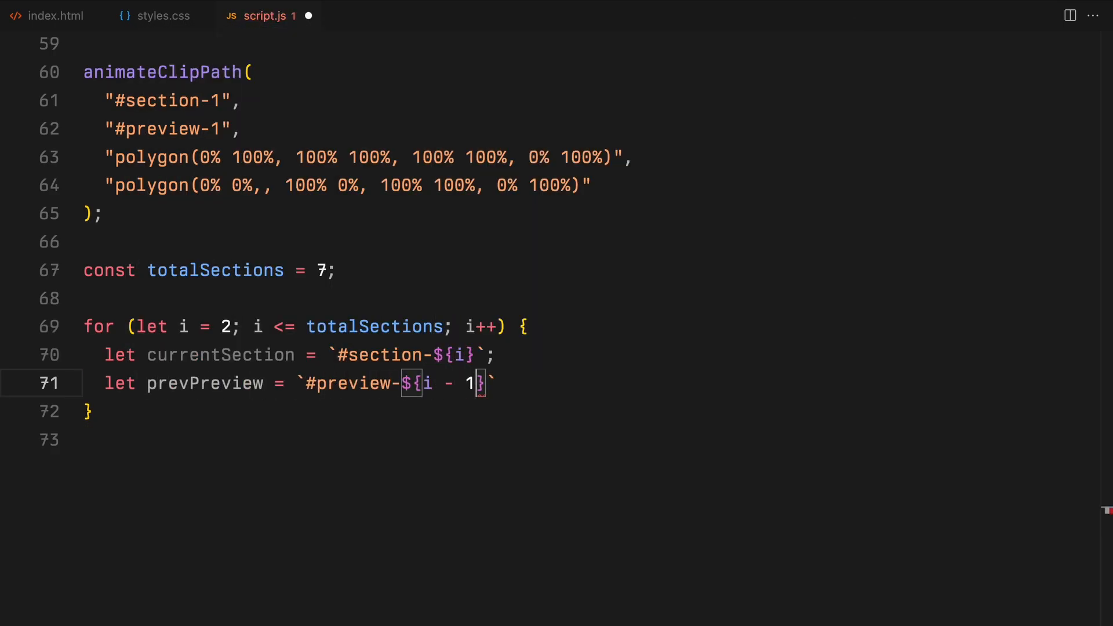
# Define currentPreview as `#preview-${i}`, call animateClipPath with polygons, "top bottom", "center center", and begin an if statement.
pyautogui.write('let currentPreview =')
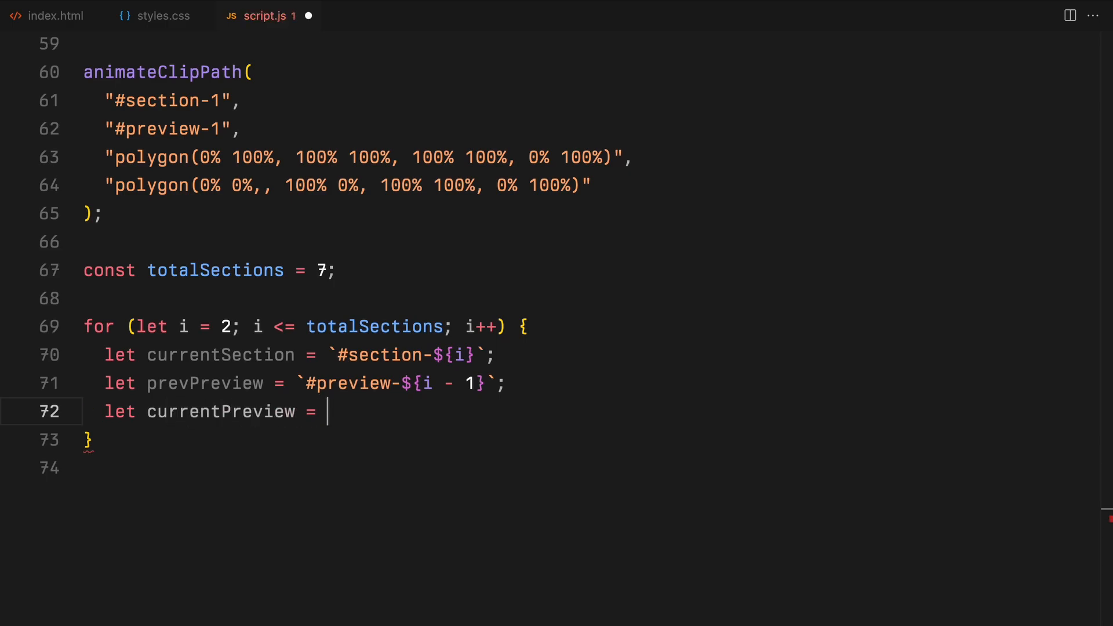
pyautogui.write('`#preview-${}')
pyautogui.write('"center')
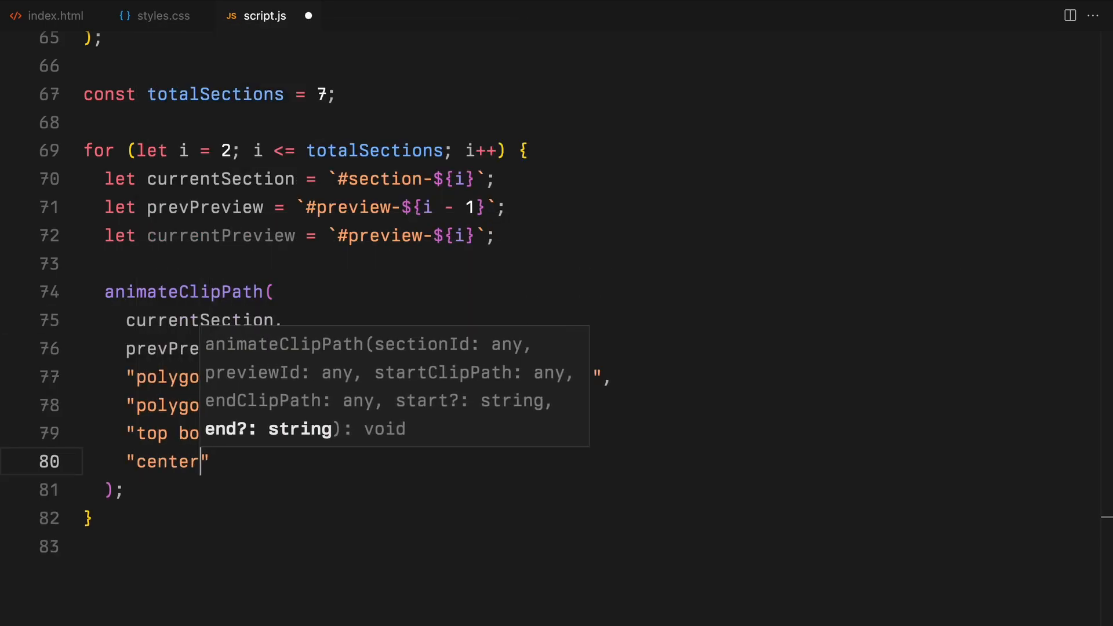
pyautogui.write('if')
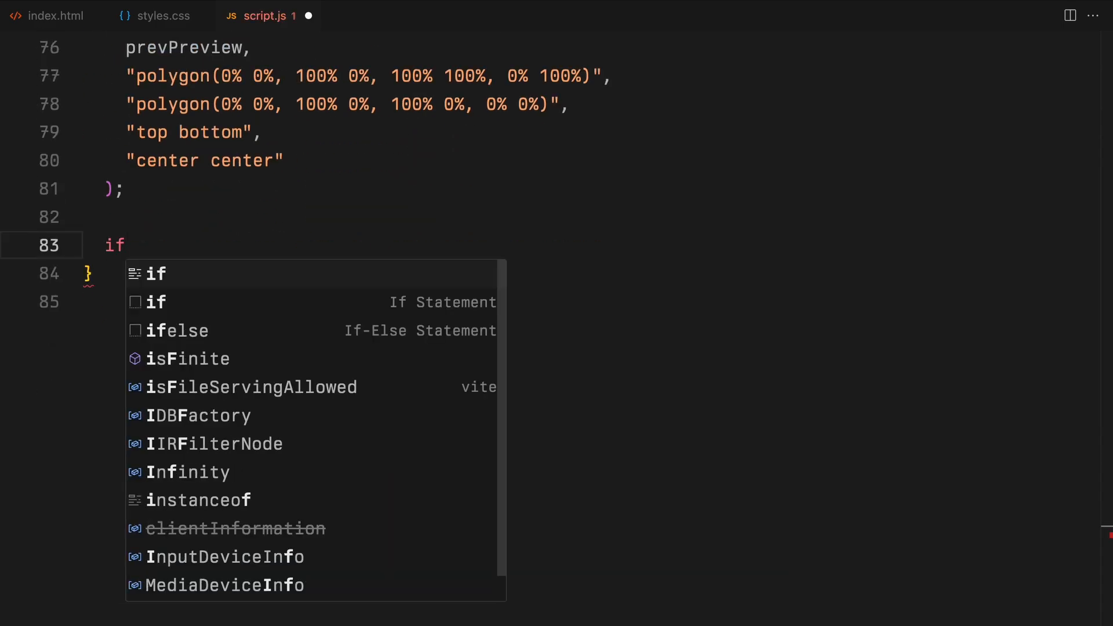